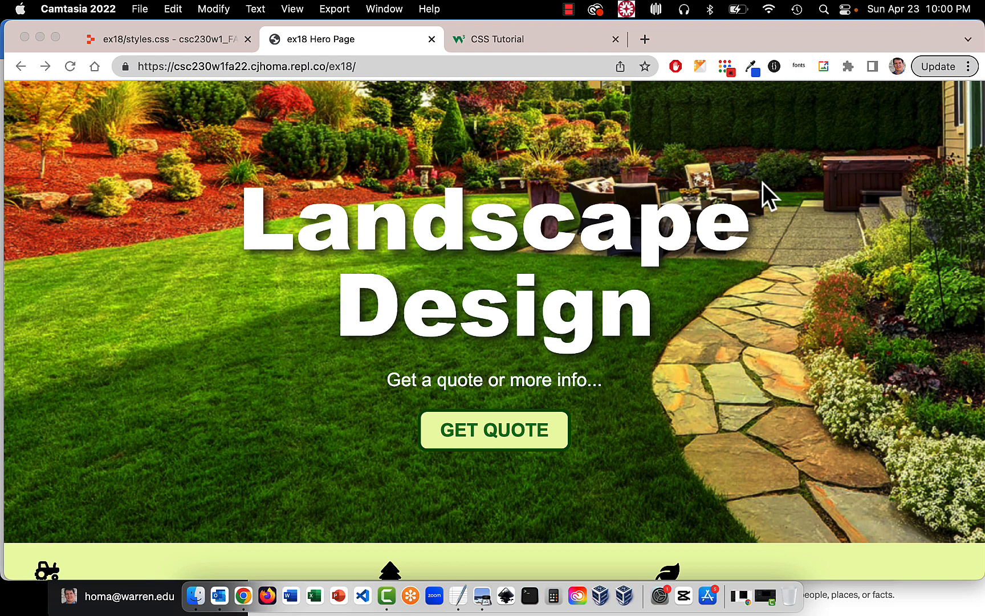
mouse_move(652, 303)
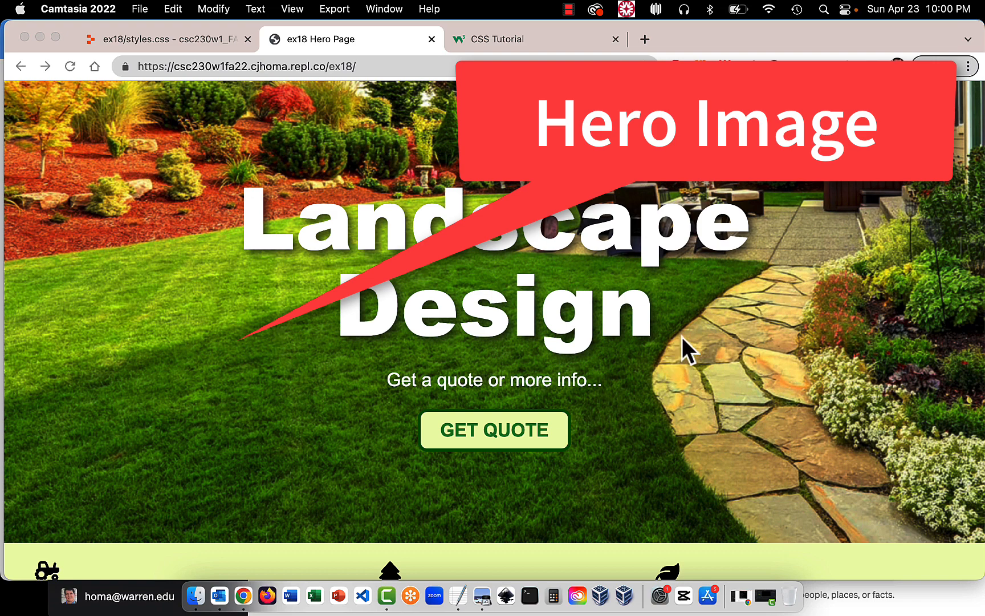
mouse_move(689, 366)
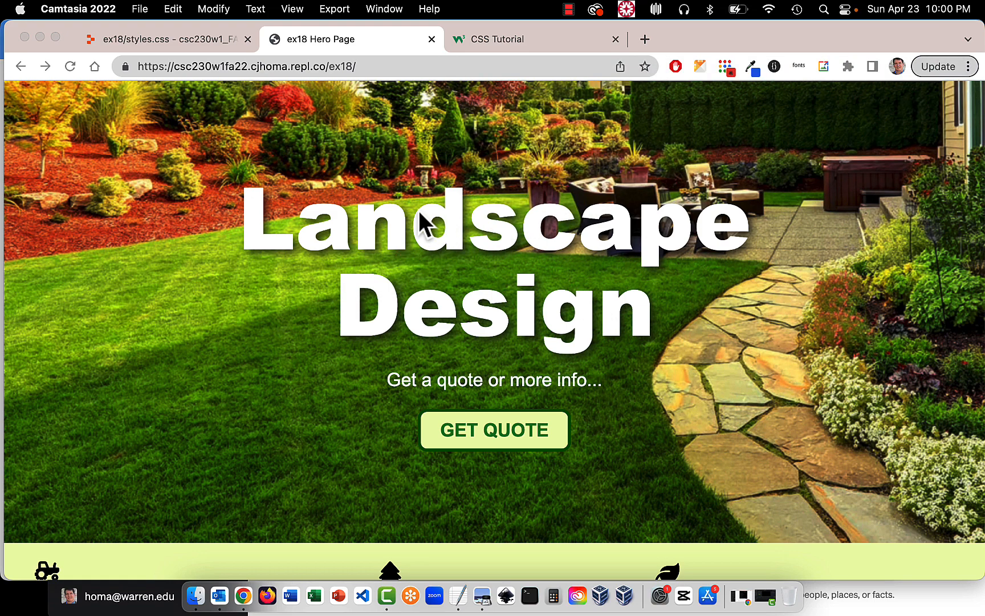
mouse_move(494, 447)
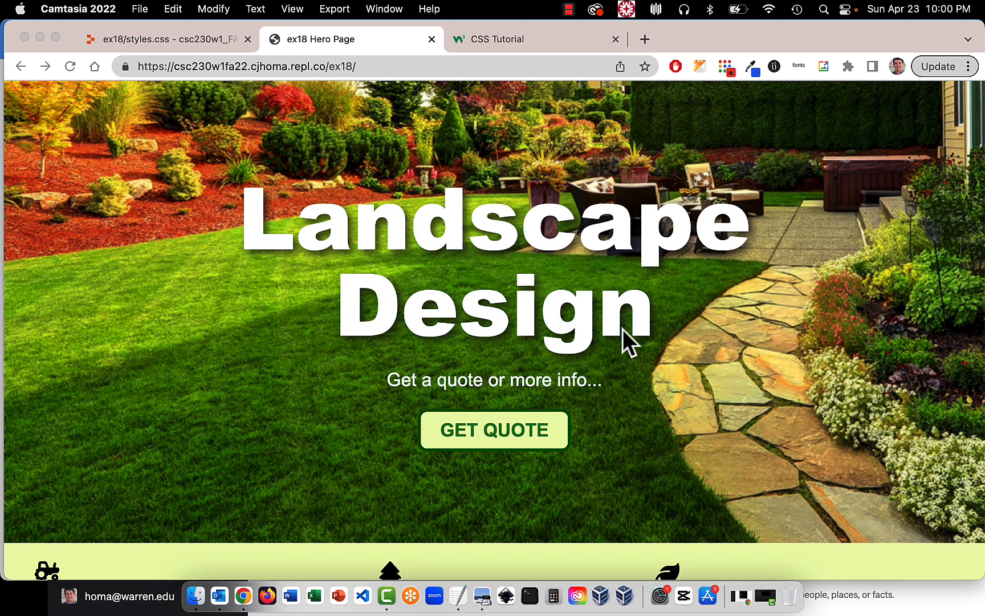
mouse_move(572, 304)
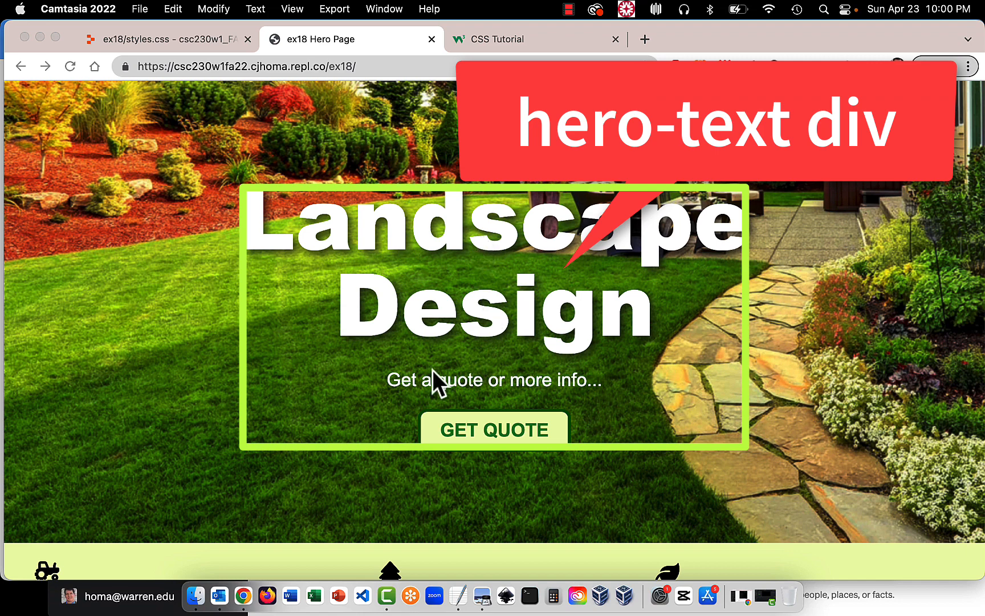
mouse_move(571, 454)
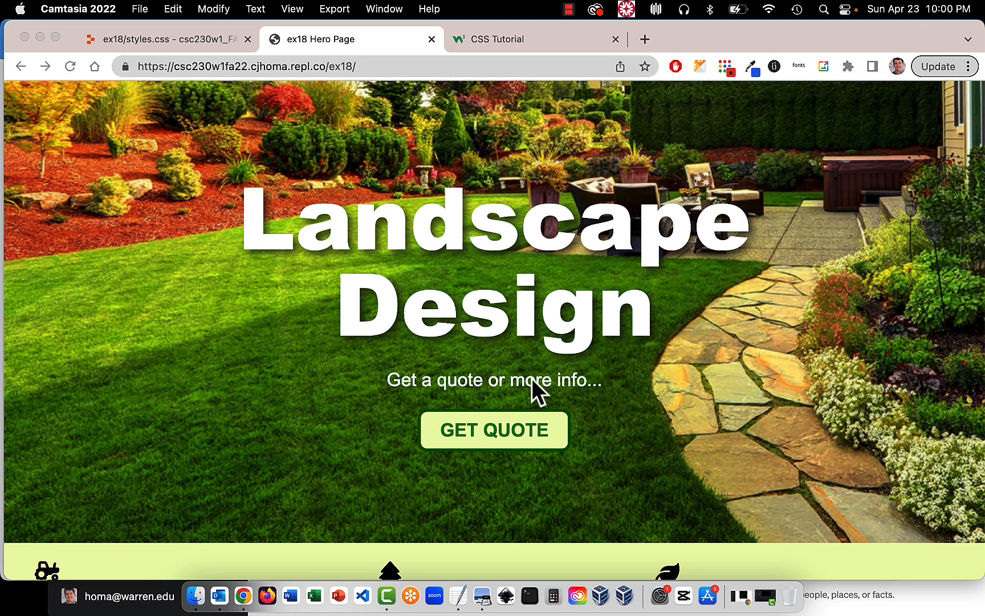
mouse_move(546, 321)
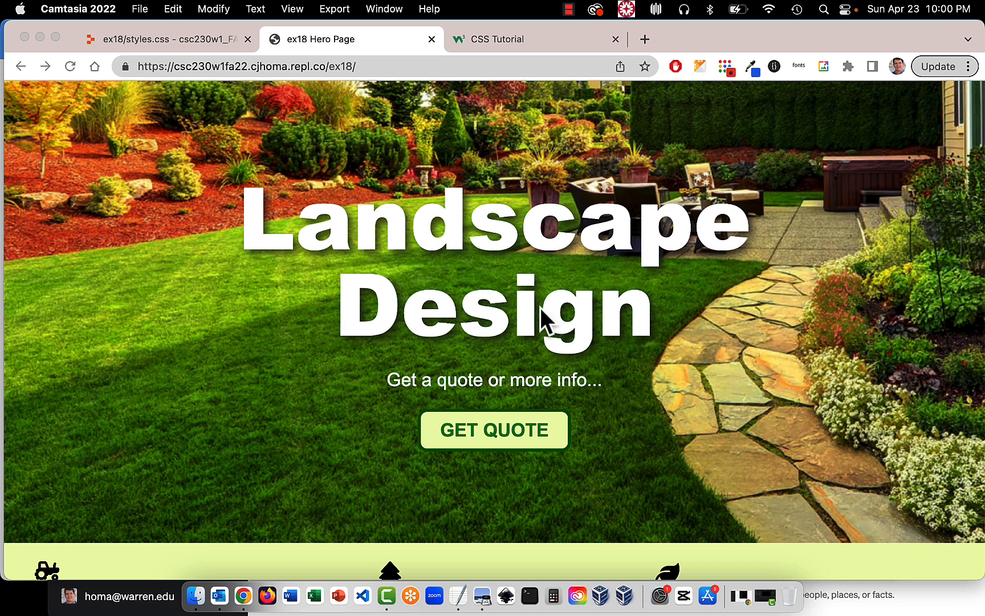
mouse_move(702, 428)
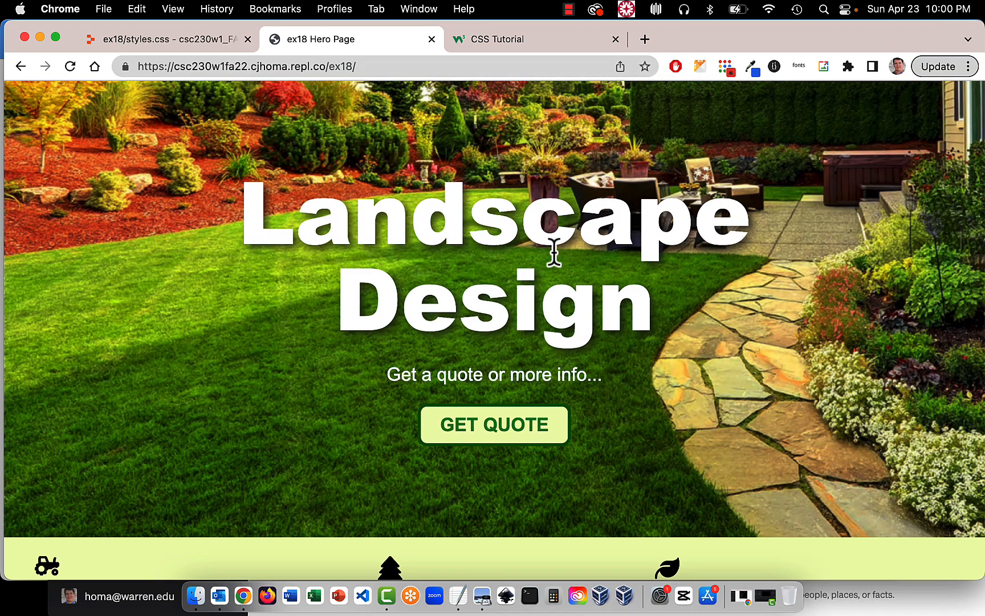
mouse_move(623, 177)
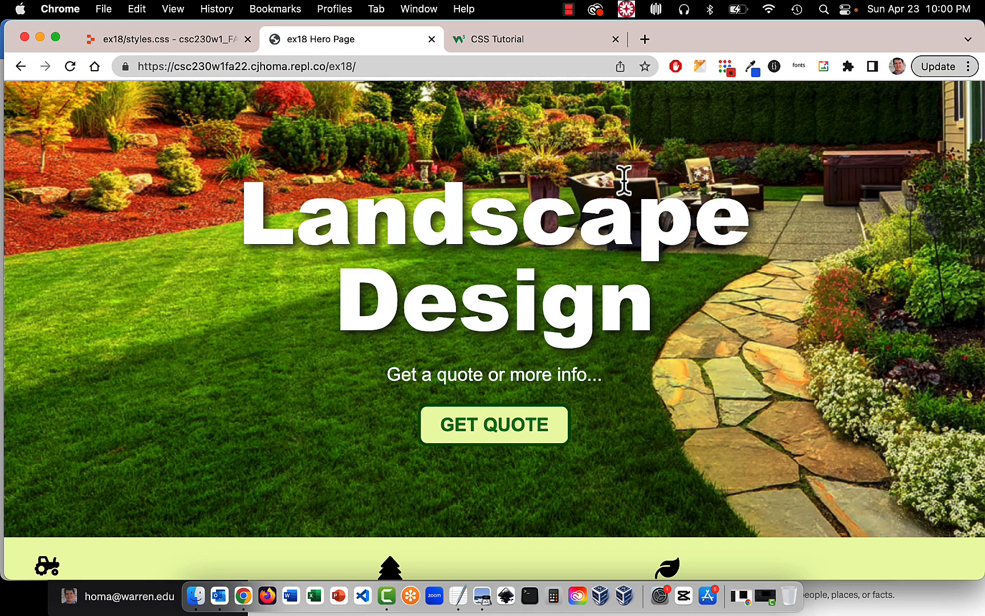
mouse_move(601, 279)
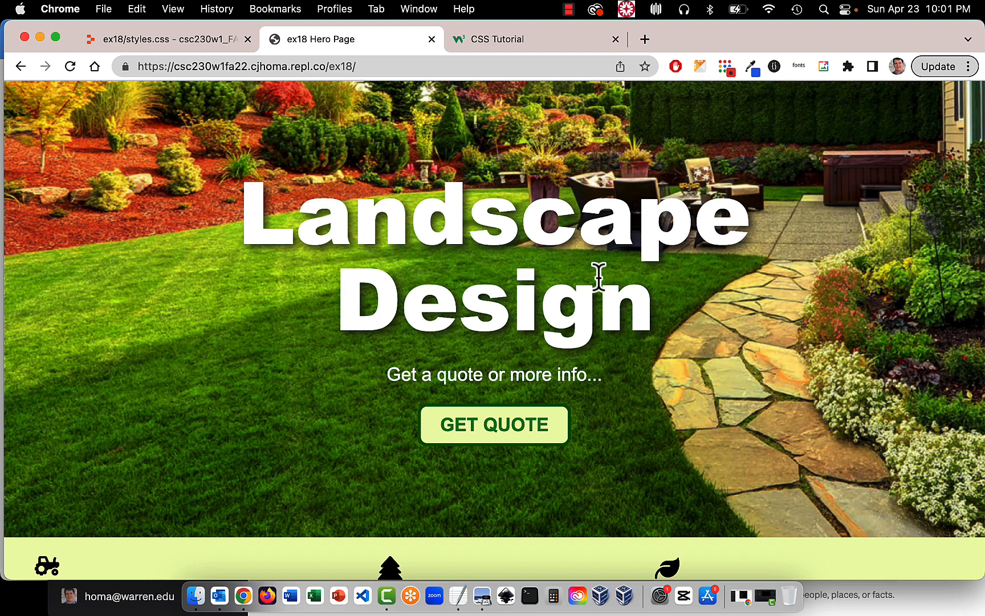
mouse_move(516, 341)
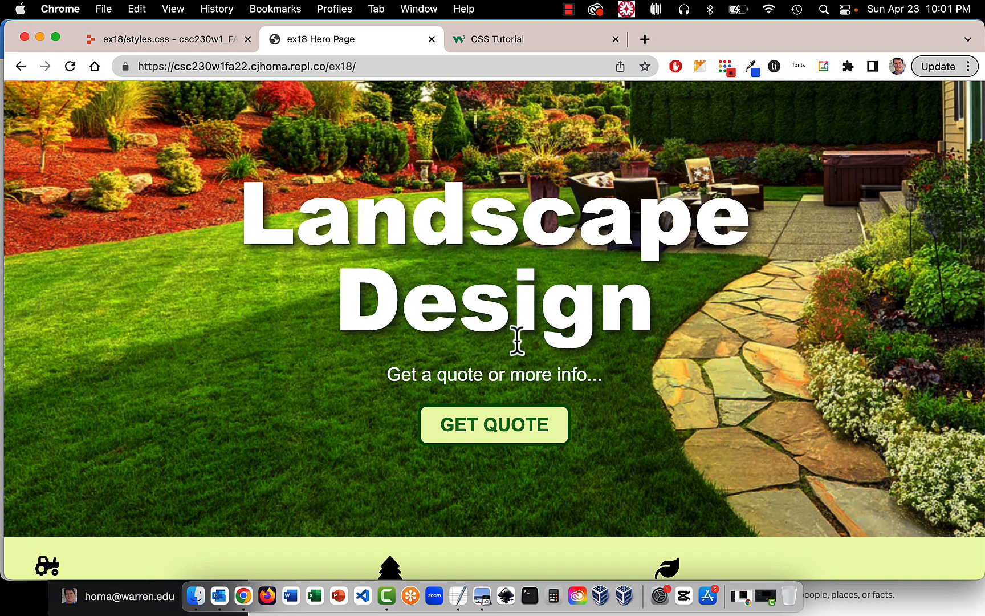
mouse_move(490, 295)
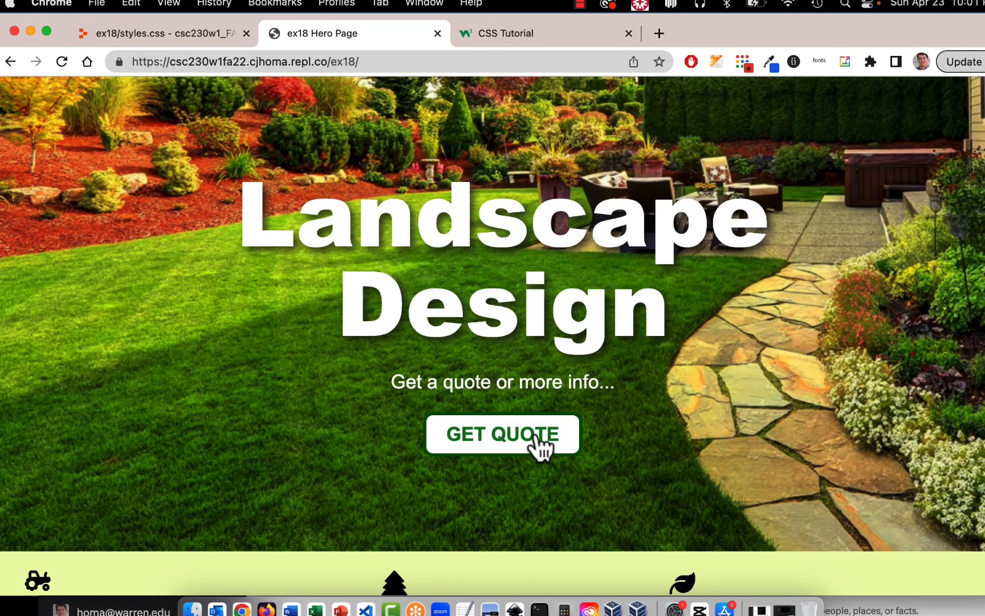
mouse_move(645, 352)
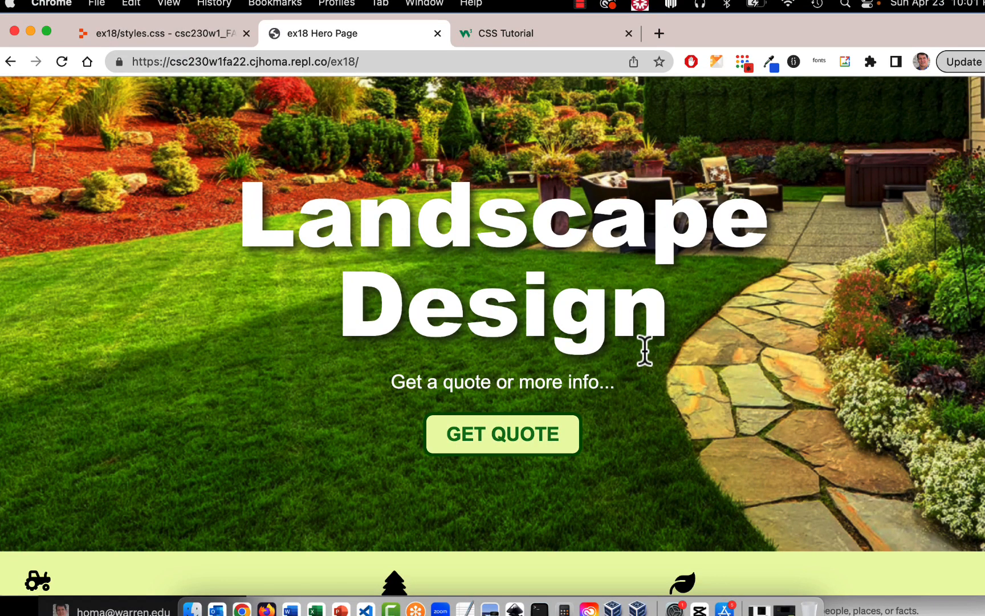
mouse_move(636, 420)
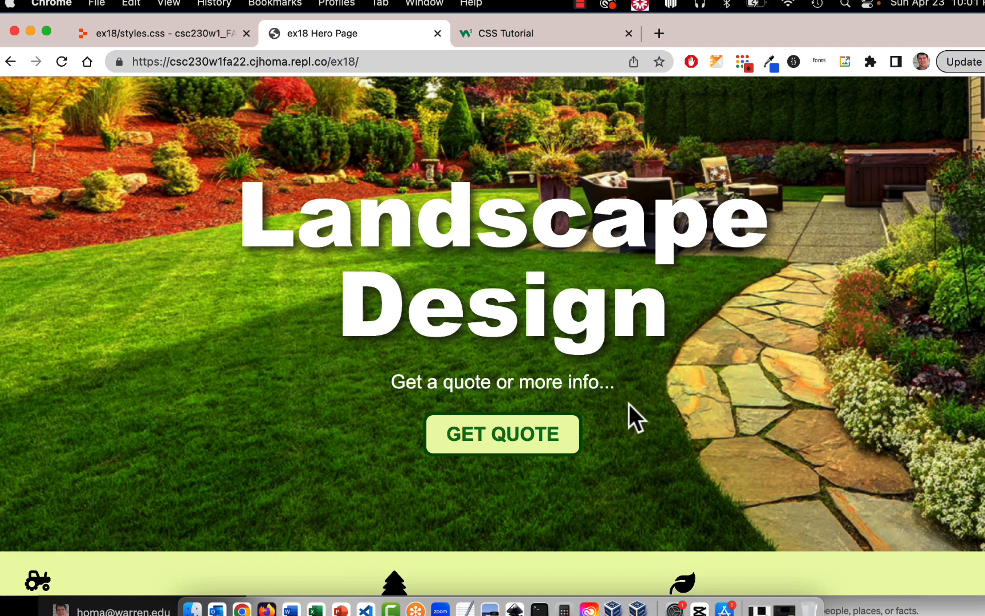
mouse_move(655, 412)
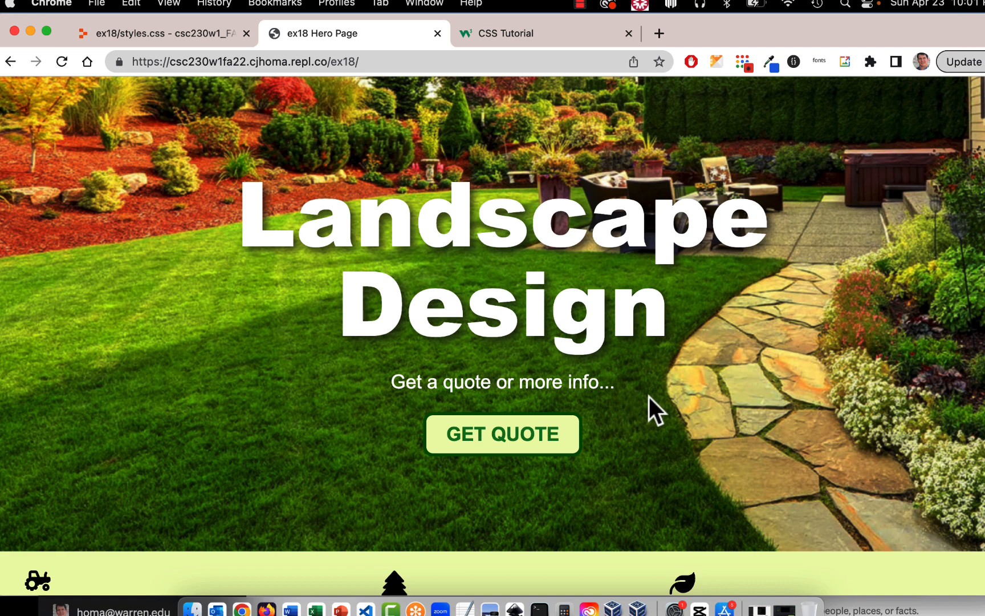
mouse_move(581, 439)
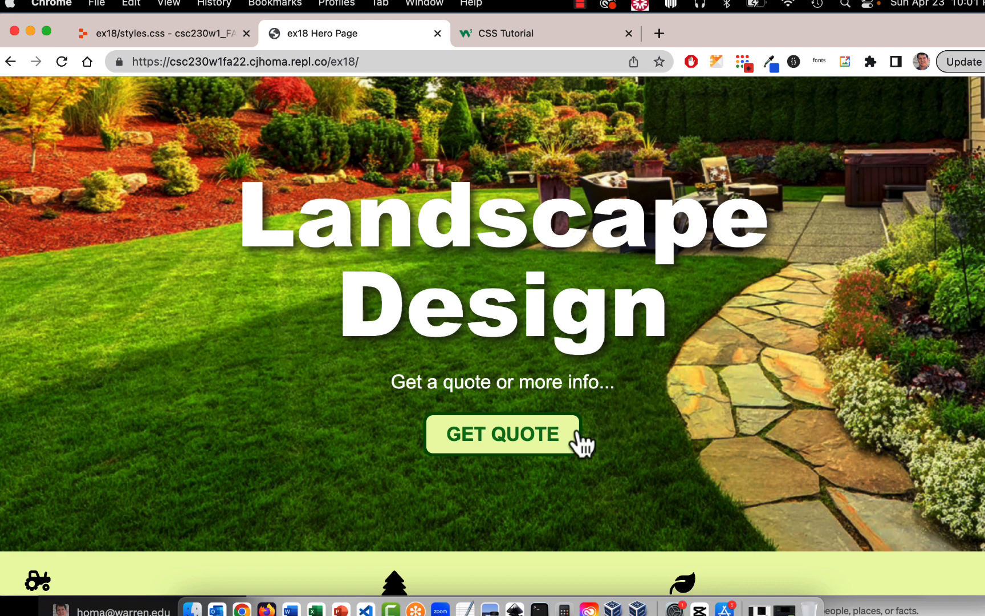
mouse_move(685, 374)
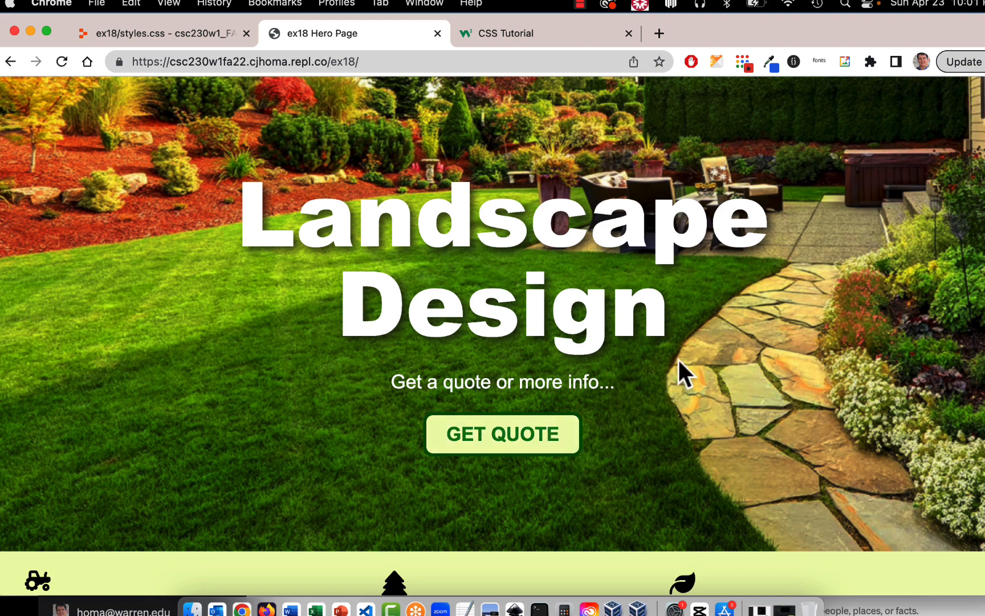
Scroll down past the hero to the three service columns and the green nav bar
scroll("down", 3)
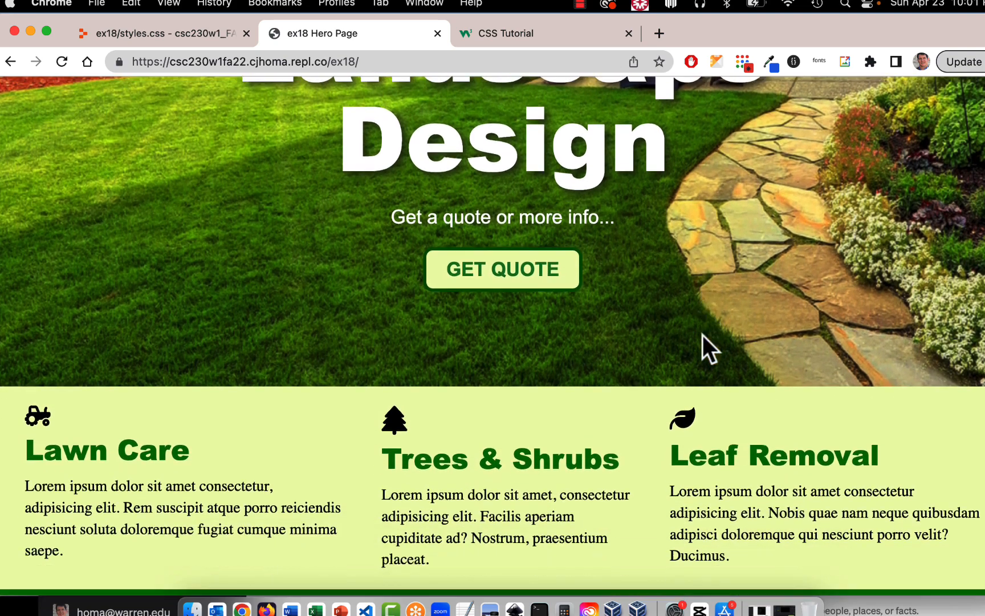
scroll("down", 3)
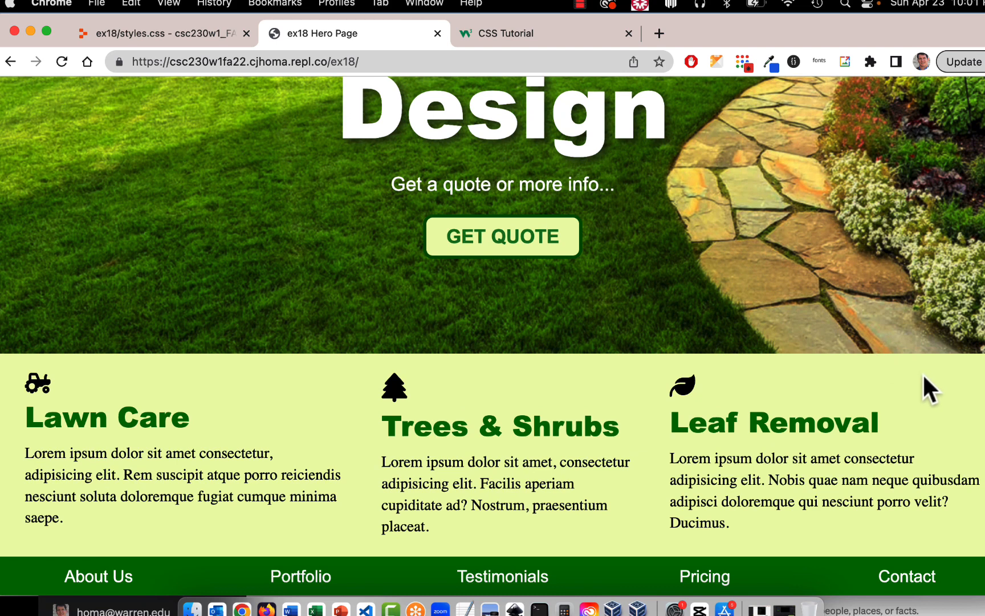
mouse_move(928, 388)
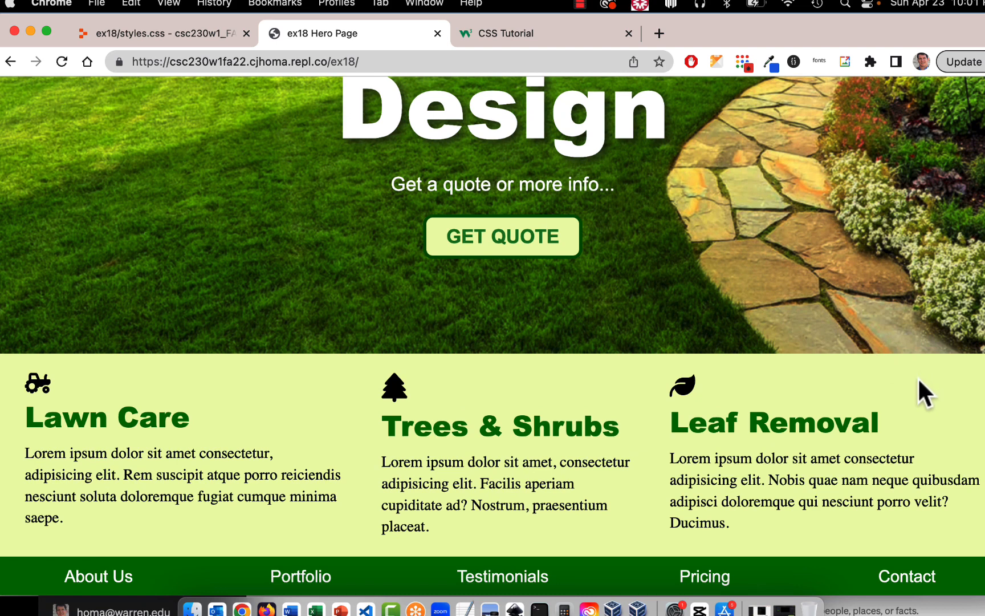
mouse_move(925, 393)
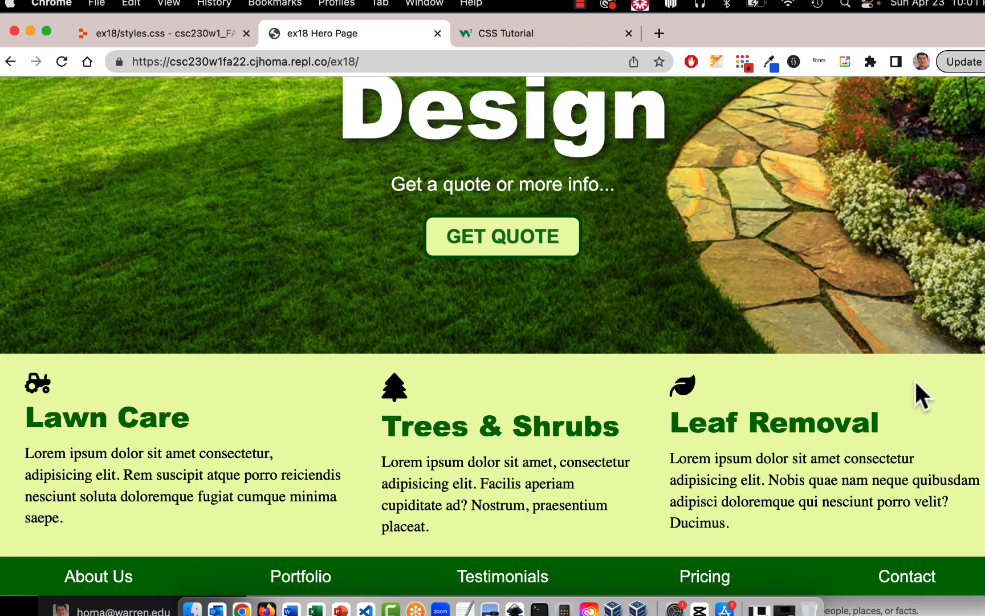
mouse_move(492, 369)
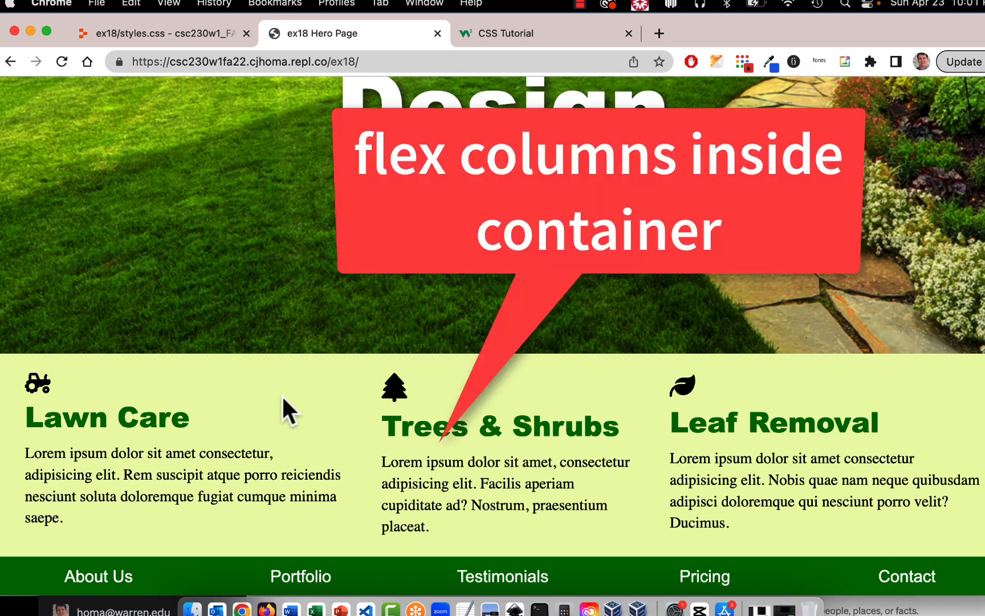
mouse_move(71, 393)
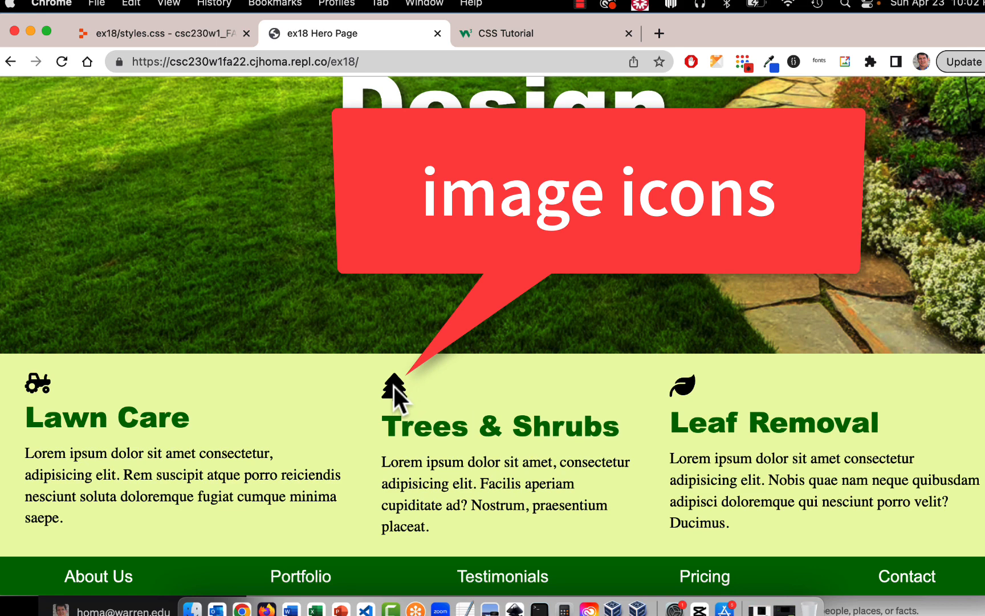
mouse_move(253, 402)
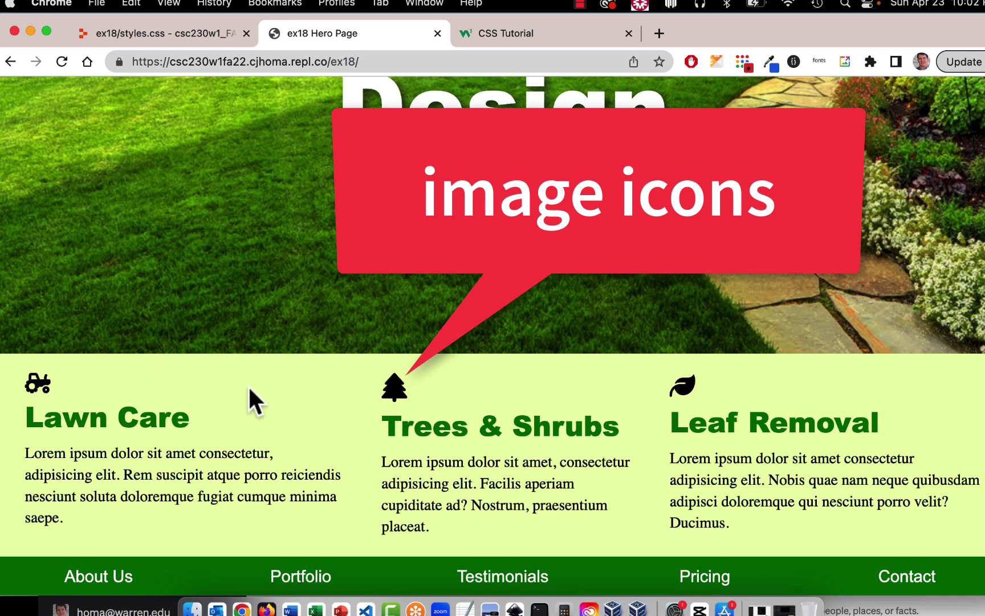
mouse_move(290, 380)
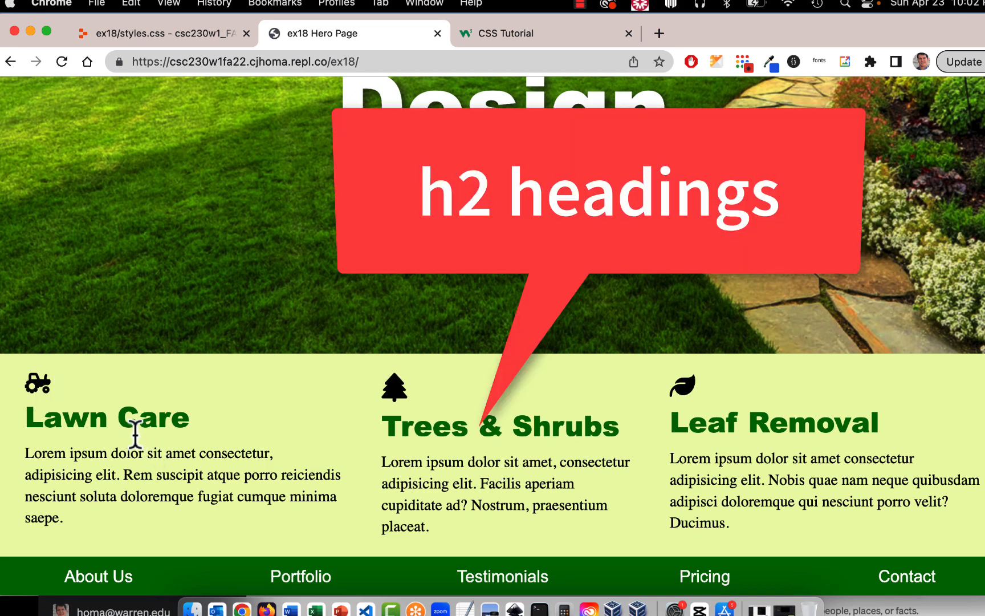
mouse_move(386, 456)
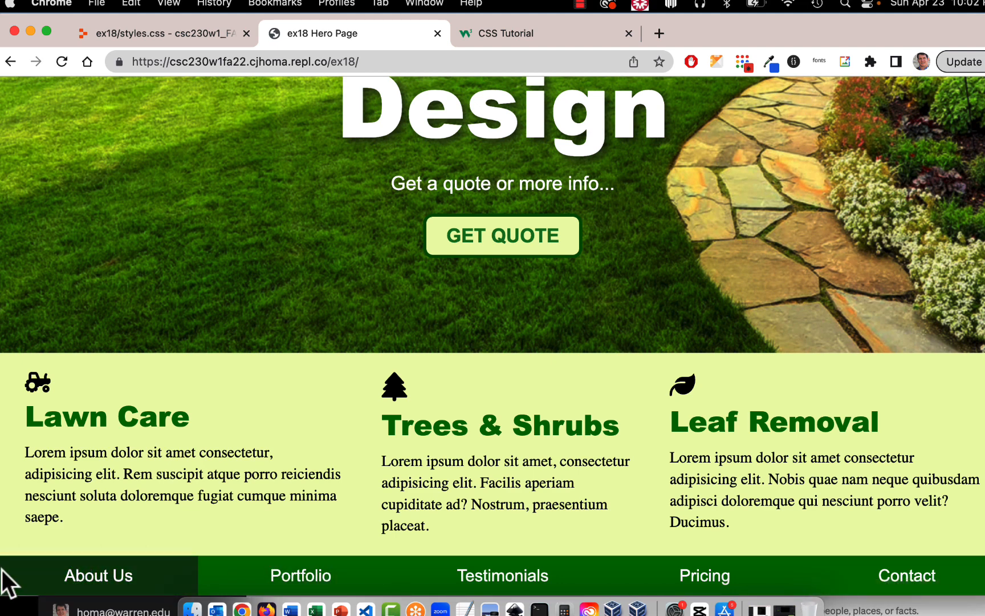
mouse_move(23, 568)
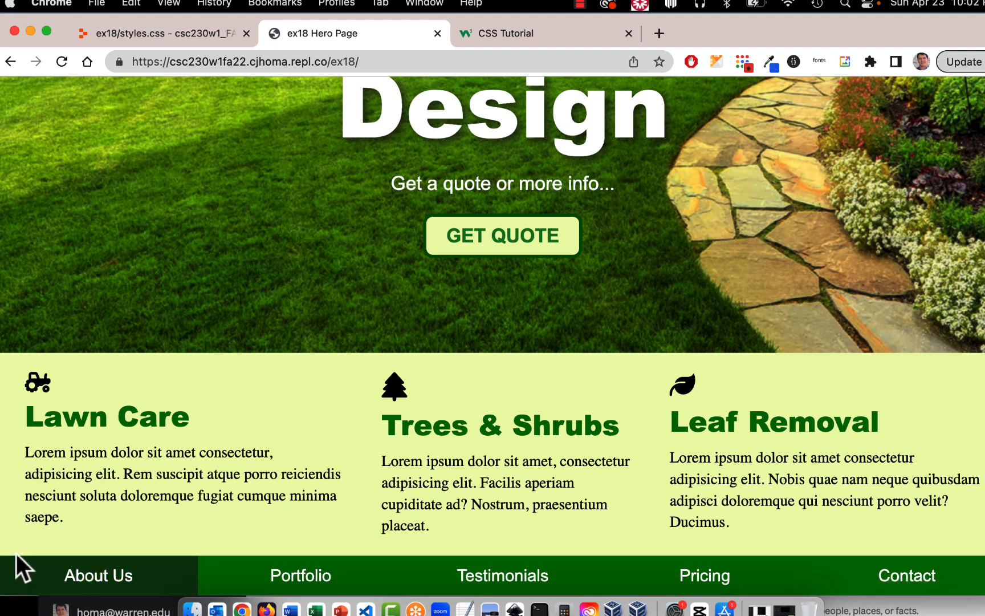
mouse_move(854, 556)
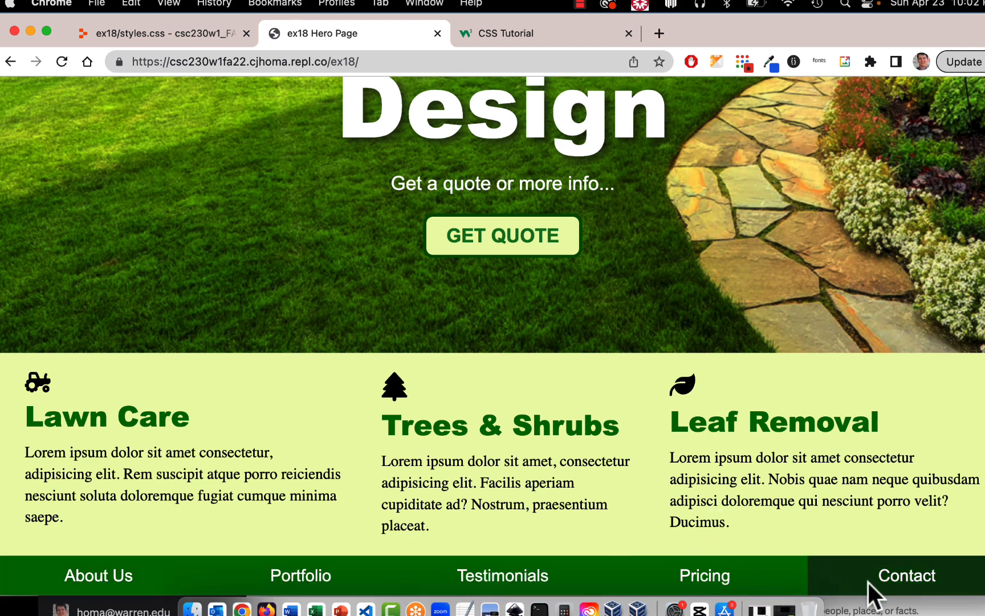
mouse_move(886, 587)
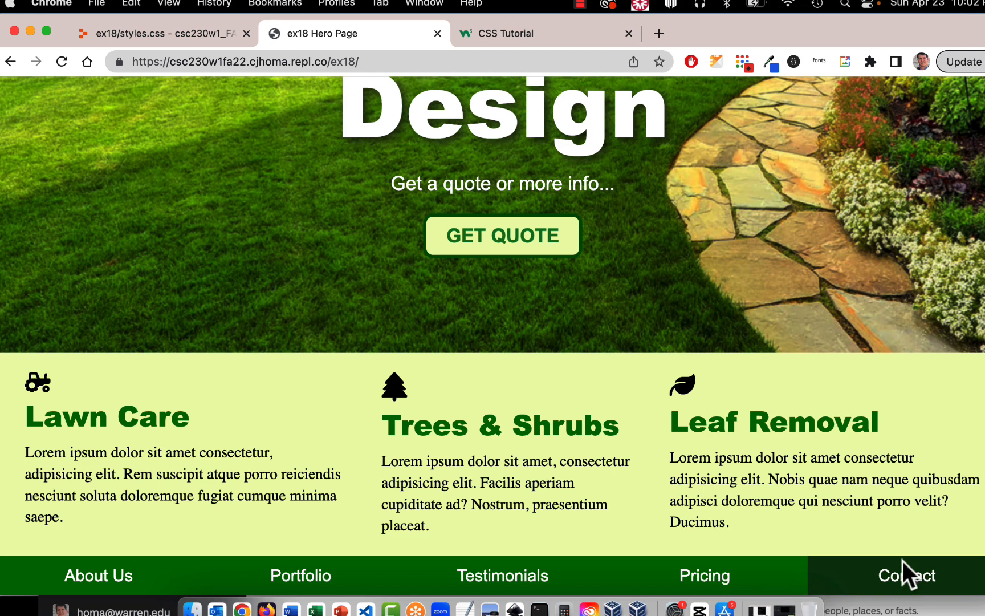
mouse_move(862, 574)
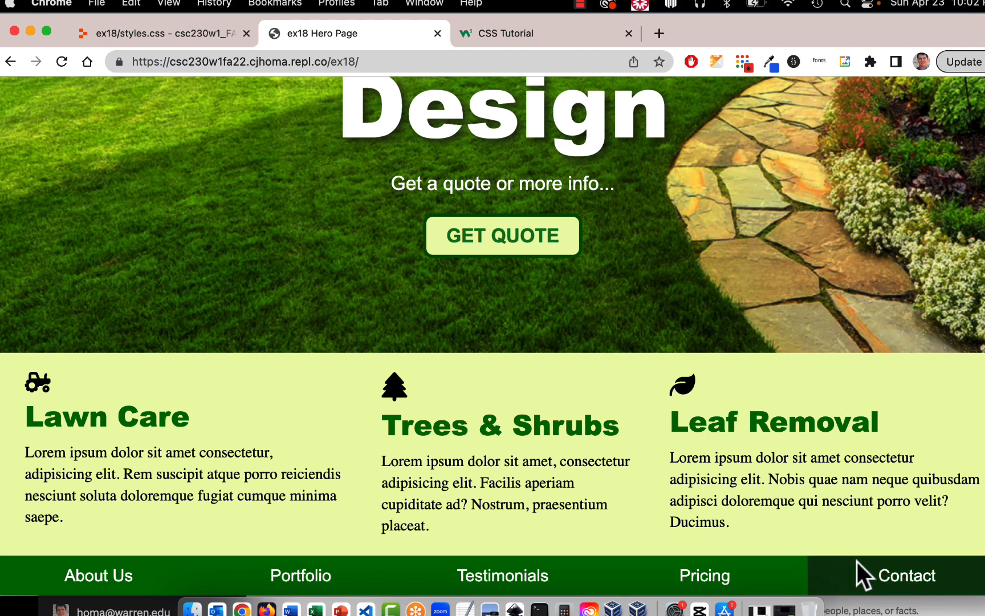
mouse_move(892, 593)
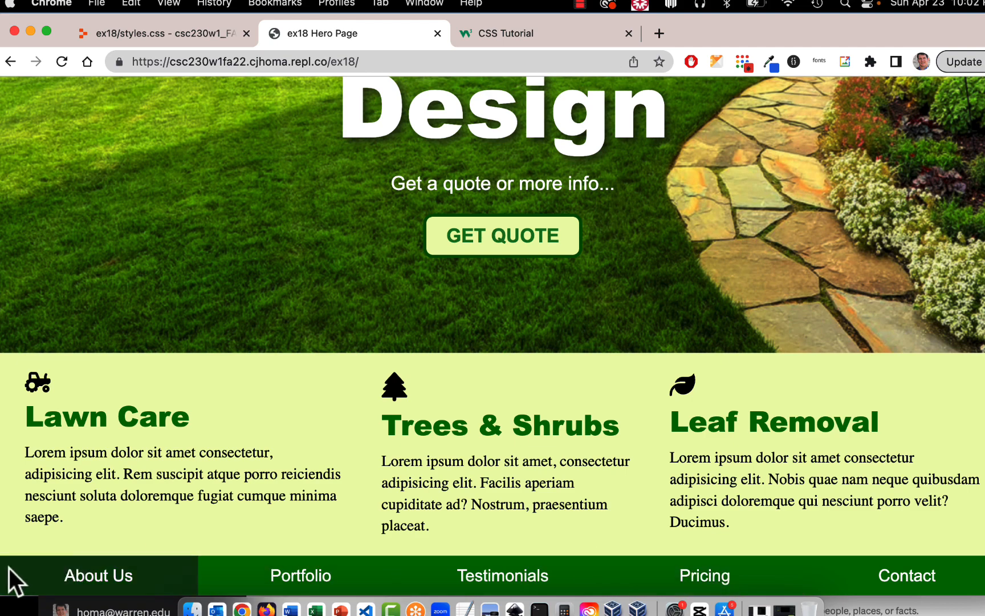
mouse_move(762, 543)
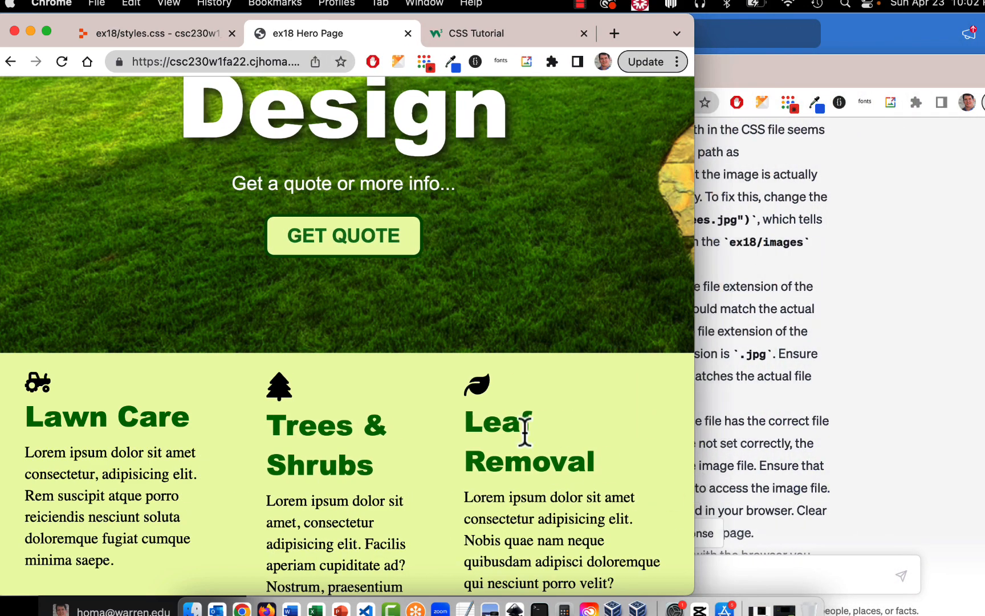
Scroll the narrowed page to check how the Lawn Care, Trees & Shrubs and Leaf Removal columns reflow
scroll("down", 3)
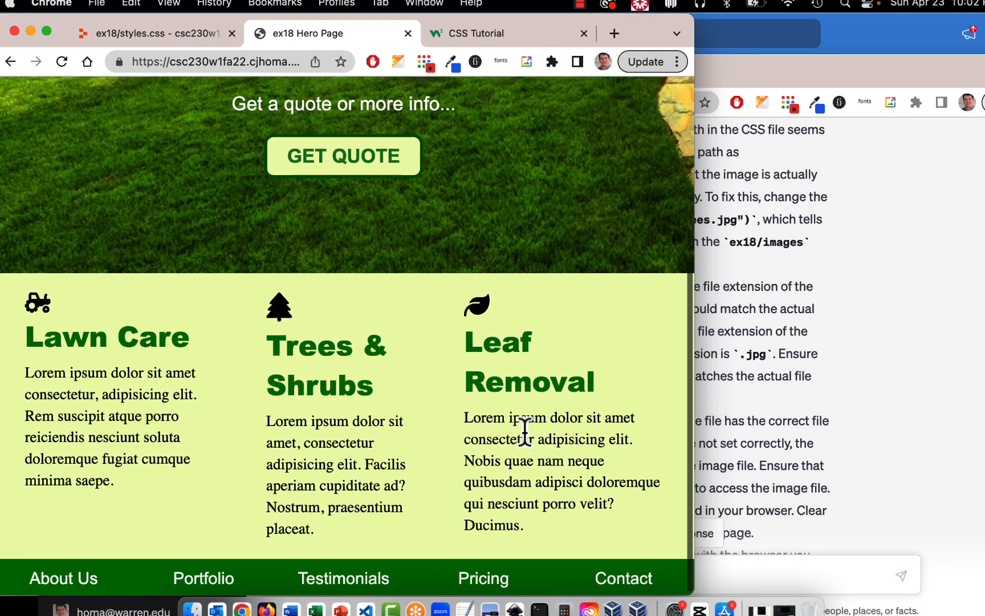
scroll("up", 3)
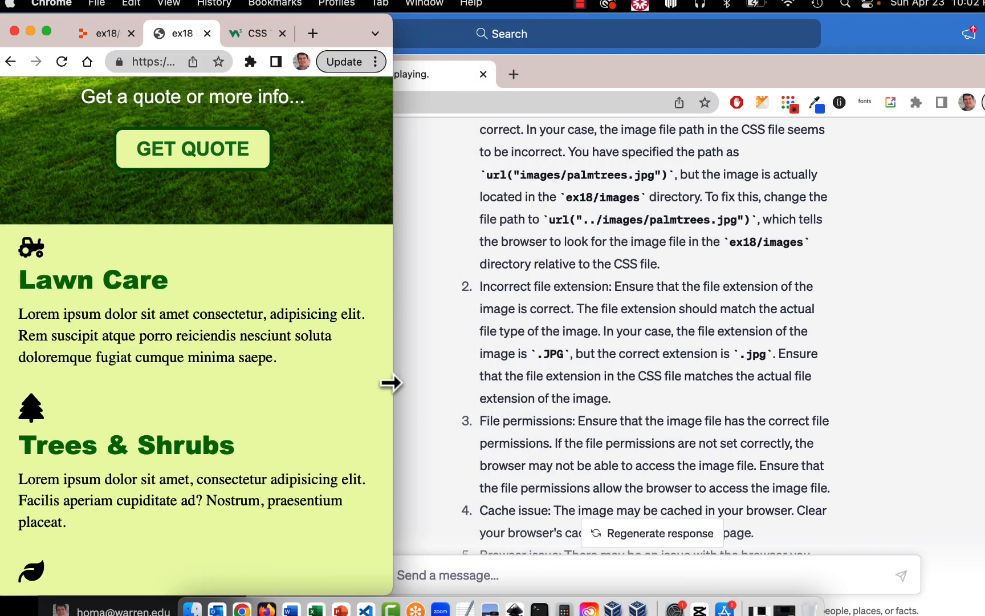
scroll("up", 3)
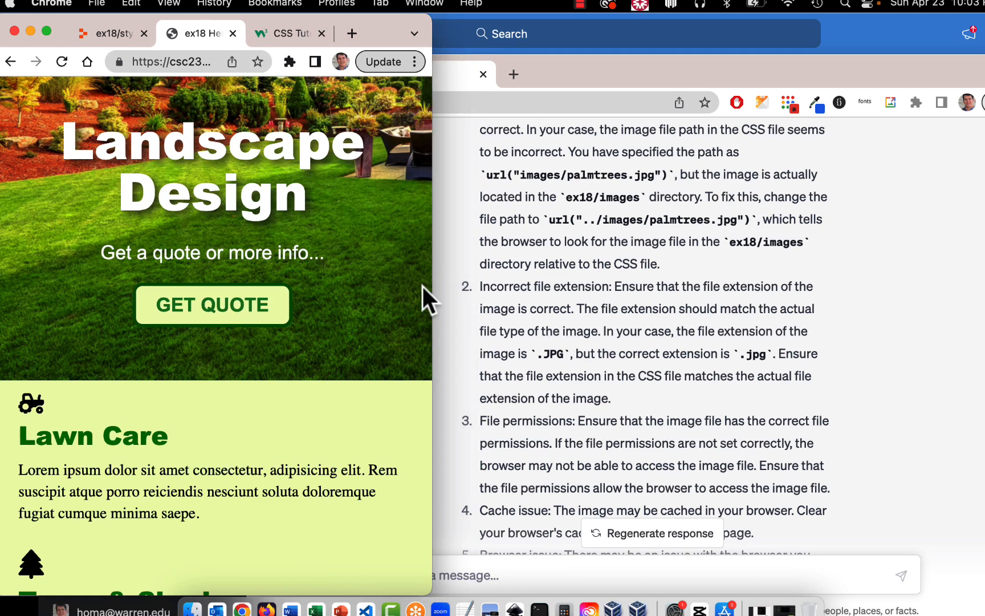
mouse_move(174, 407)
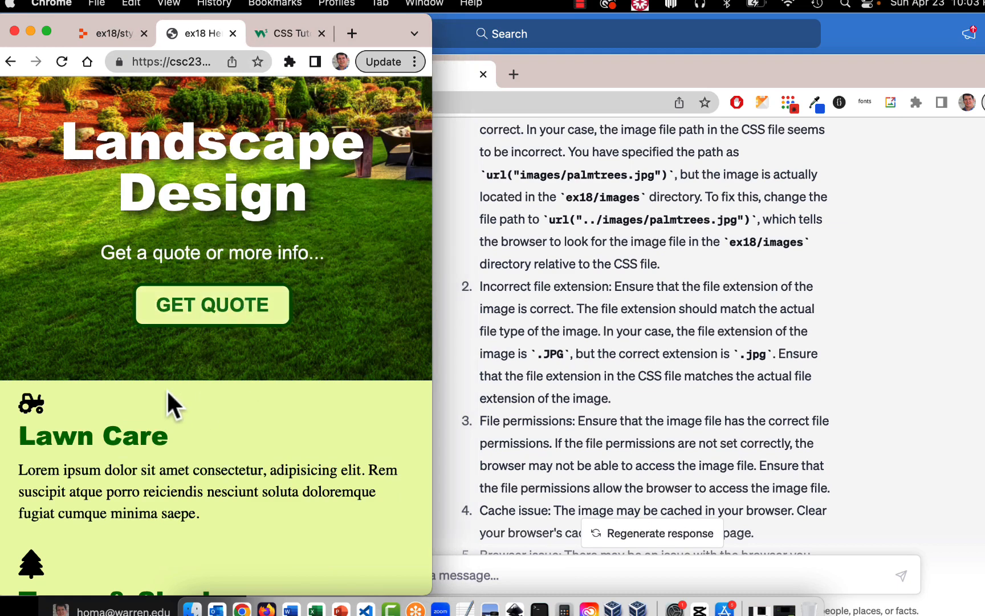
mouse_move(432, 379)
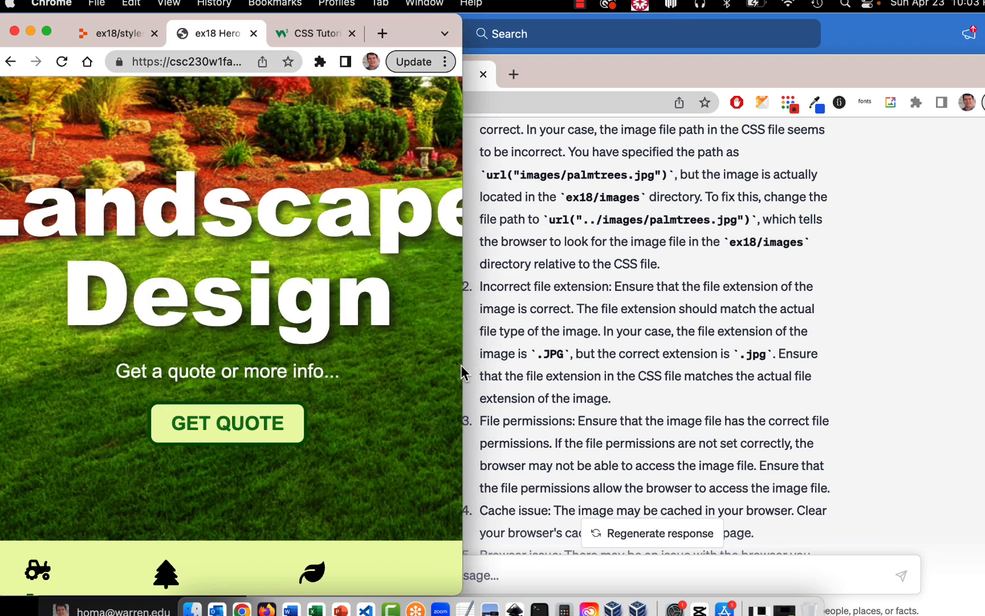
scroll("down", 3)
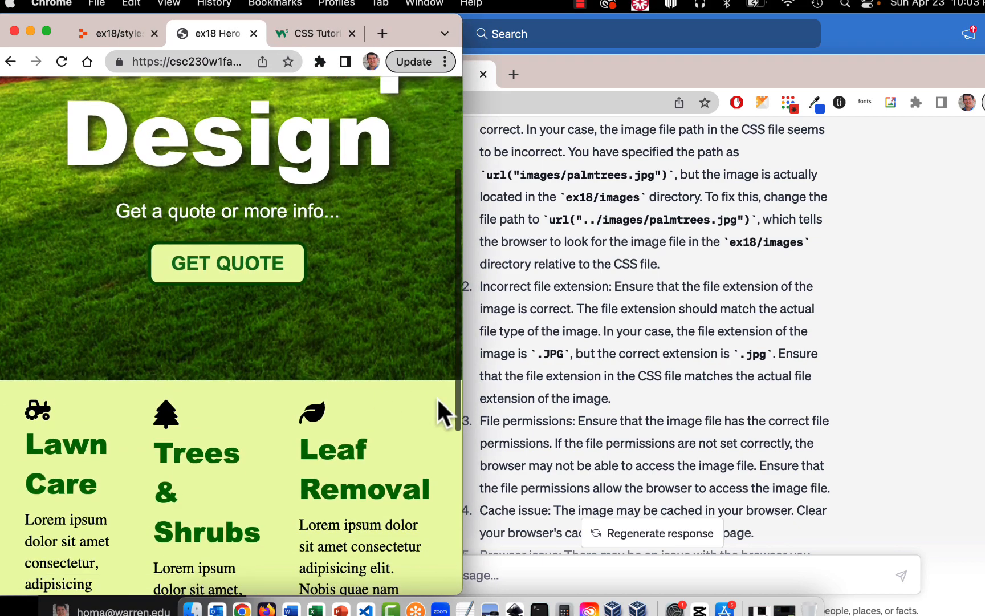
mouse_move(233, 522)
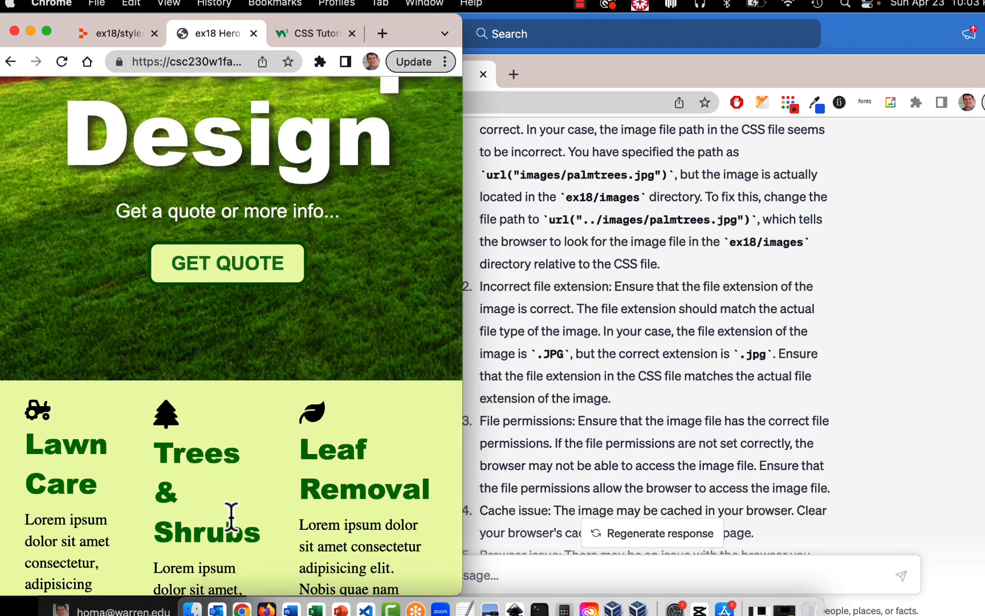
mouse_move(264, 478)
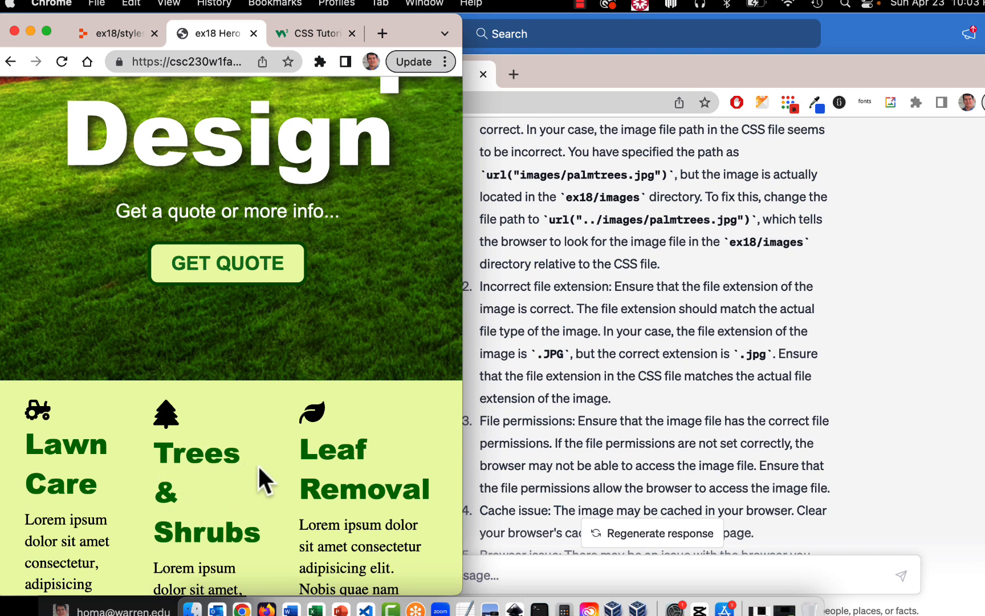
mouse_move(468, 458)
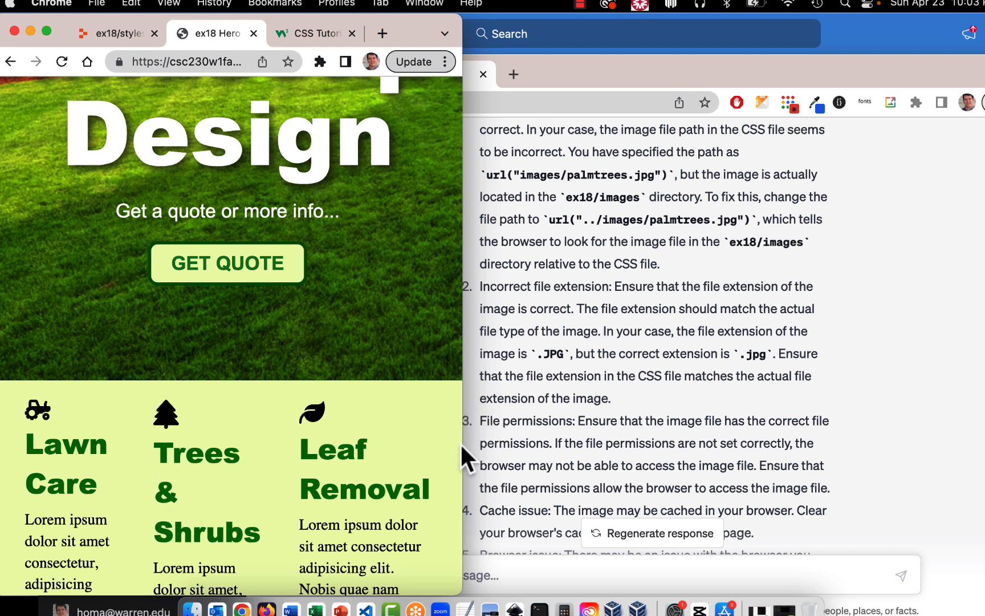
mouse_move(343, 443)
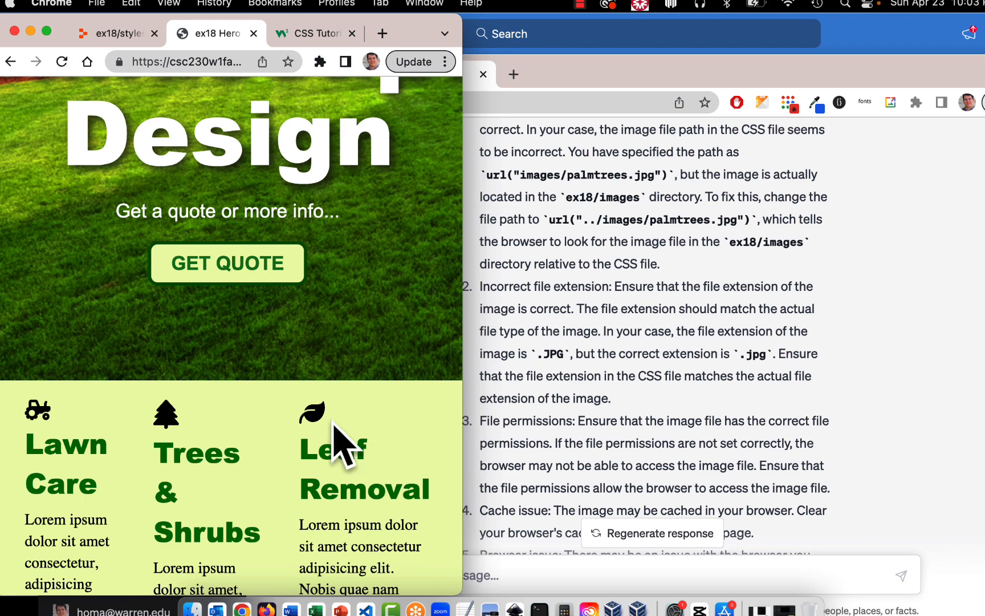
mouse_move(466, 405)
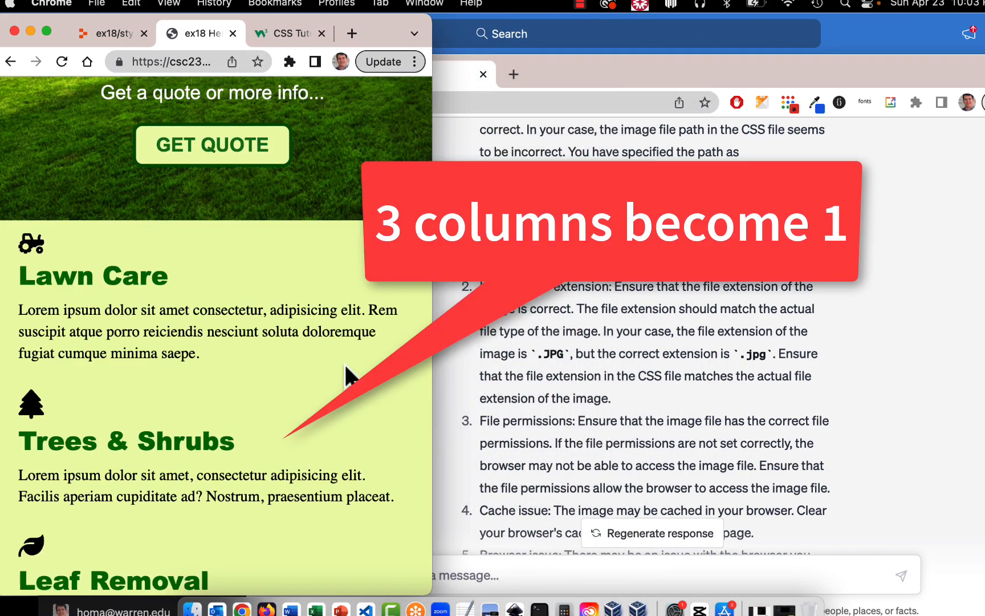
Scroll through the stacked columns and nav links, then back to the full-width Landscape Design headline
scroll("down", 3)
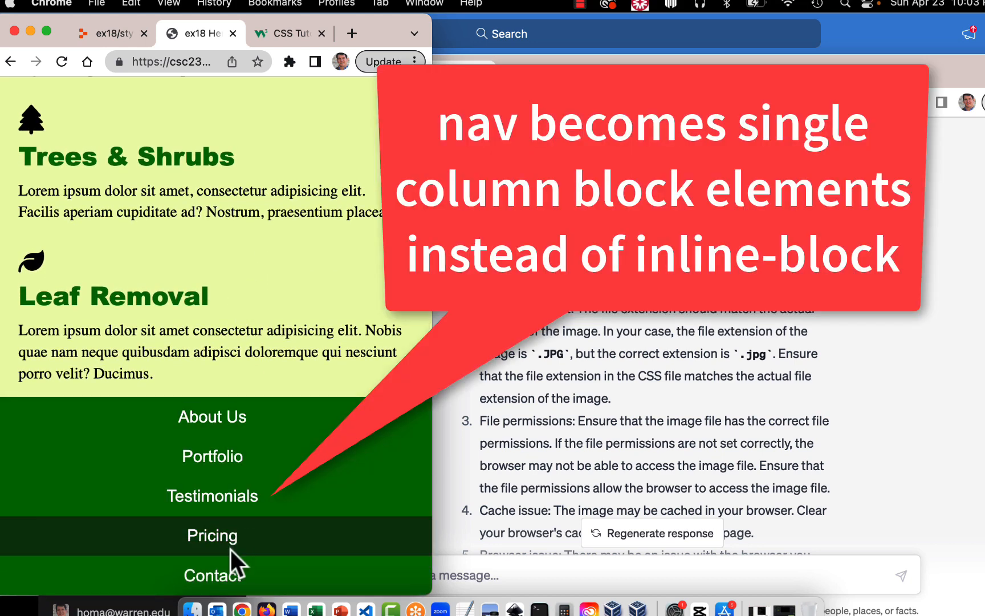
mouse_move(238, 383)
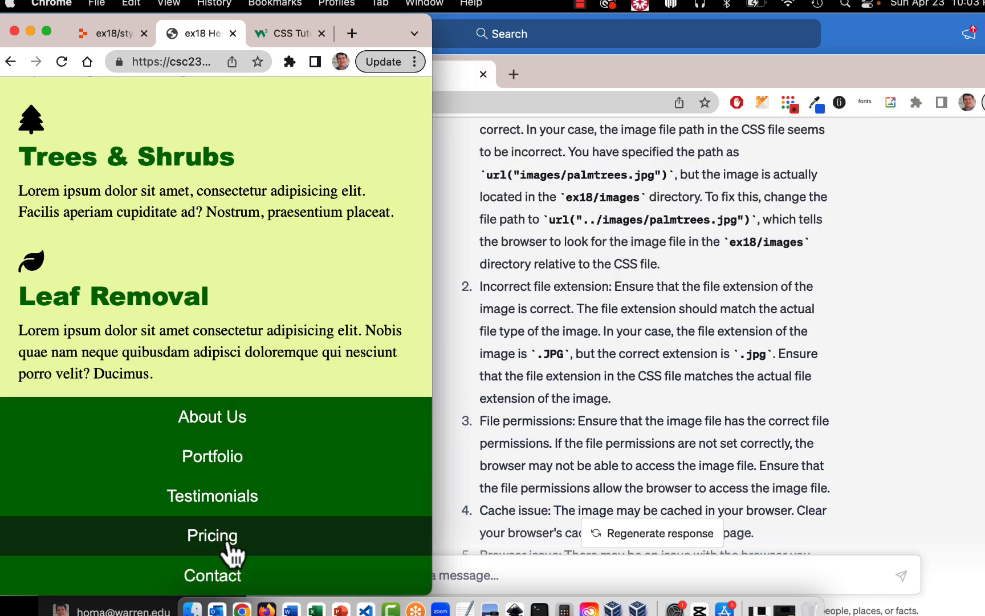
mouse_move(211, 574)
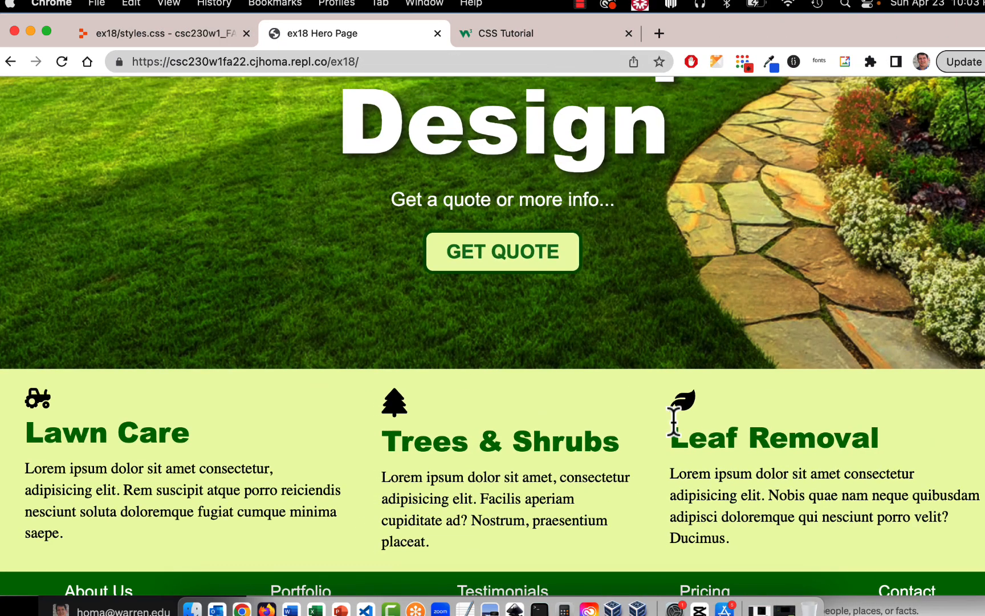
scroll("up", 3)
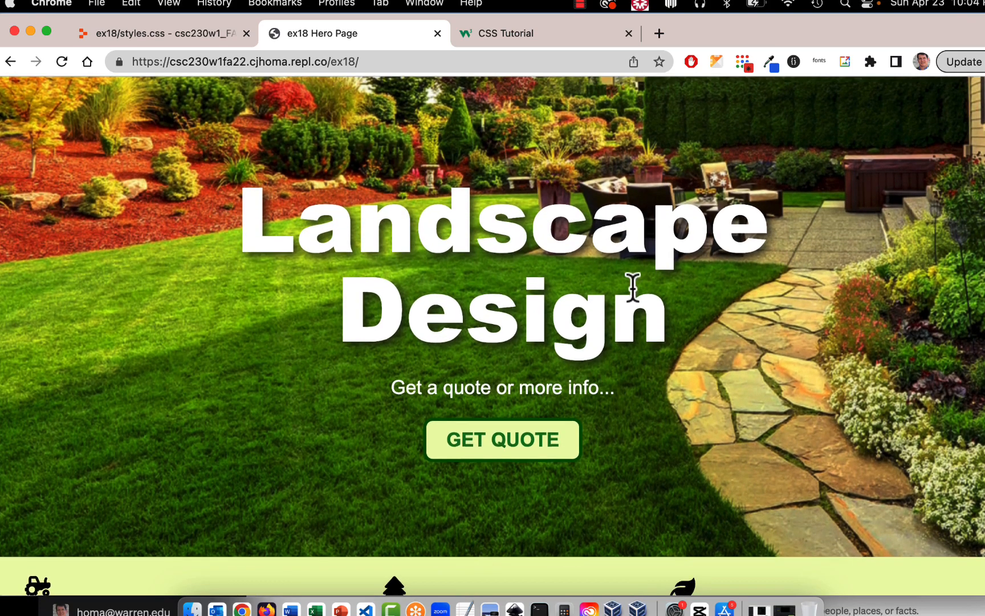
scroll("down", 3)
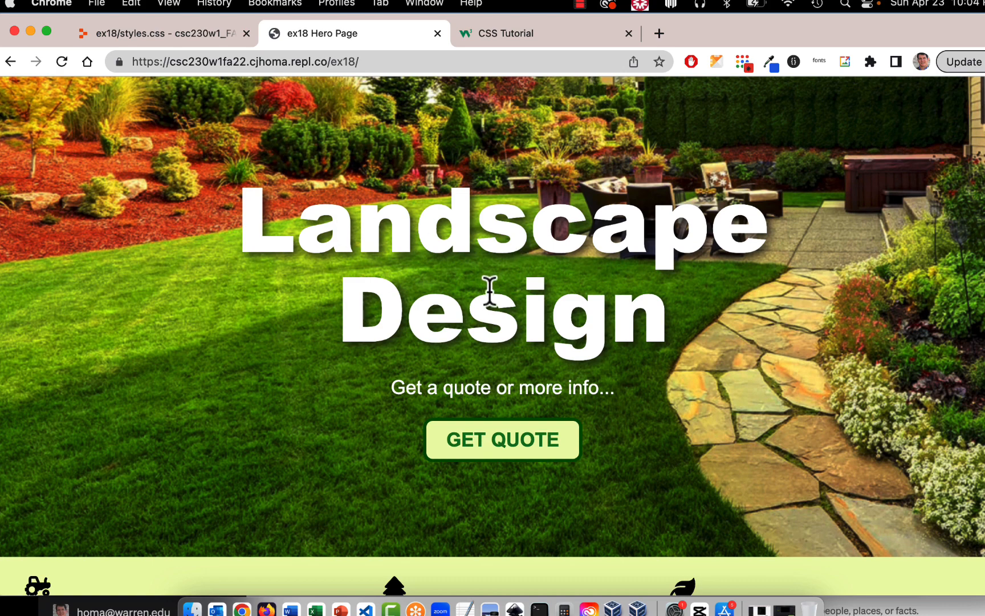
mouse_move(487, 295)
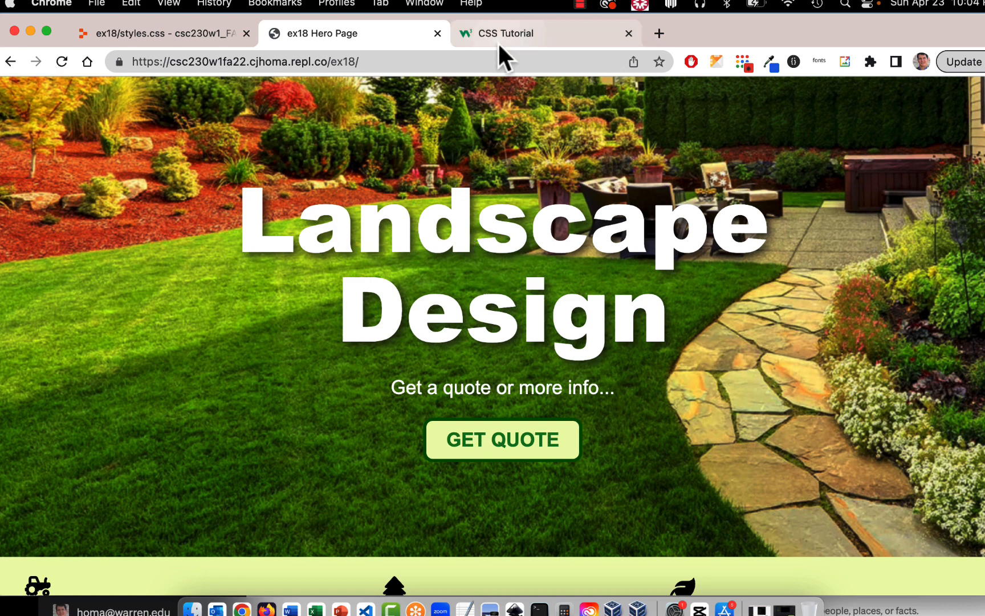
Open W3Schools' How To Hero Image tutorial and scroll to its text-centering CSS
left_click(546, 34)
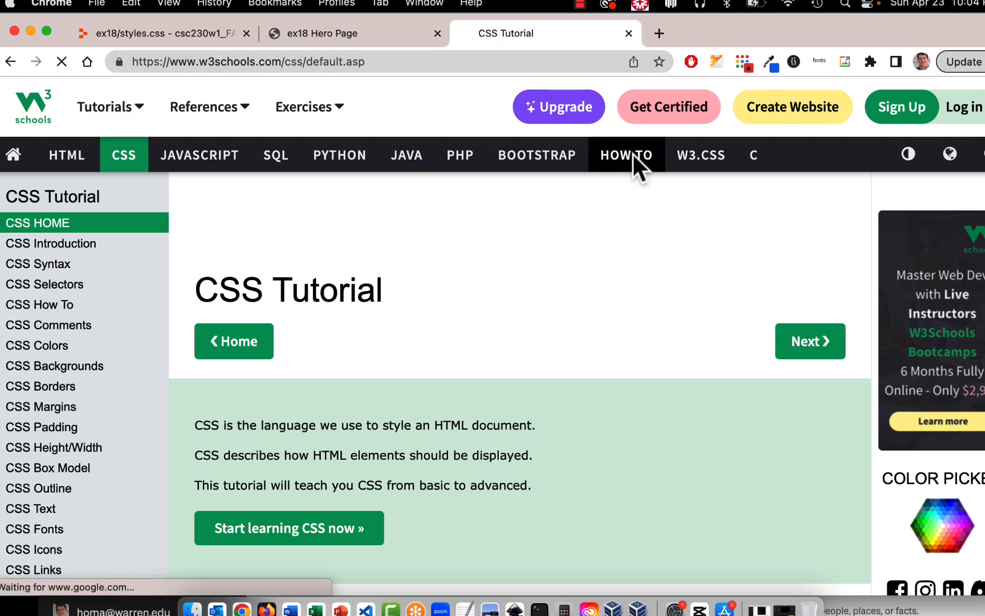
left_click(626, 155)
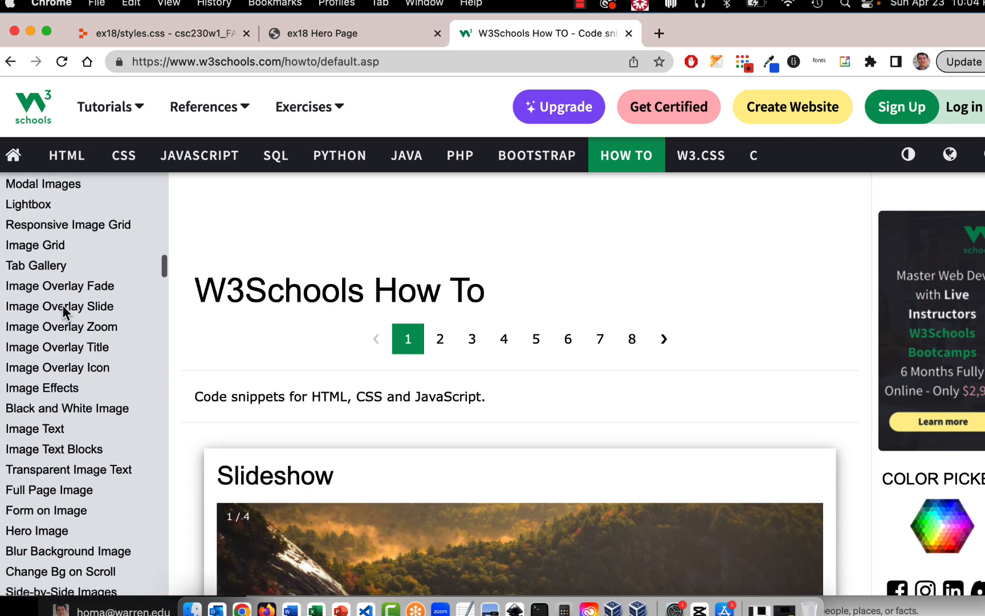
left_click(36, 530)
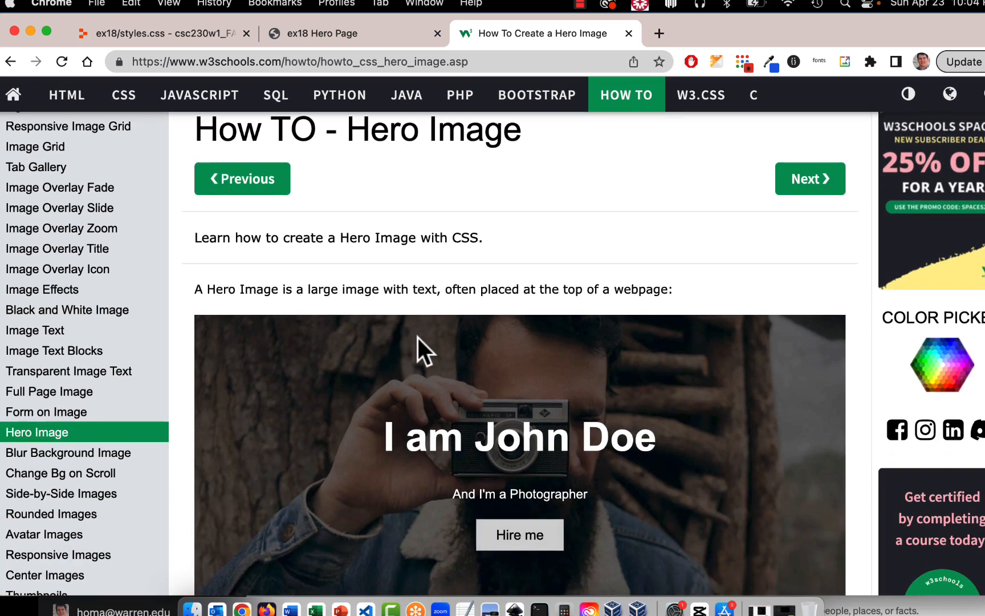
scroll("down", 3)
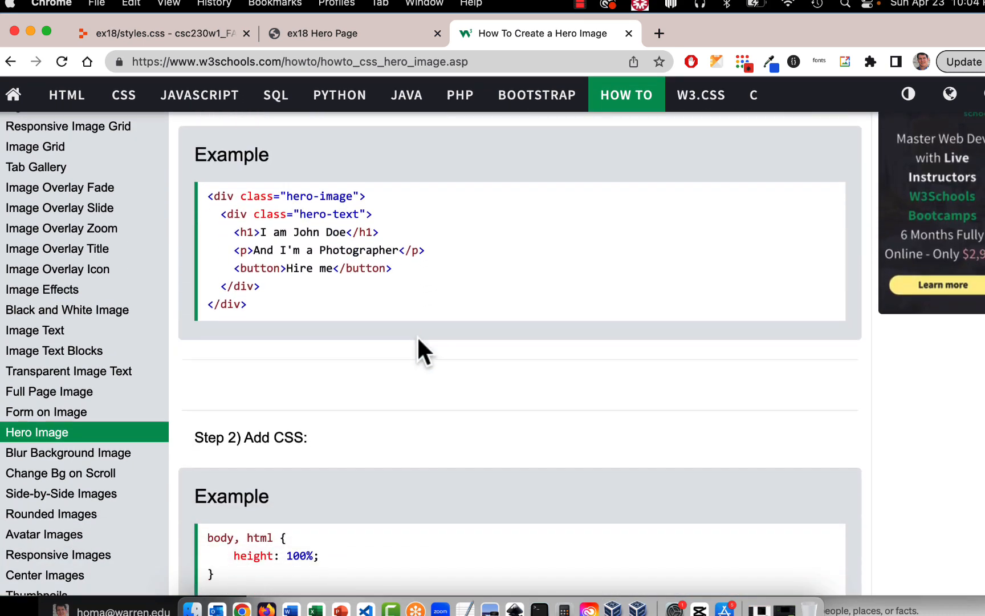
scroll("down", 3)
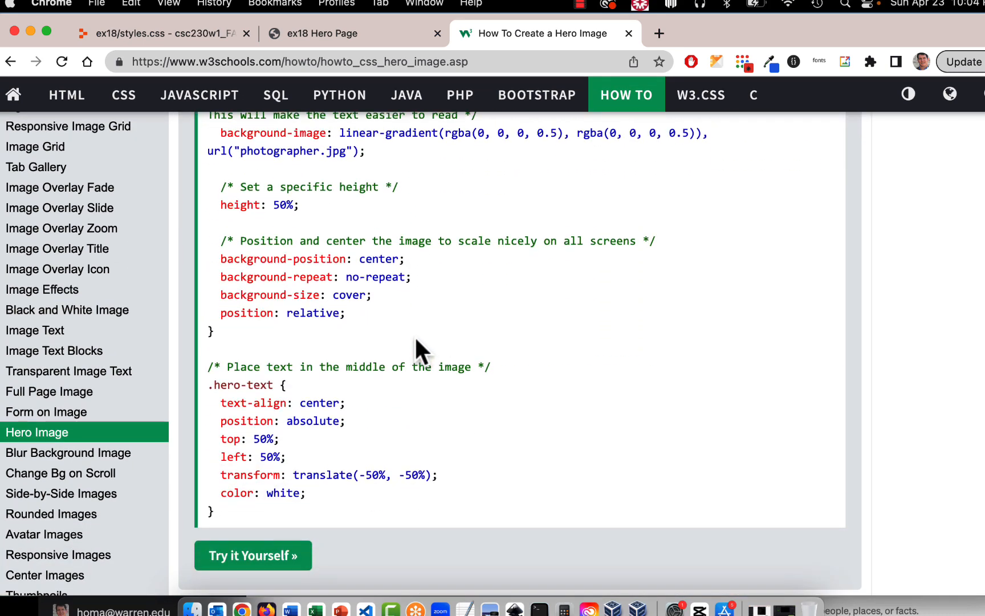
mouse_move(437, 434)
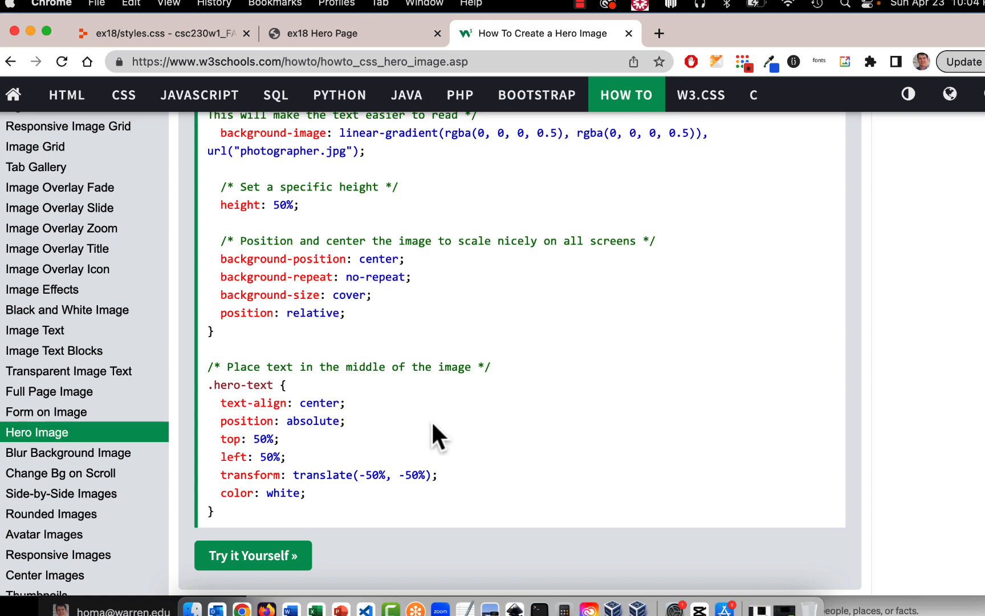
mouse_move(433, 440)
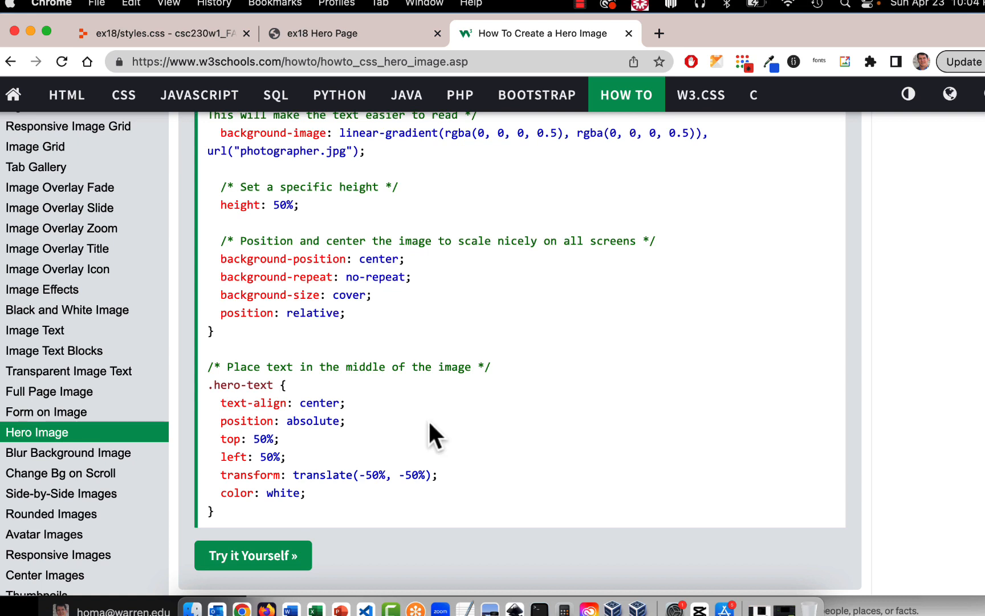
mouse_move(124, 95)
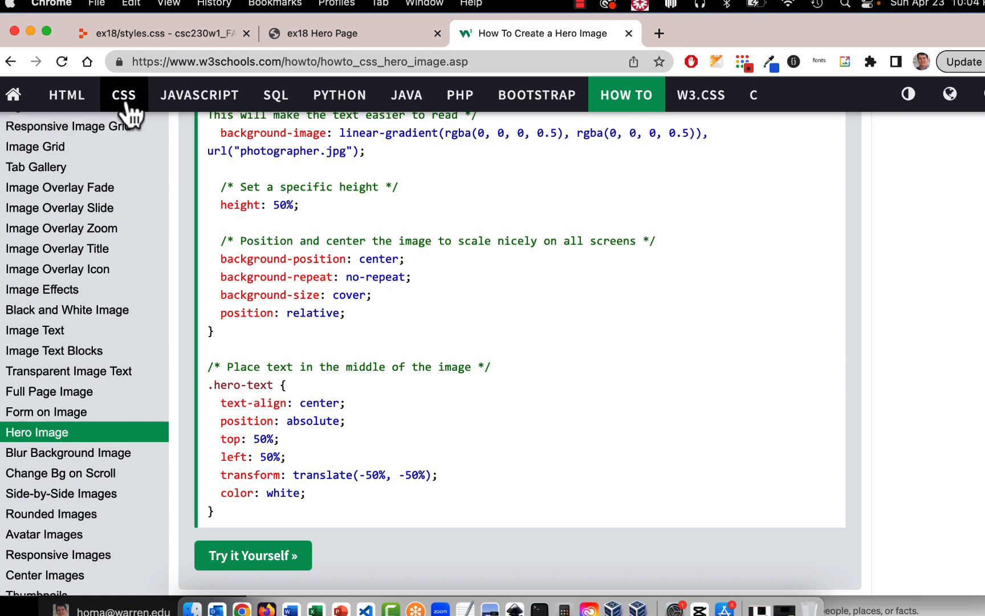
Return to the main W3Schools CSS tutorial and scroll through its sidebar
left_click(123, 94)
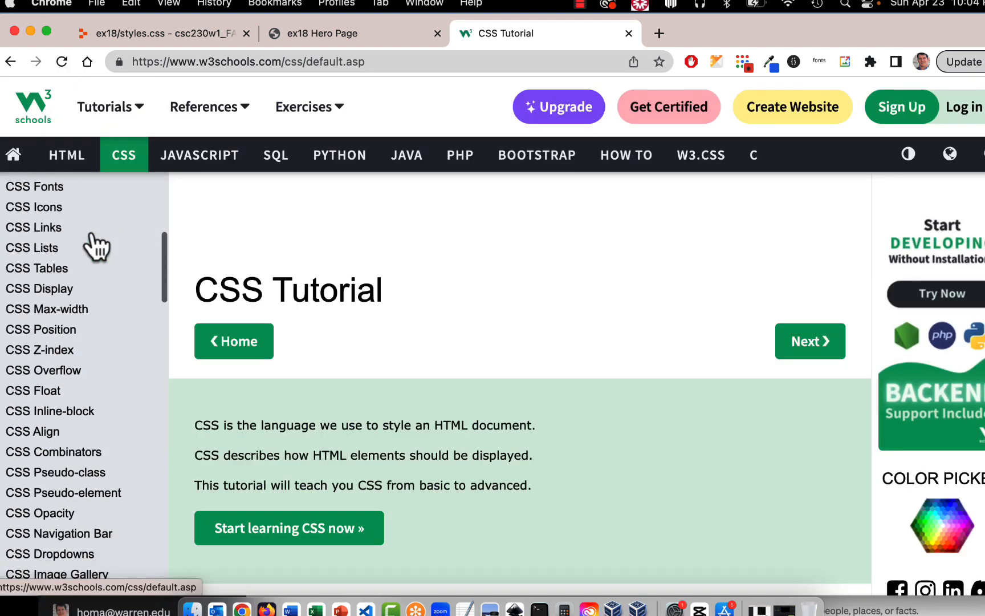
scroll("down", 3)
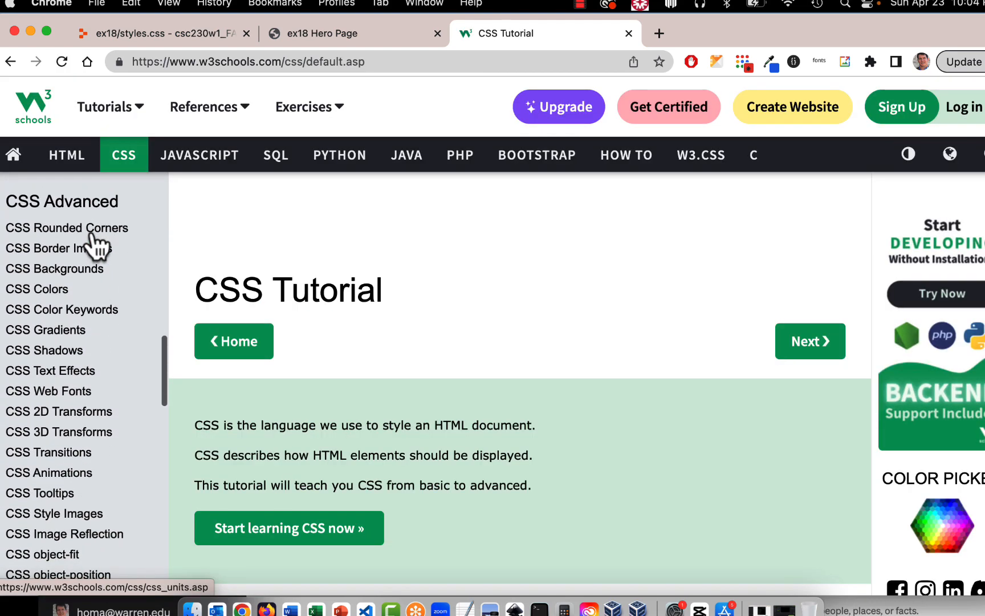
scroll("down", 3)
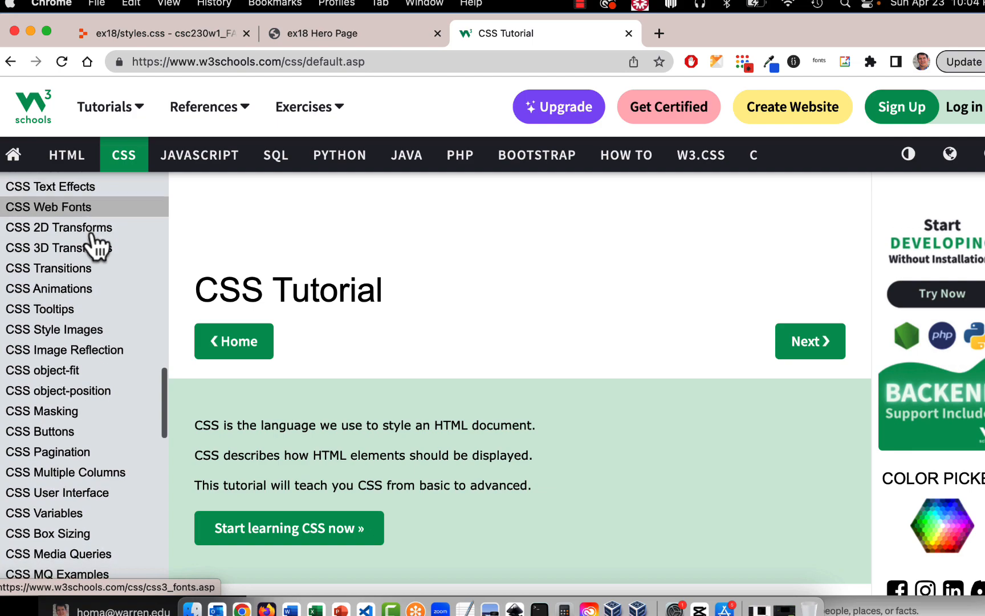
scroll("up", 3)
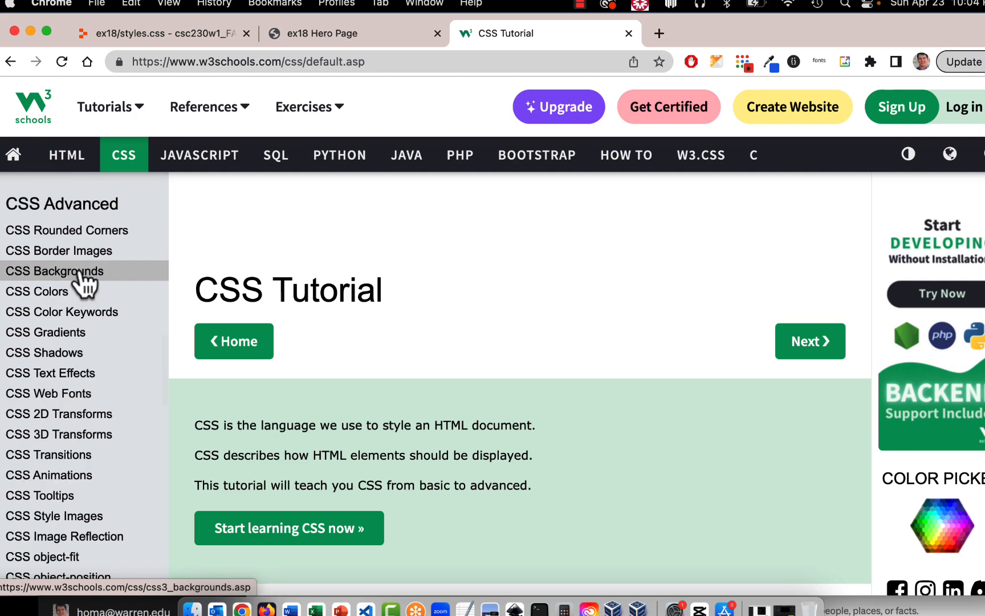
Open CSS Backgrounds and scroll to the Hero Image example using background-size cover
left_click(55, 271)
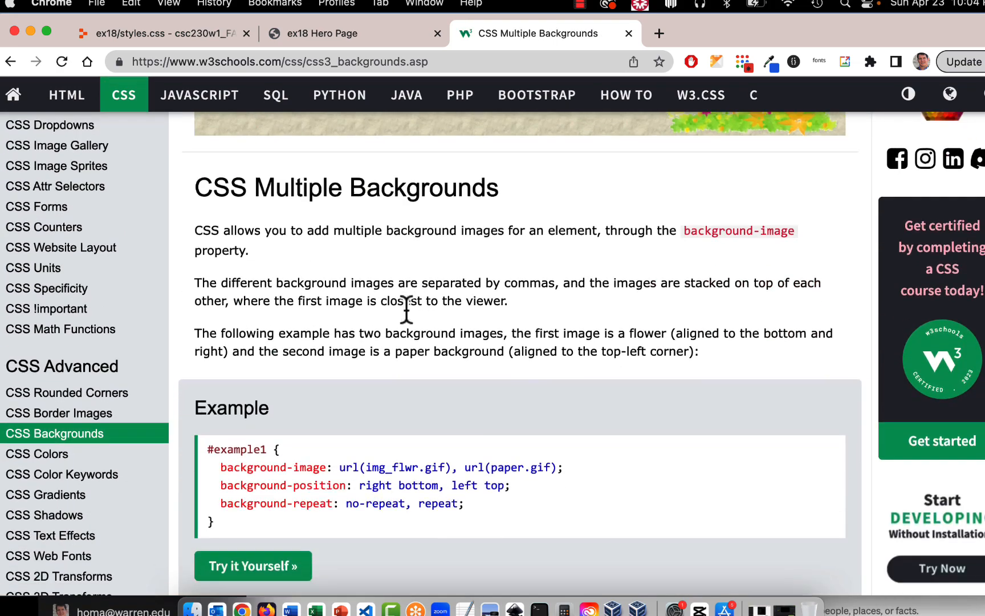
scroll("down", 3)
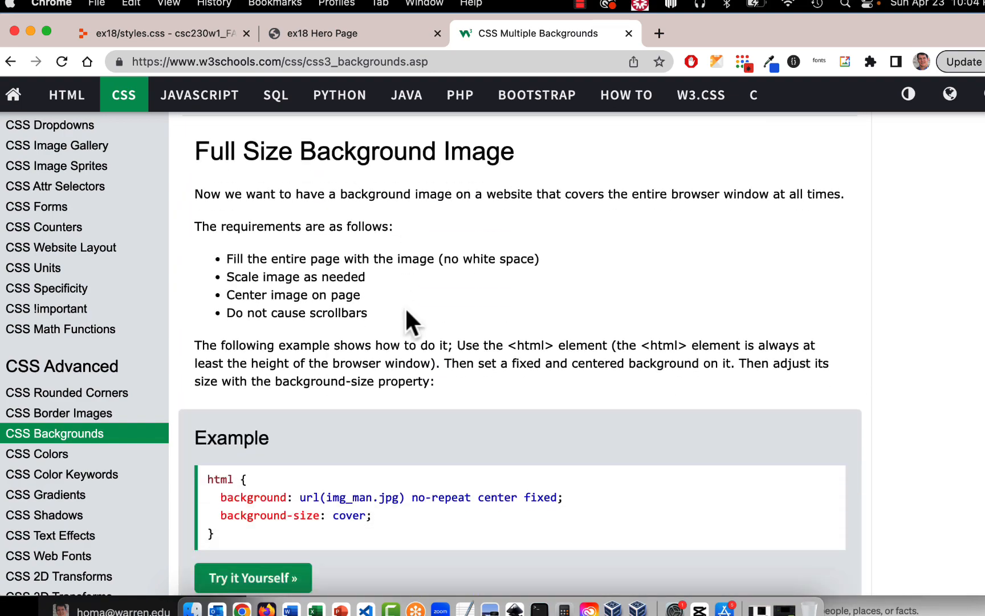
scroll("down", 3)
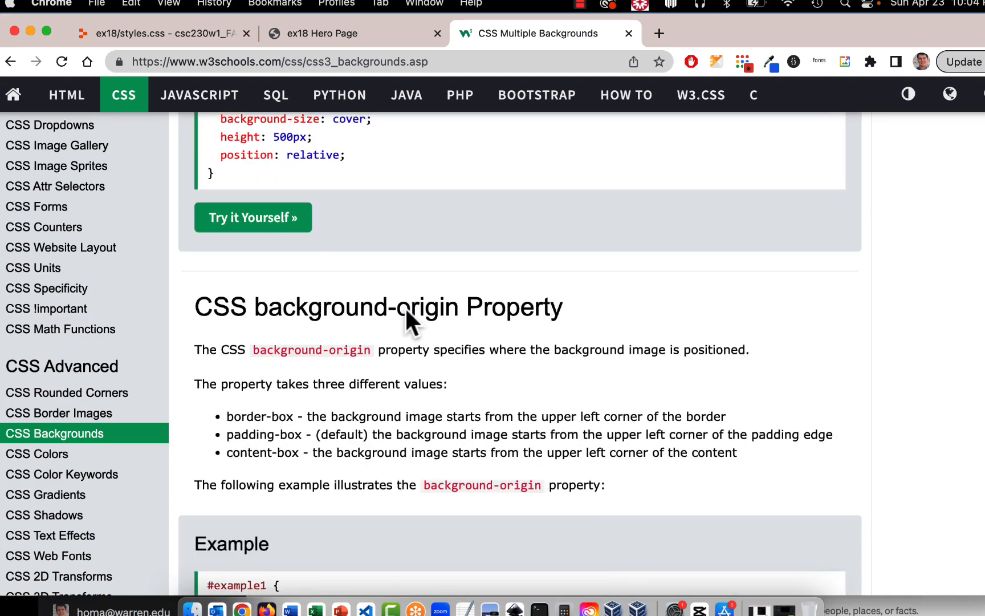
scroll("down", 3)
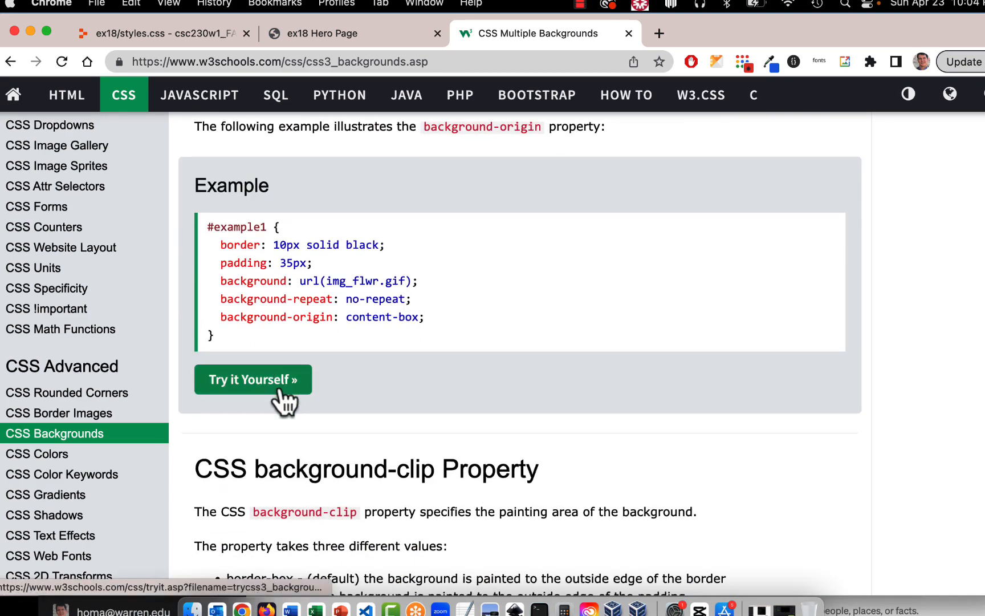
scroll("up", 3)
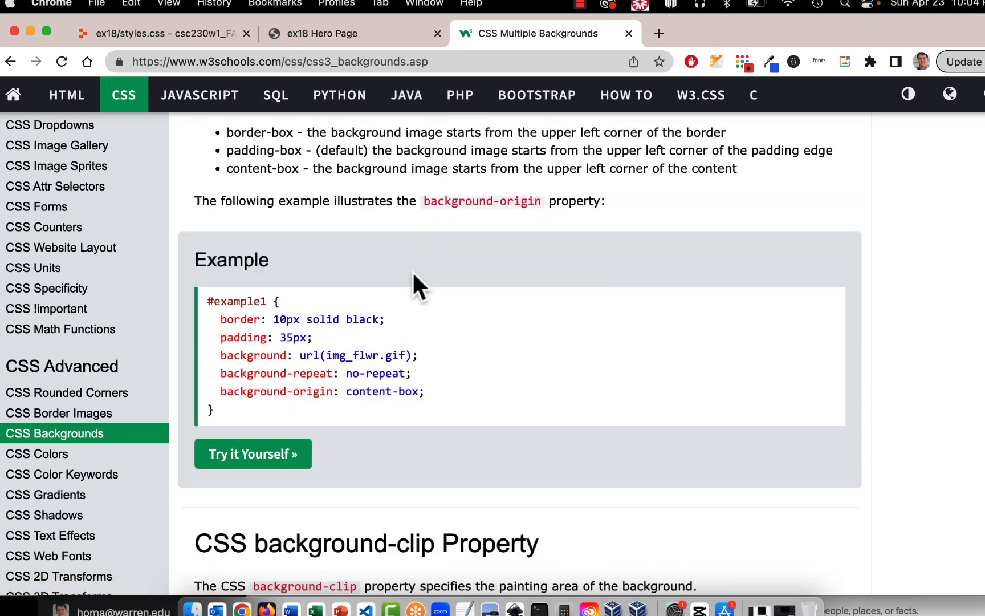
scroll("down", 3)
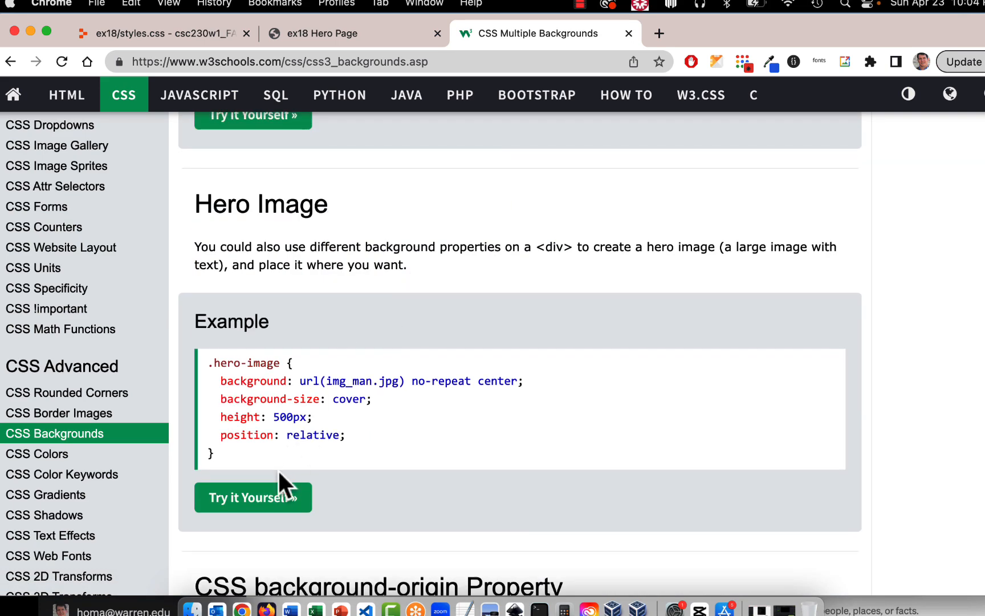
Launch the Hero Image example in the Tryit Editor and scroll through its code
left_click(252, 497)
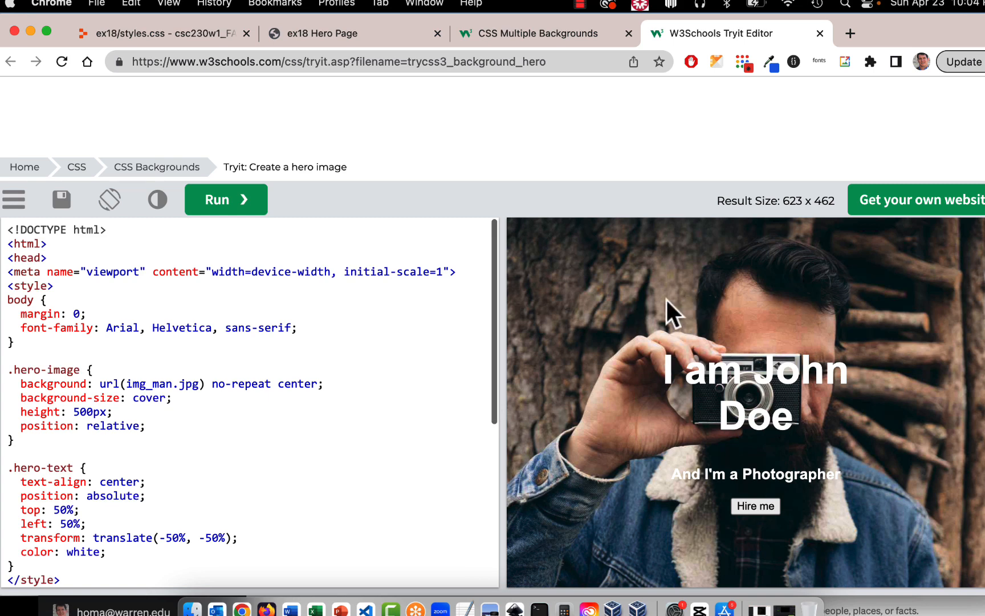
scroll("down", 3)
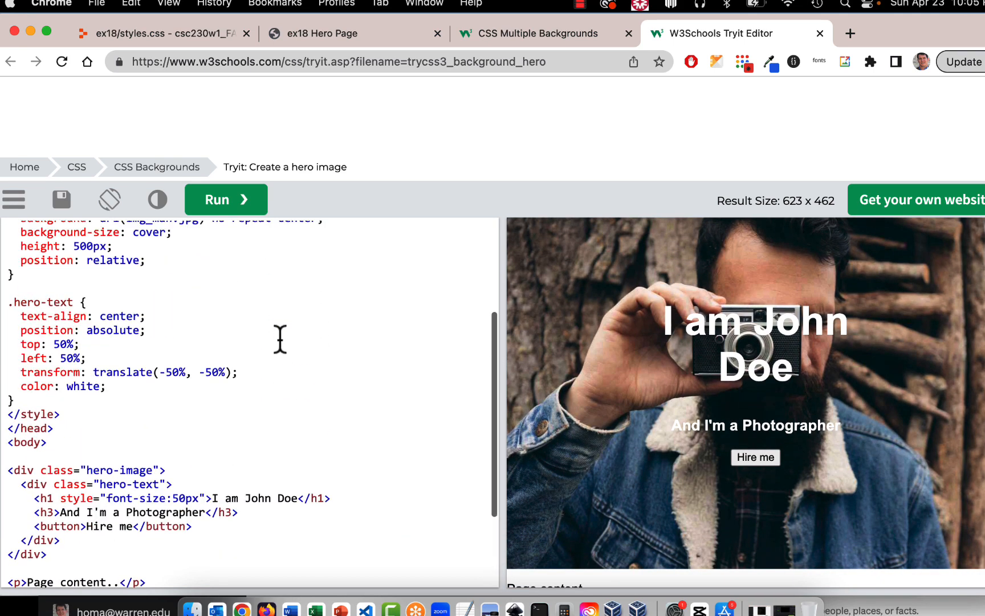
scroll("up", 3)
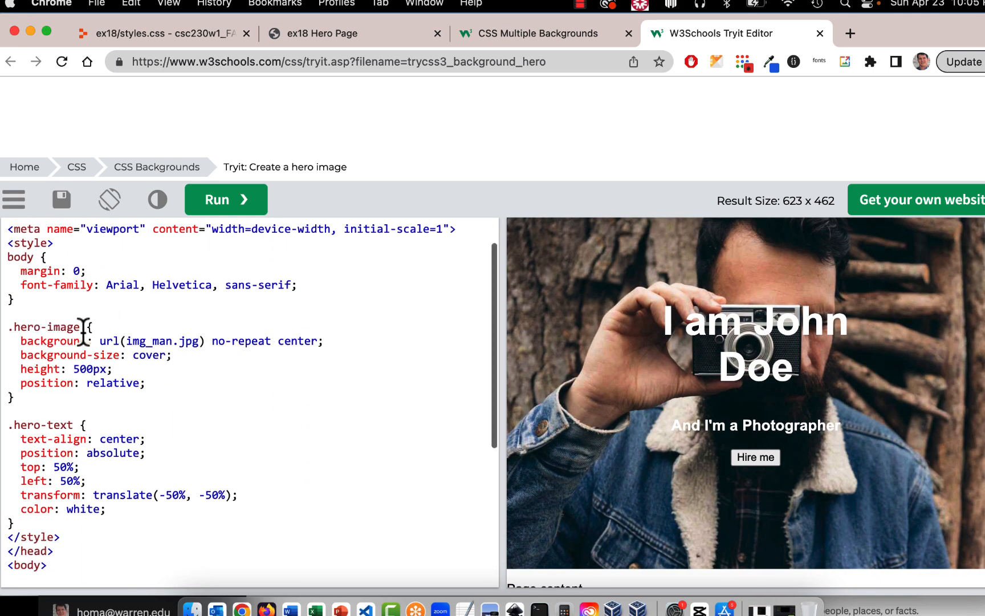
mouse_move(105, 509)
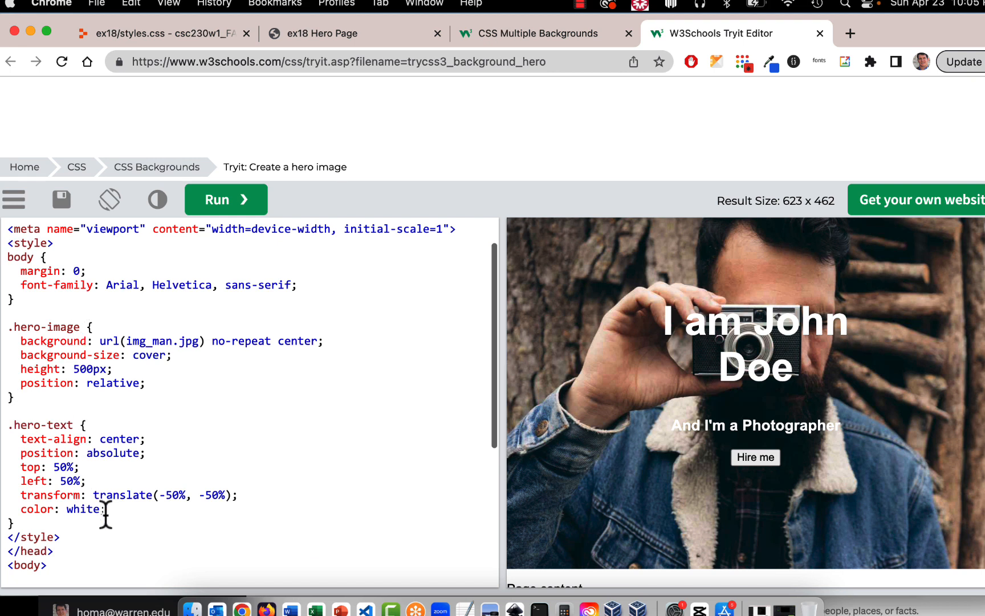
mouse_move(272, 536)
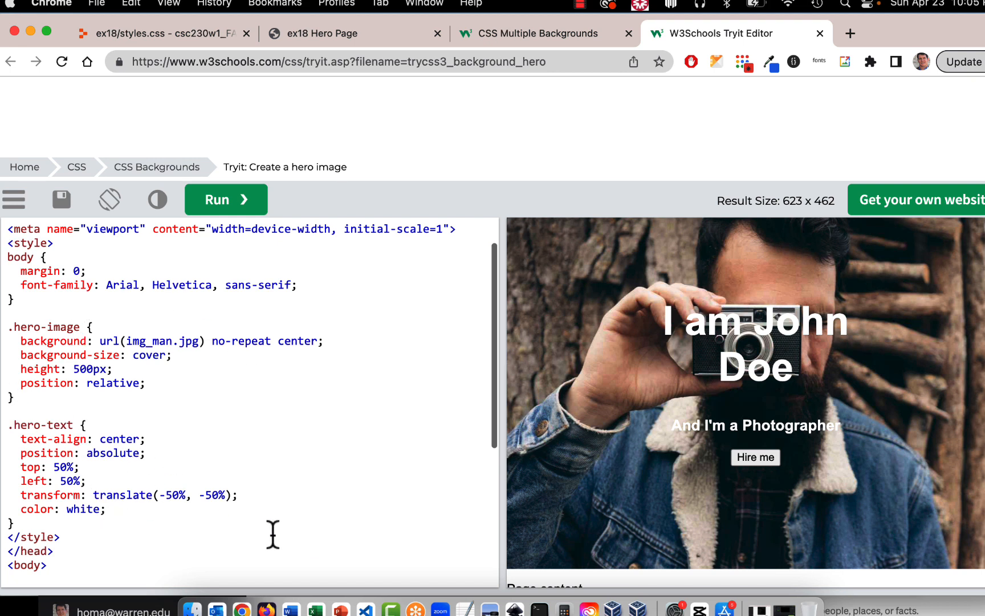
mouse_move(358, 192)
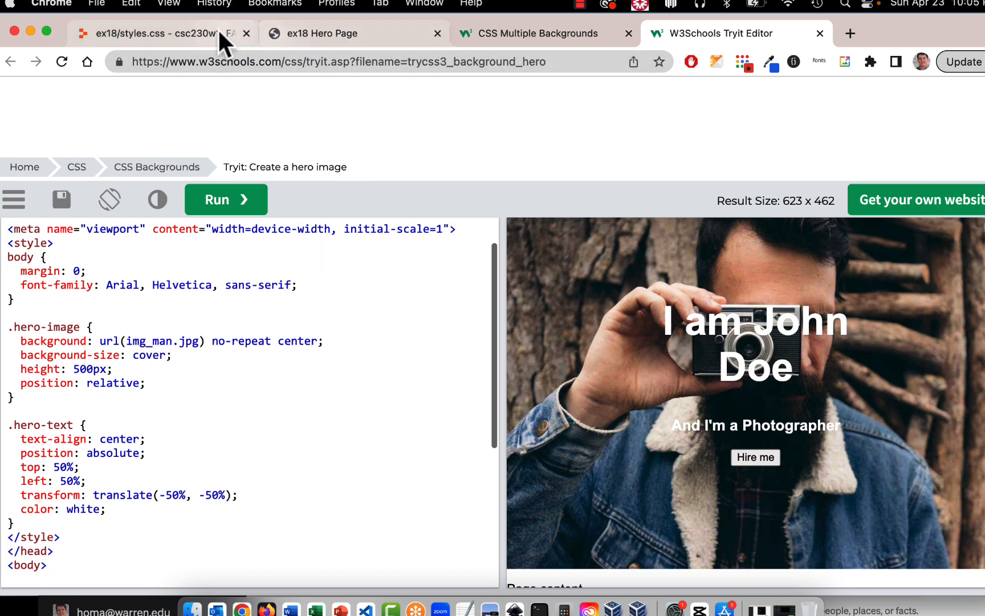
Review the .hero-image and .hero-text rules in Replit's styles.css
left_click(160, 33)
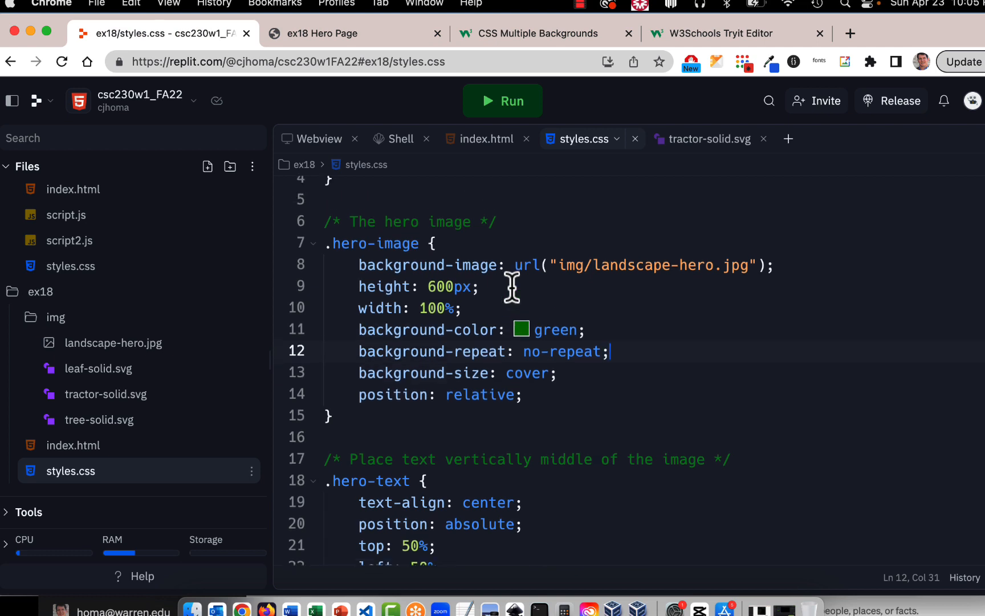
scroll("up", 3)
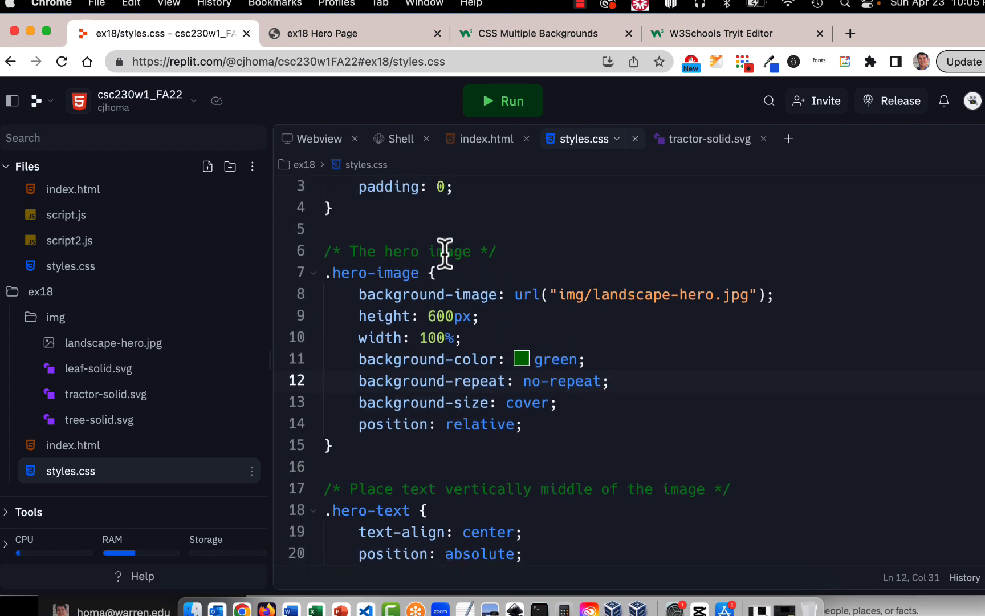
mouse_move(585, 359)
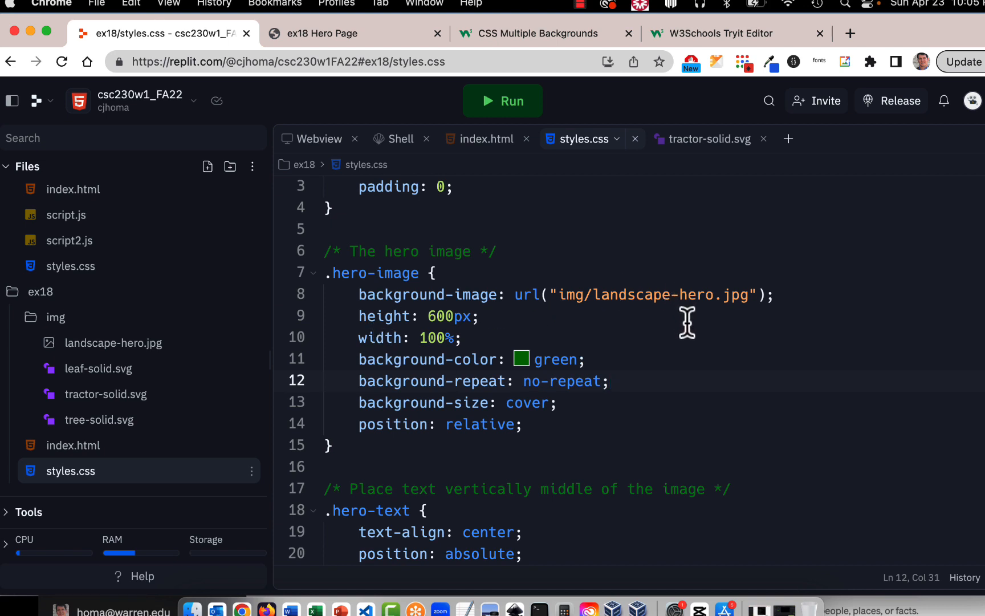
mouse_move(282, 338)
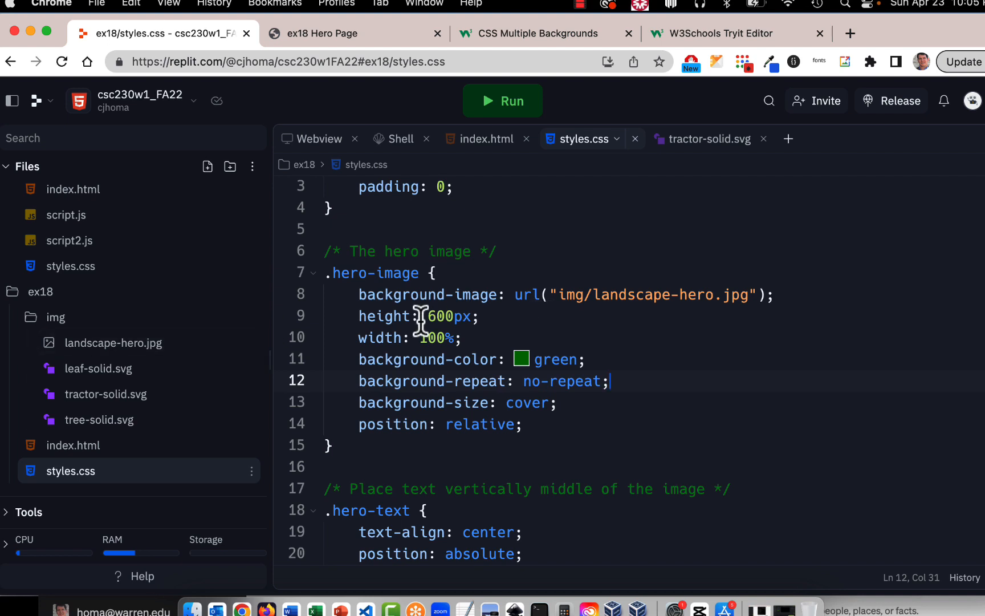
mouse_move(387, 326)
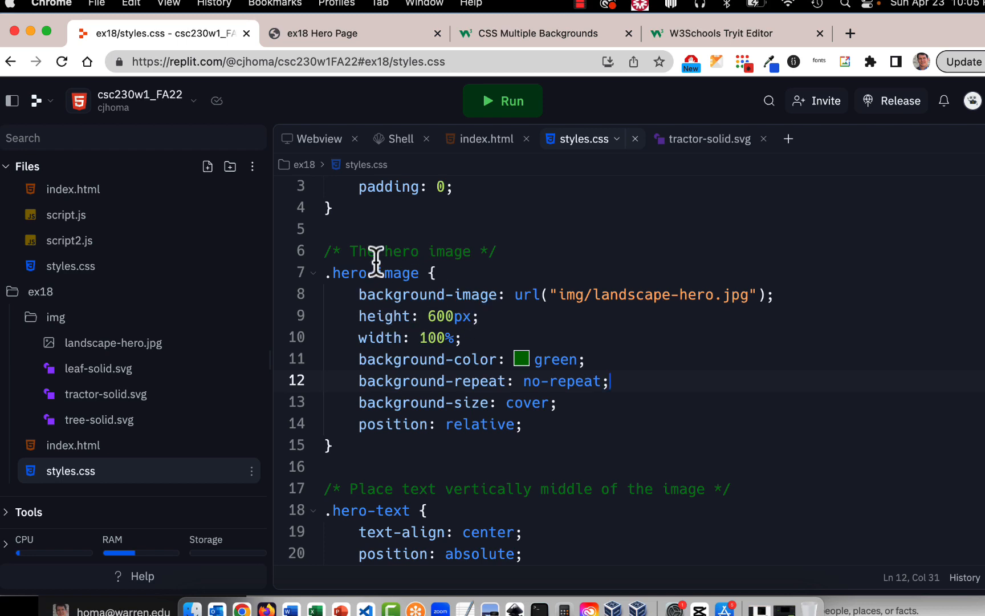
mouse_move(618, 382)
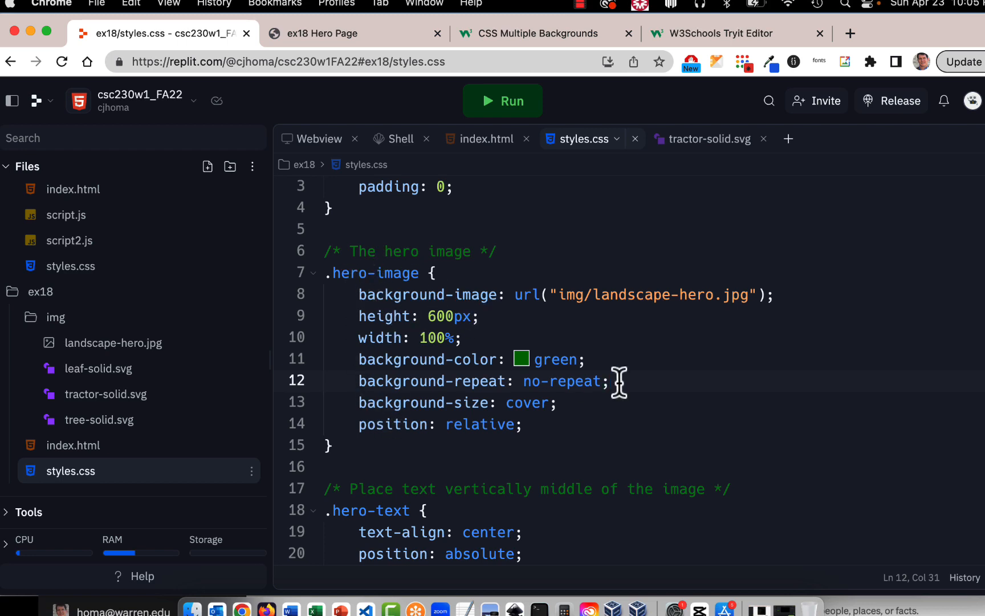
mouse_move(577, 315)
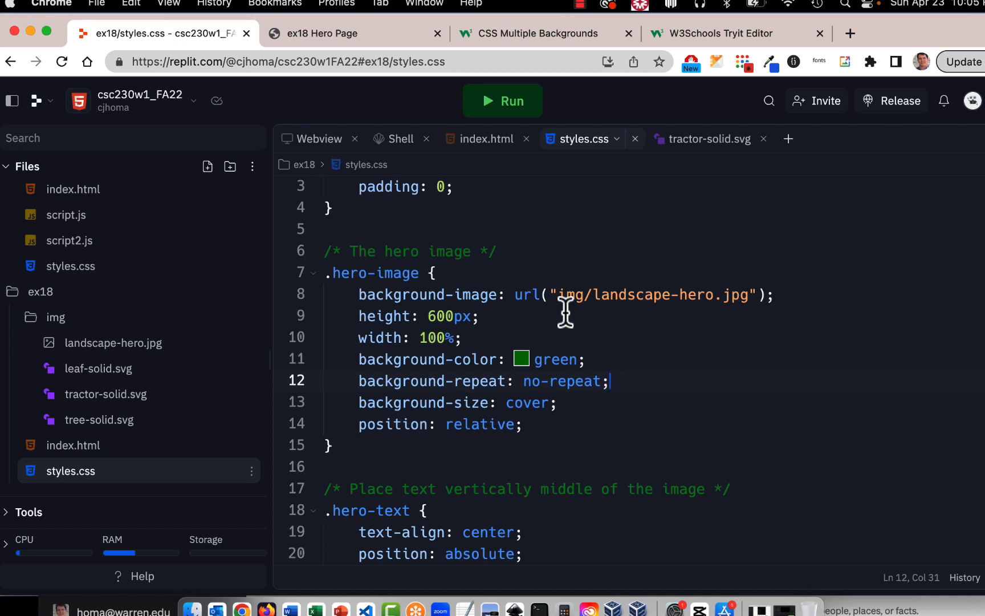
mouse_move(639, 88)
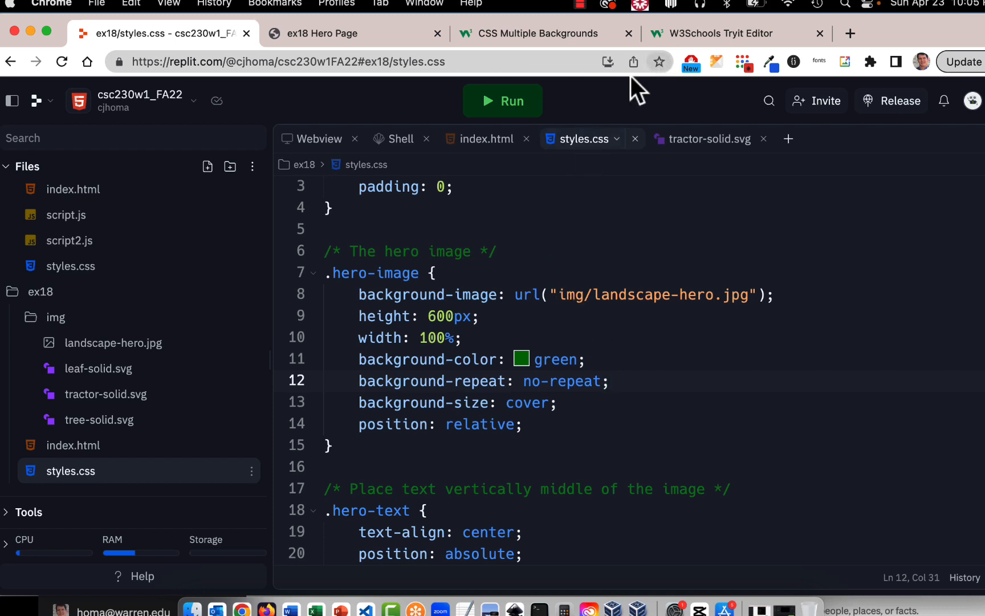
mouse_move(517, 277)
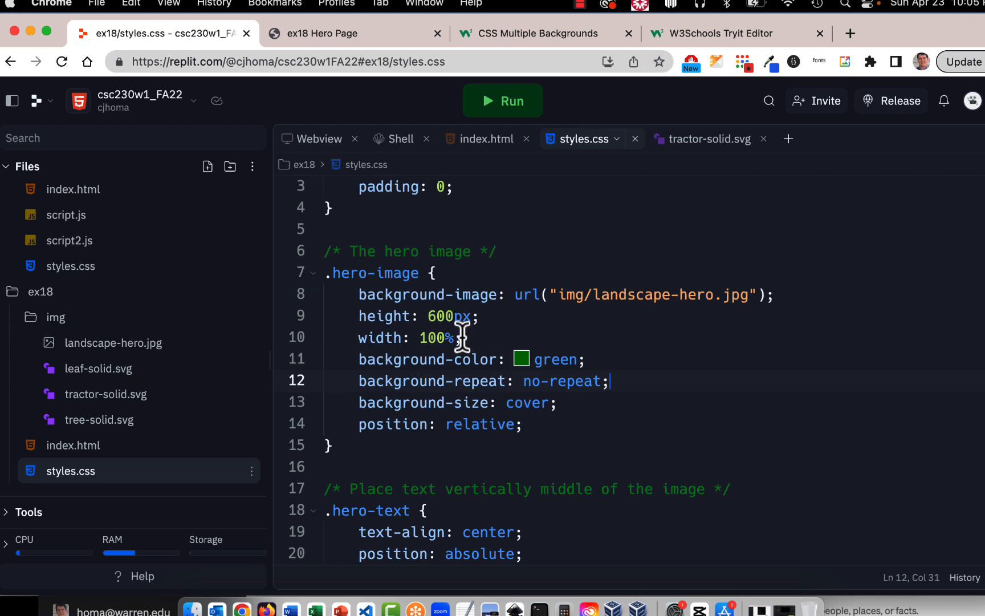
scroll("down", 3)
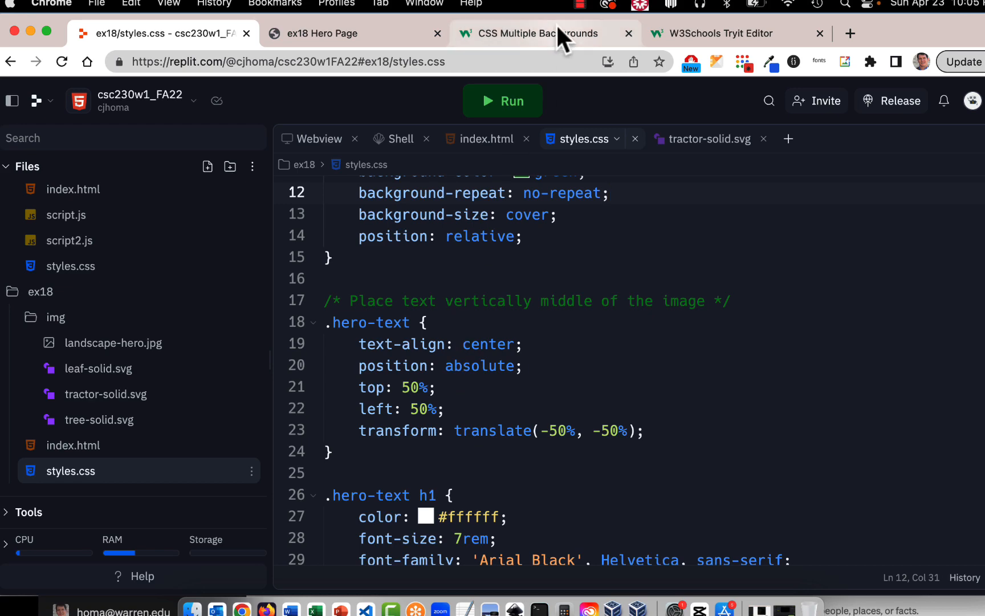
Switch to the ex18 Hero Page tab to see the rendered Landscape Design hero
left_click(355, 33)
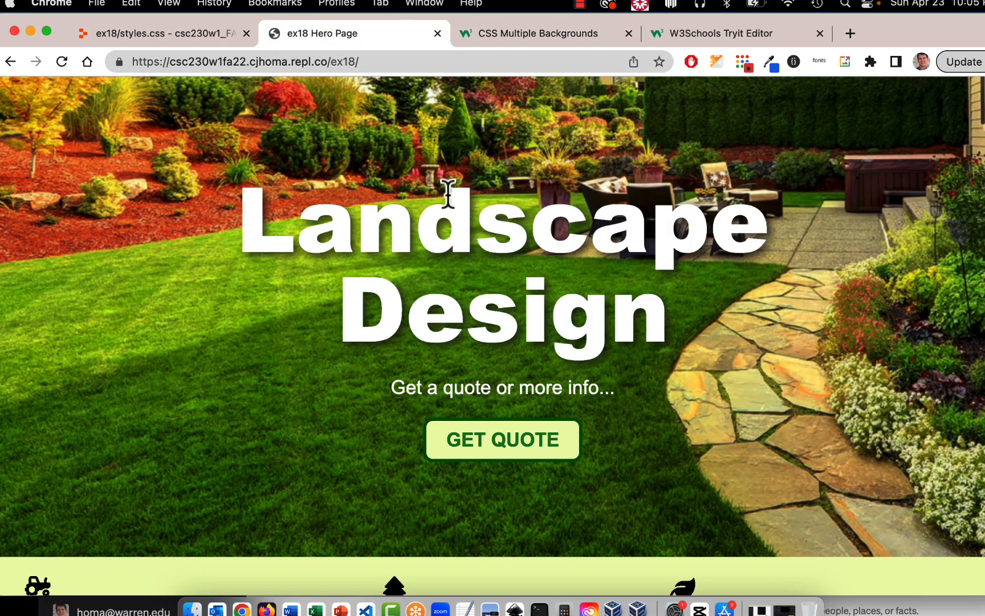
mouse_move(303, 395)
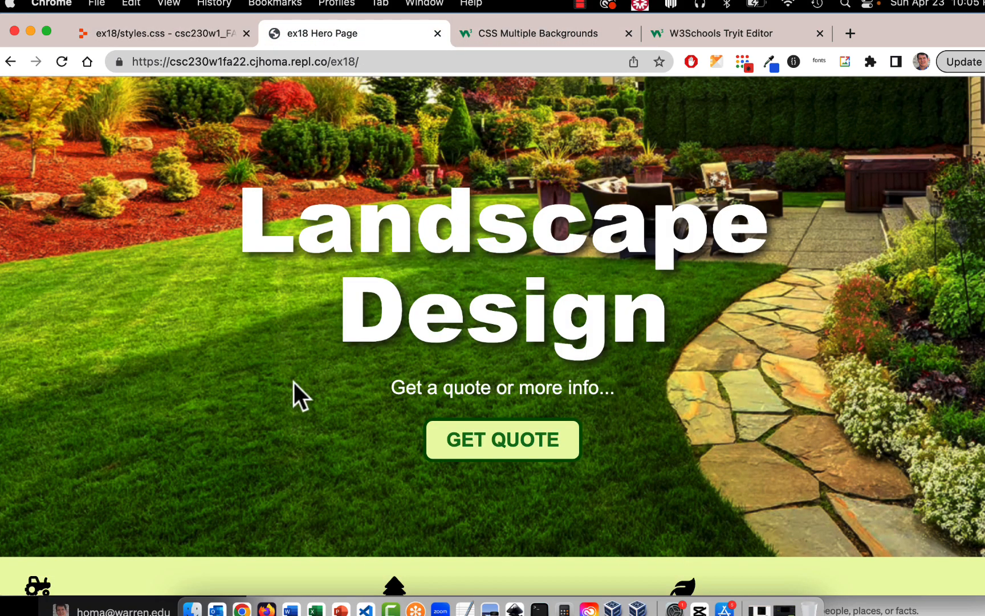
mouse_move(389, 337)
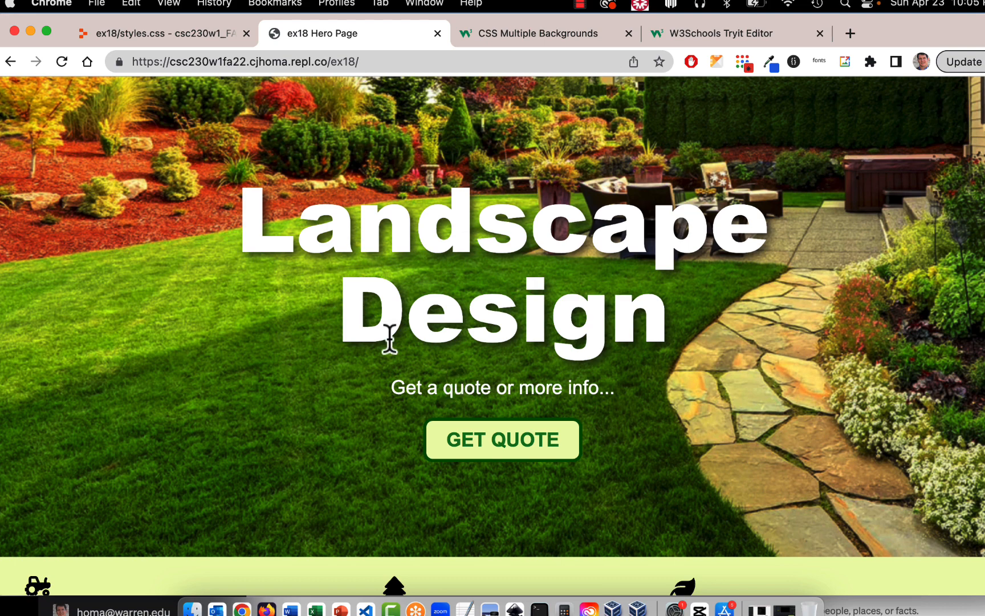
mouse_move(185, 290)
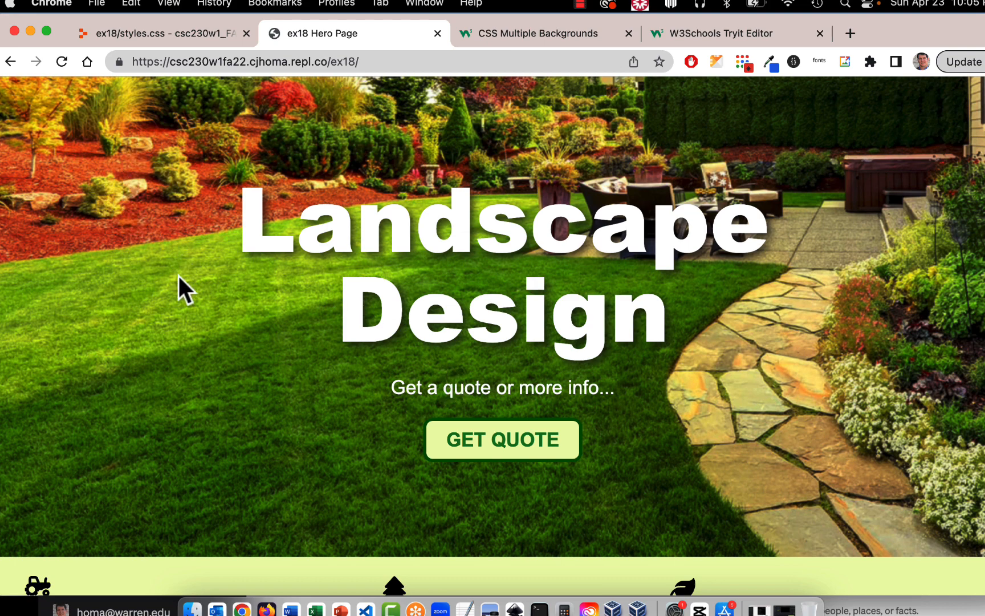
mouse_move(551, 223)
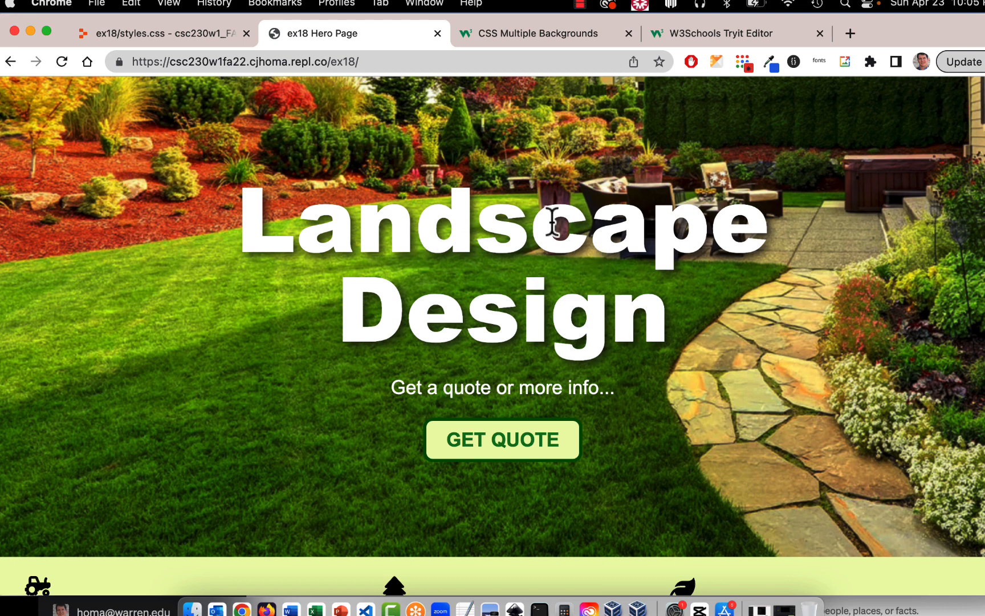
mouse_move(515, 60)
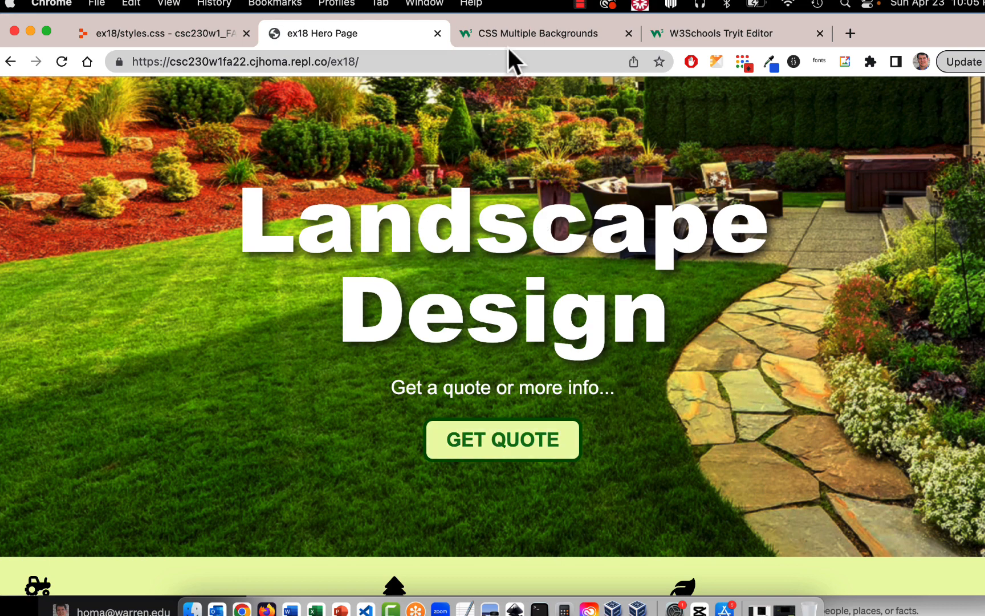
left_click(165, 33)
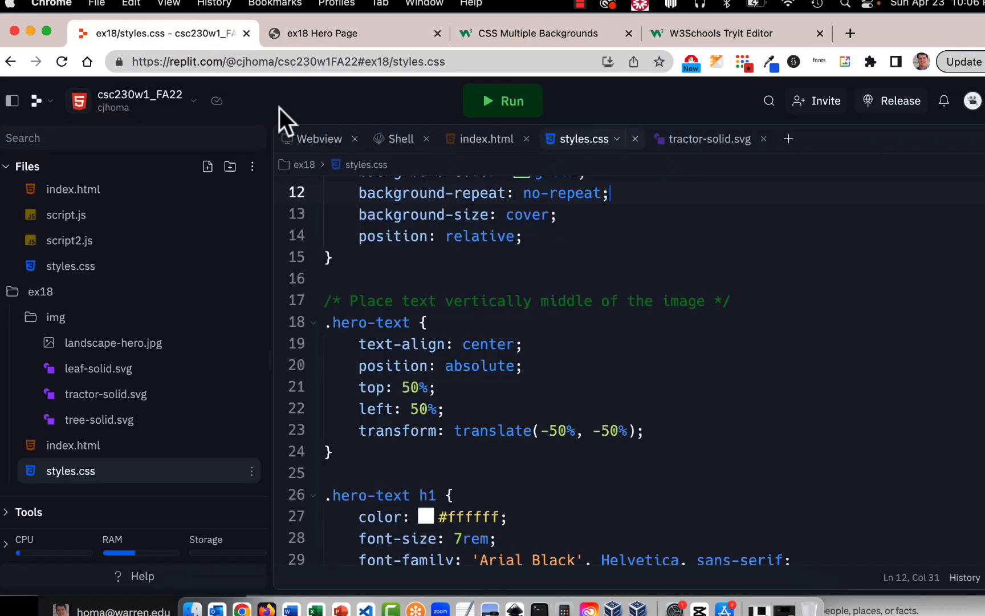
scroll("down", 3)
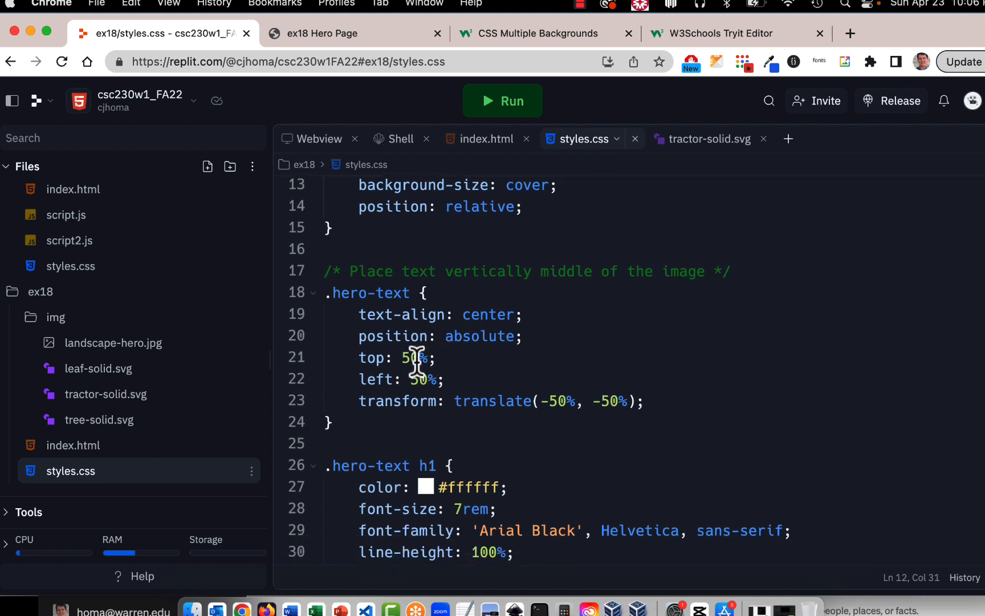
mouse_move(457, 387)
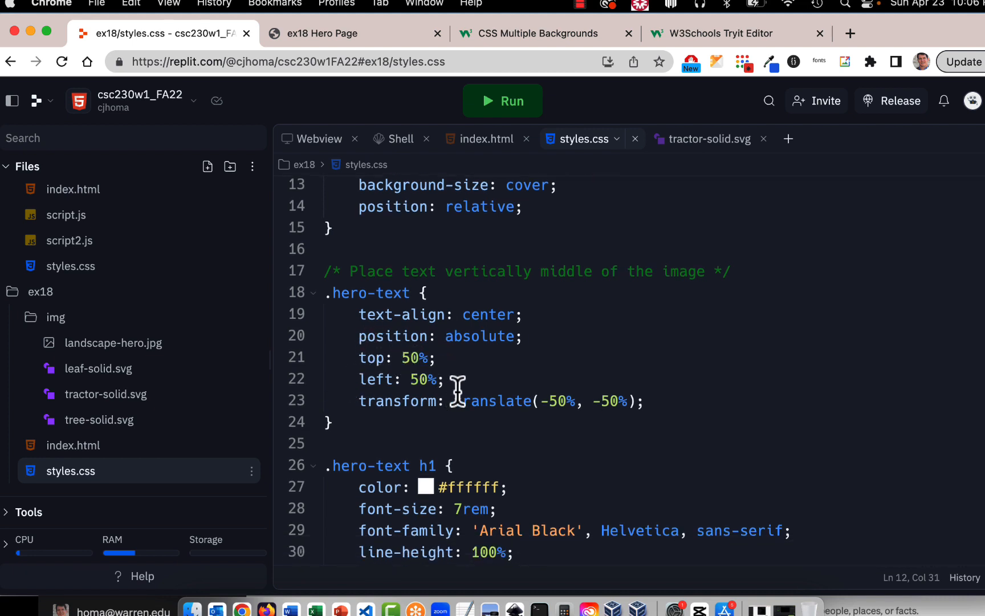
mouse_move(659, 402)
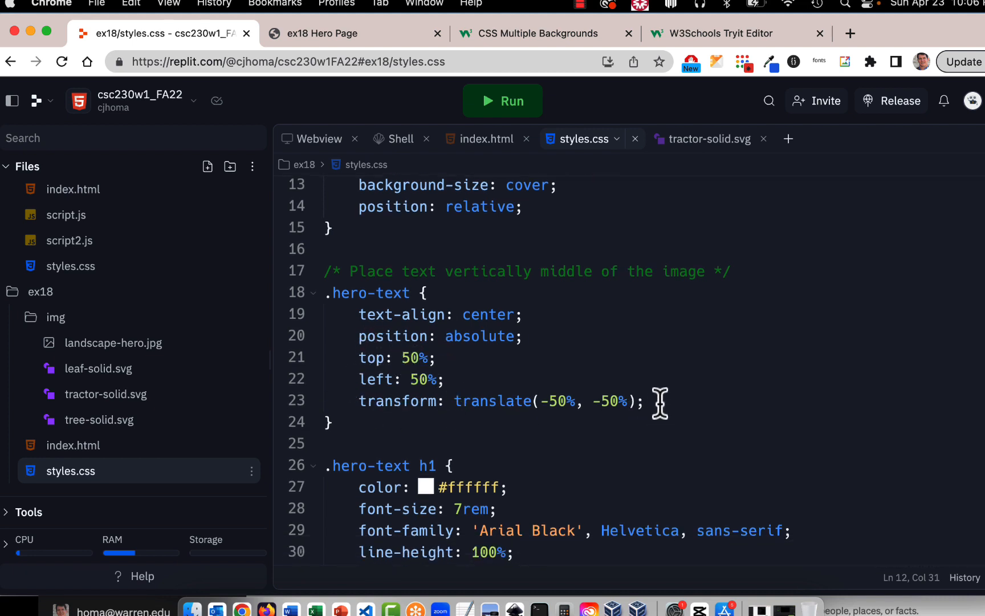
mouse_move(598, 429)
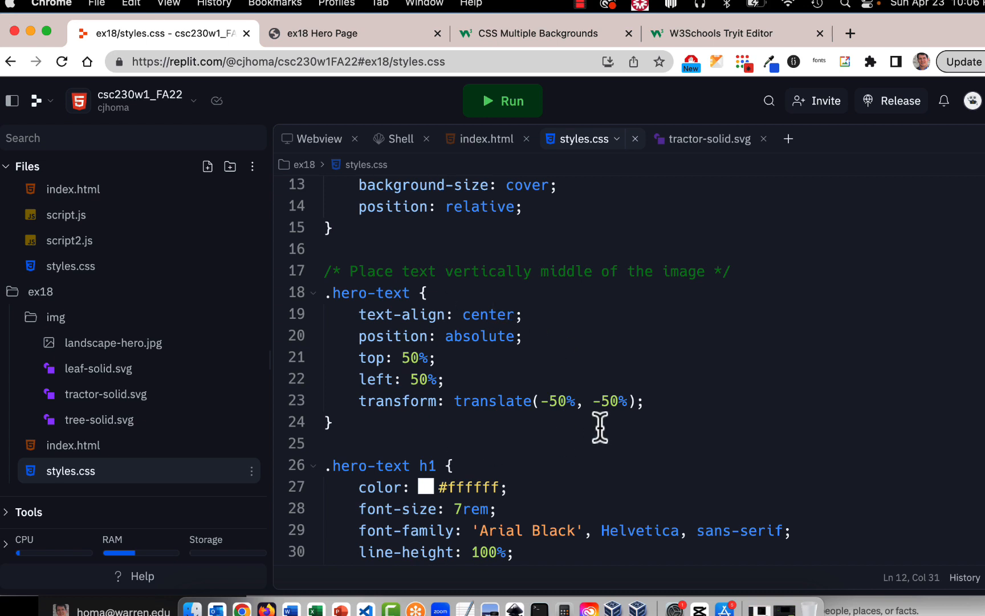
mouse_move(674, 412)
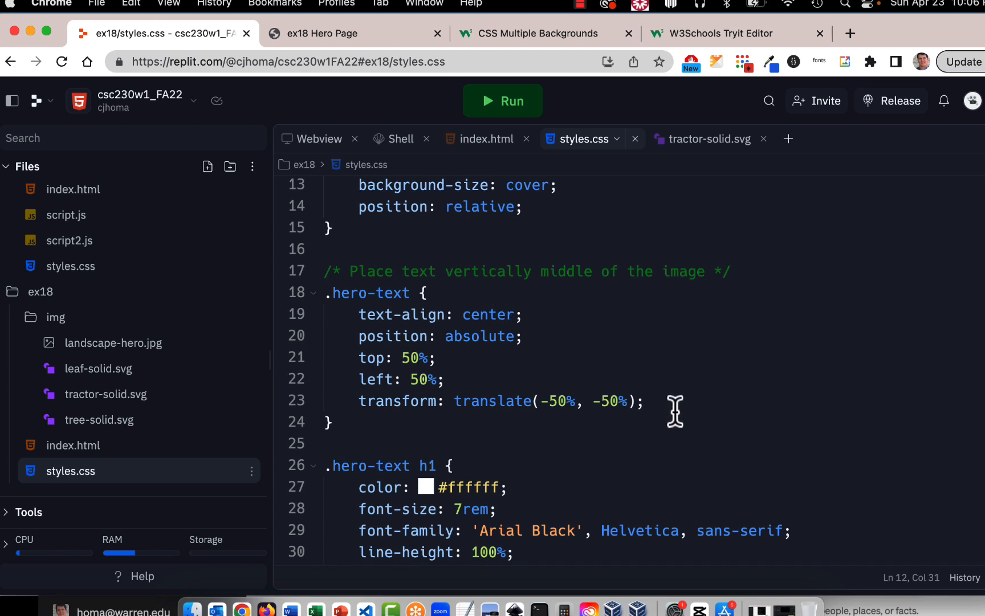
mouse_move(397, 320)
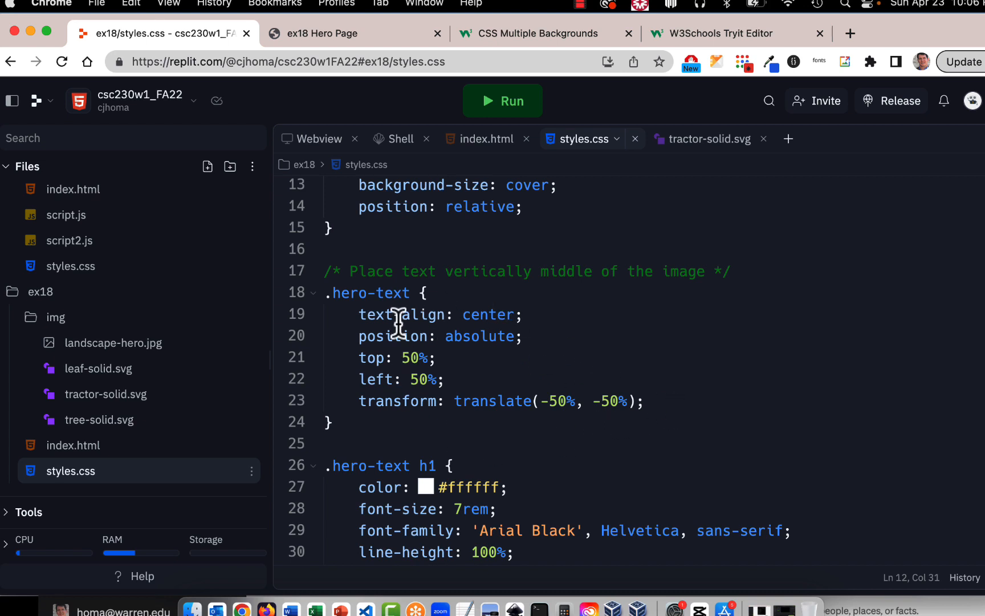
mouse_move(544, 344)
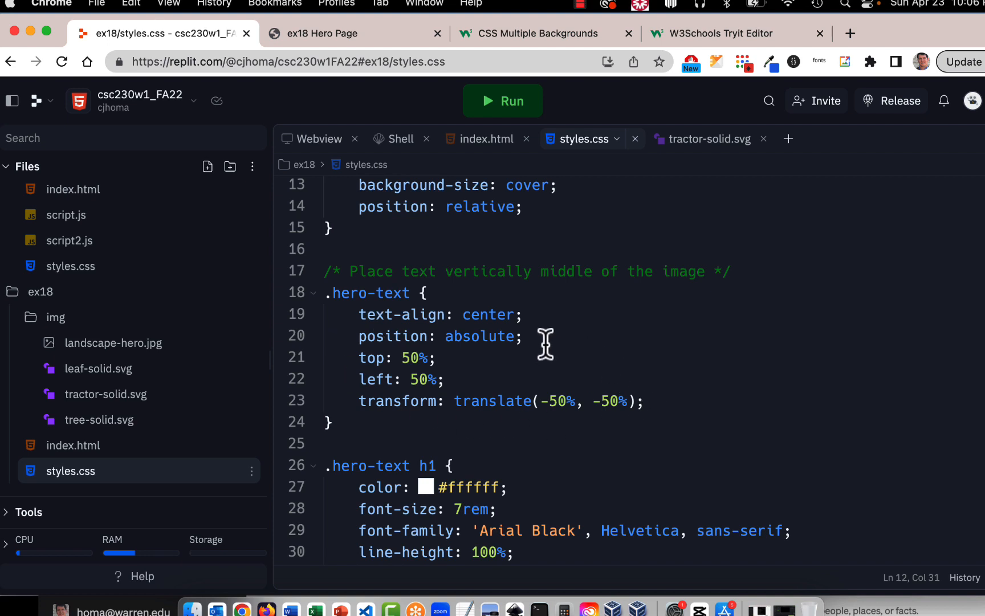
mouse_move(666, 404)
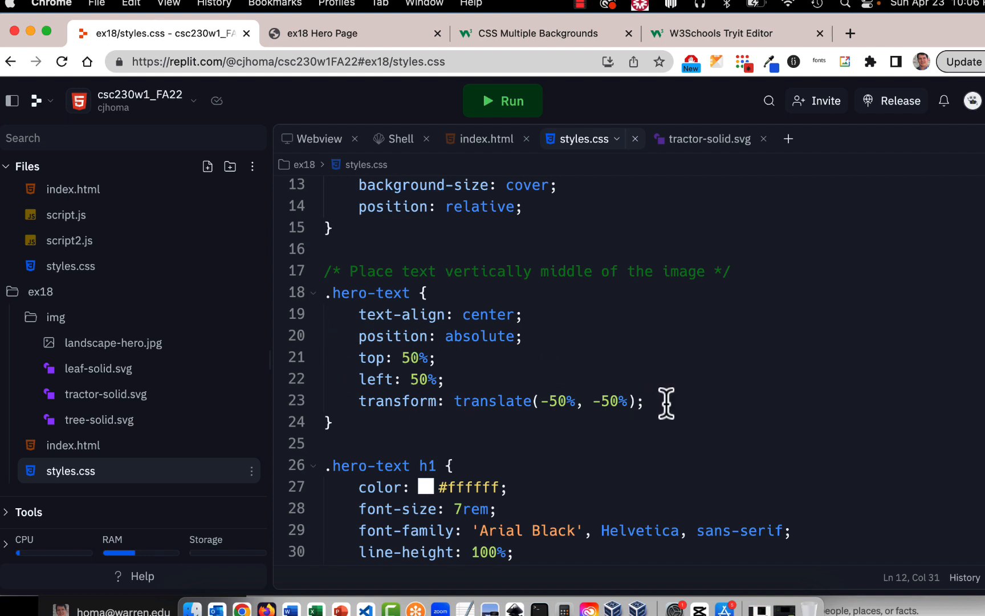
mouse_move(655, 377)
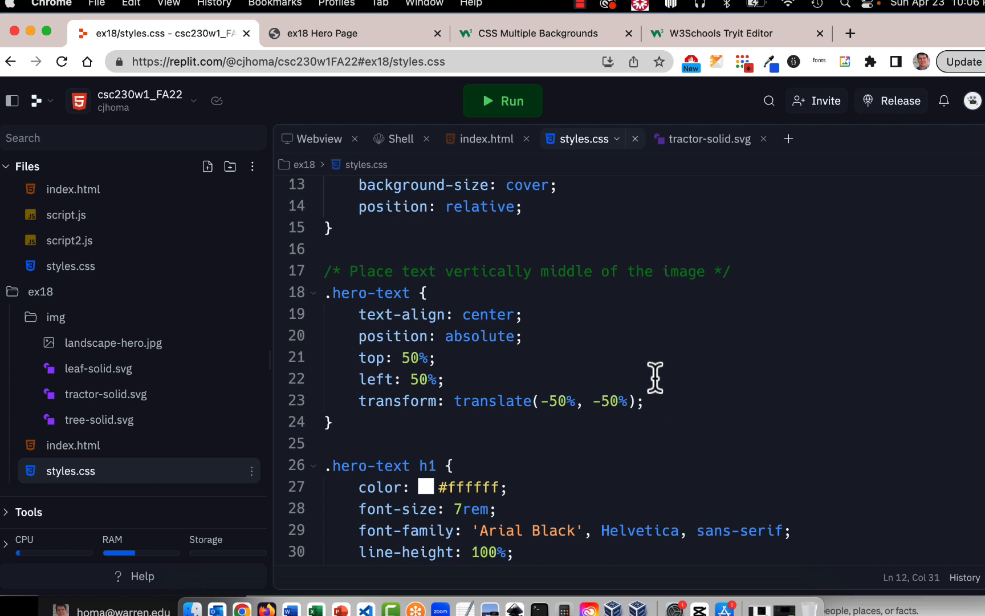
mouse_move(825, 369)
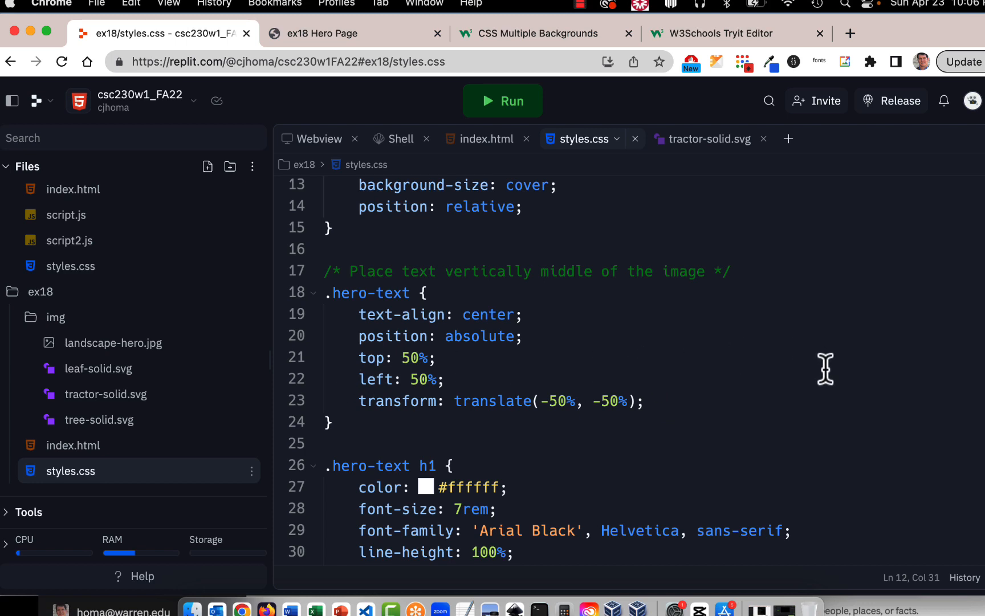
mouse_move(555, 292)
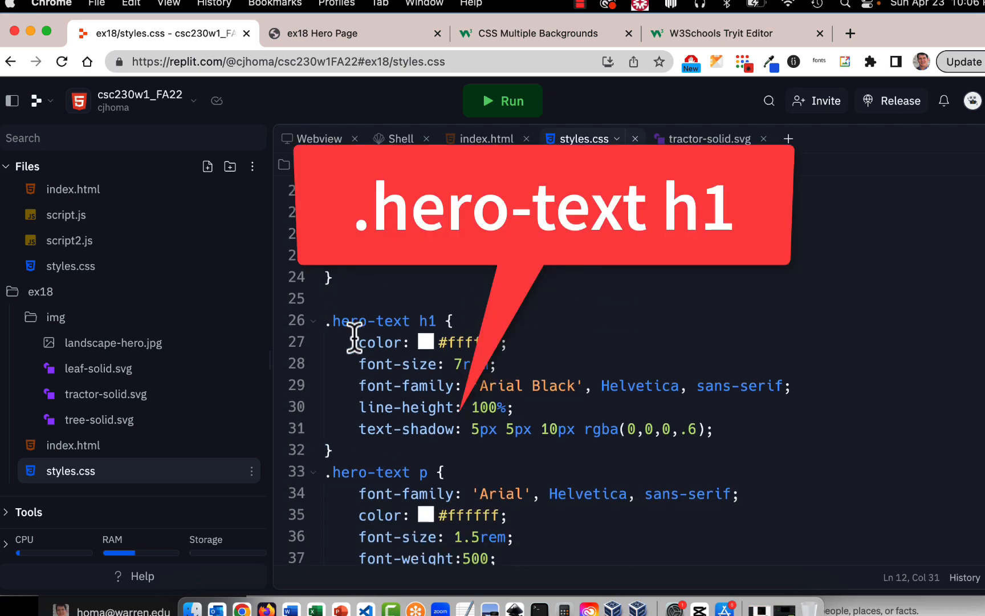
mouse_move(487, 366)
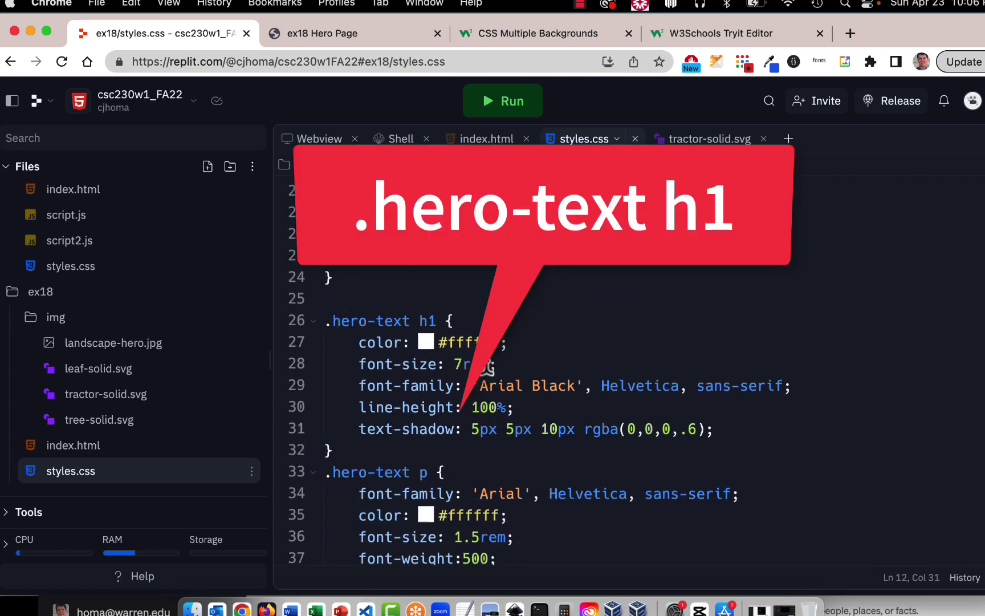
scroll("down", 3)
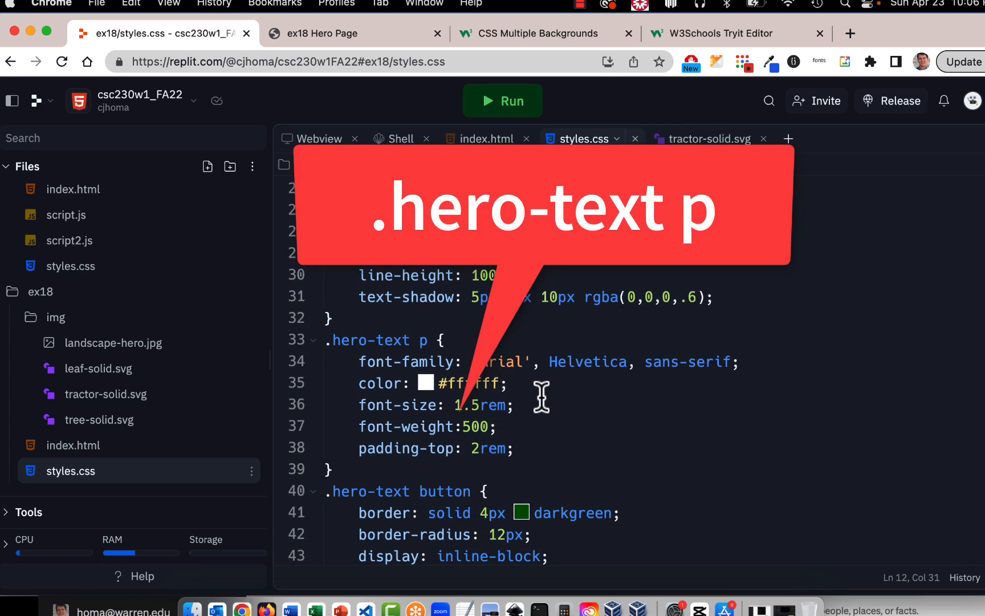
scroll("down", 3)
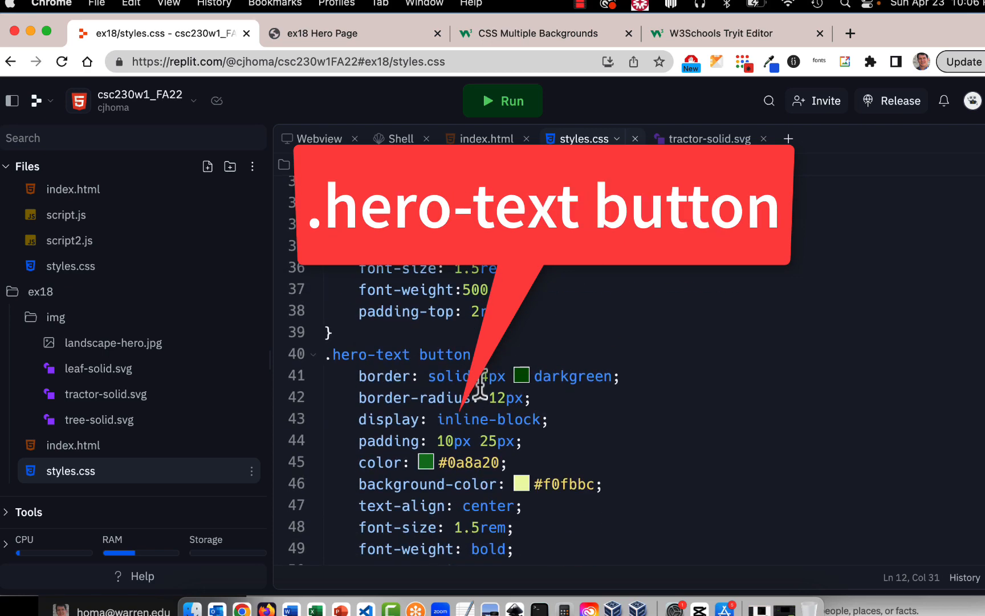
scroll("down", 3)
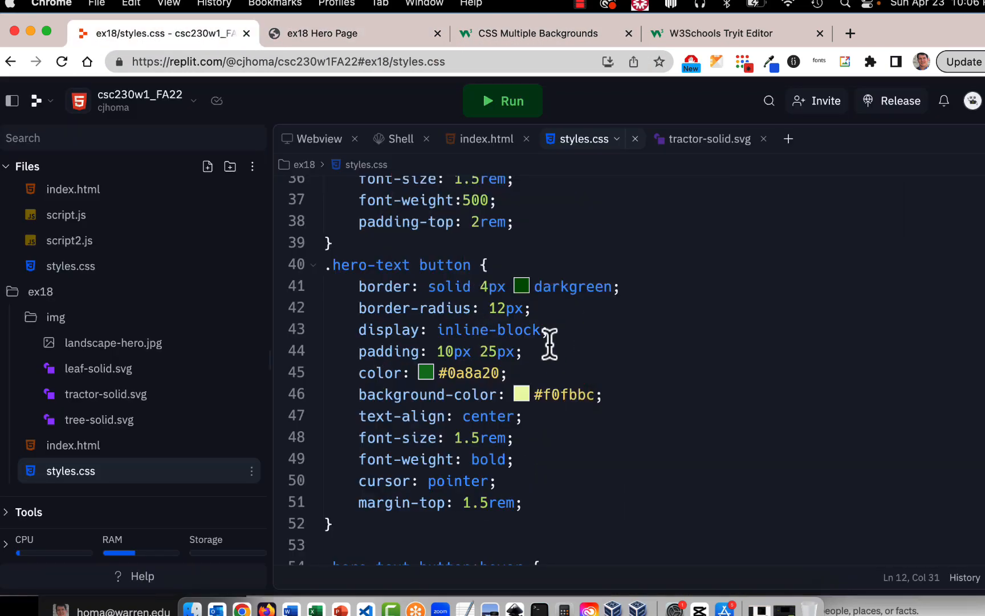
mouse_move(531, 308)
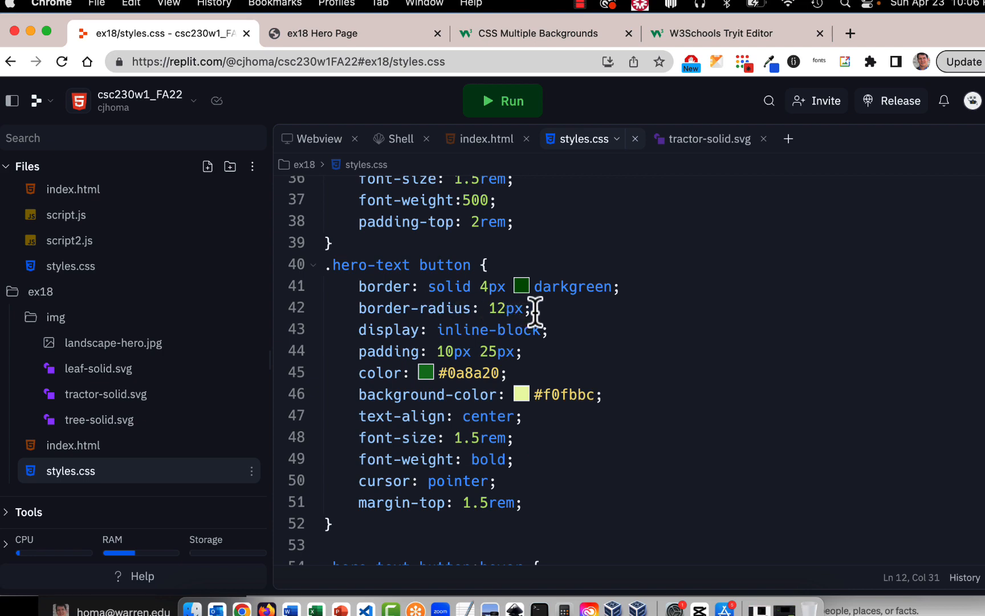
left_click(322, 33)
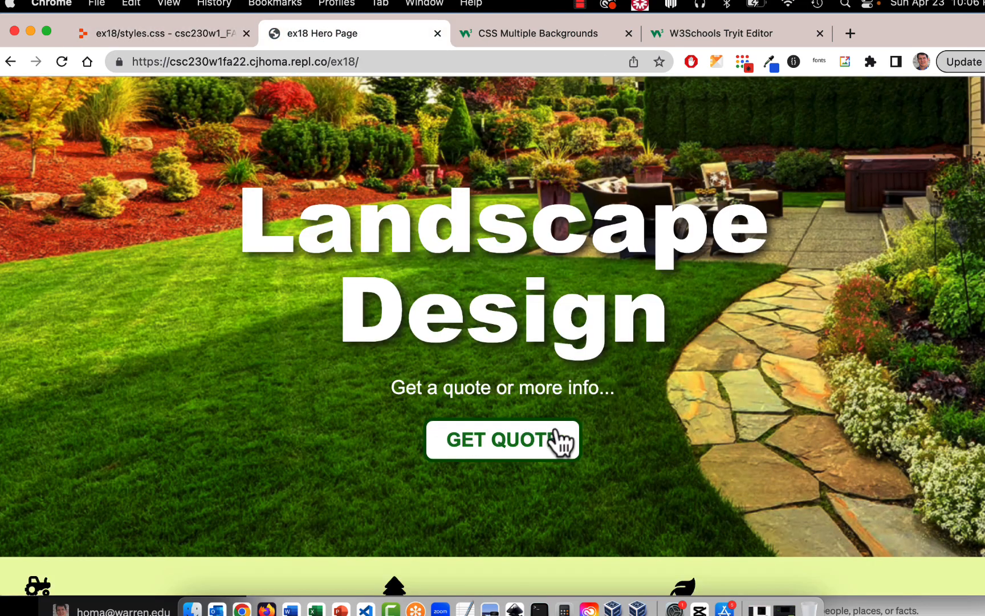
mouse_move(189, 33)
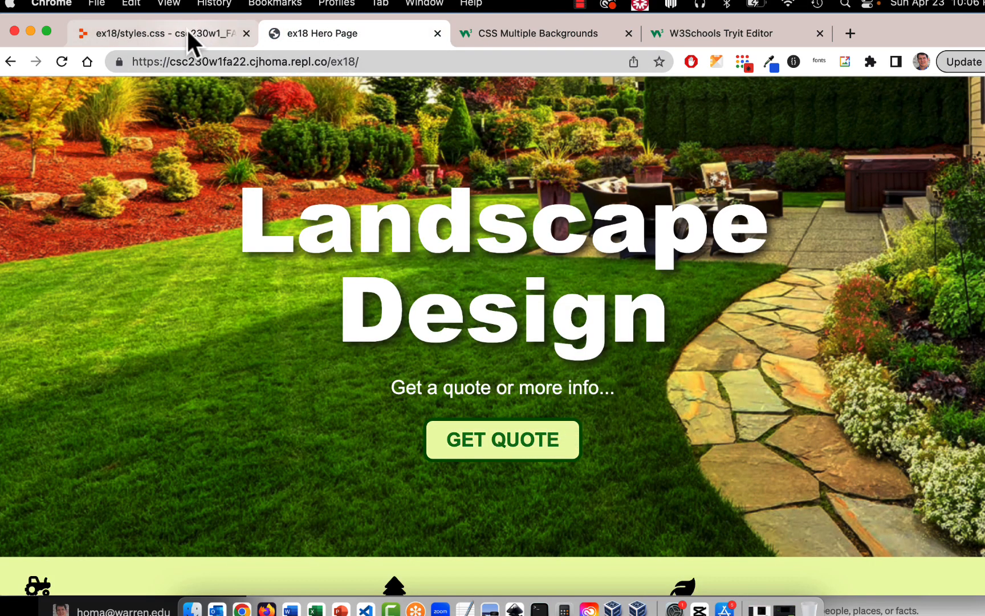
left_click(160, 33)
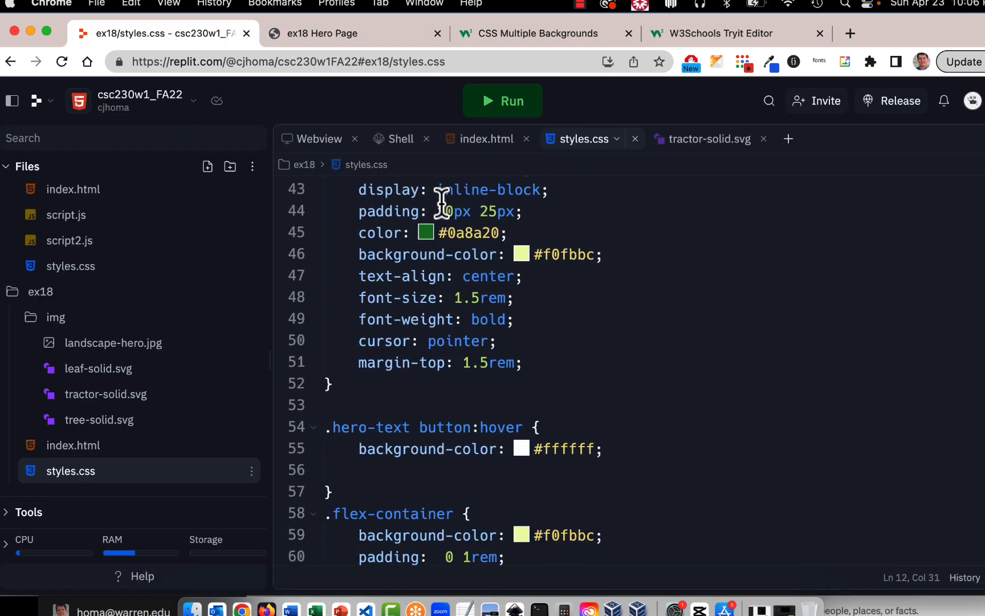
scroll("down", 3)
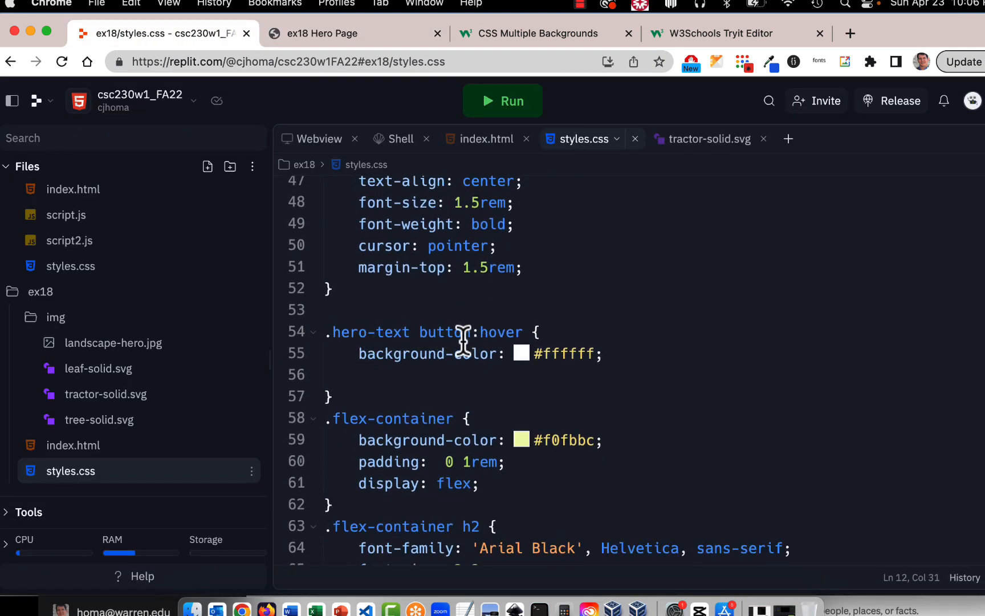
mouse_move(490, 170)
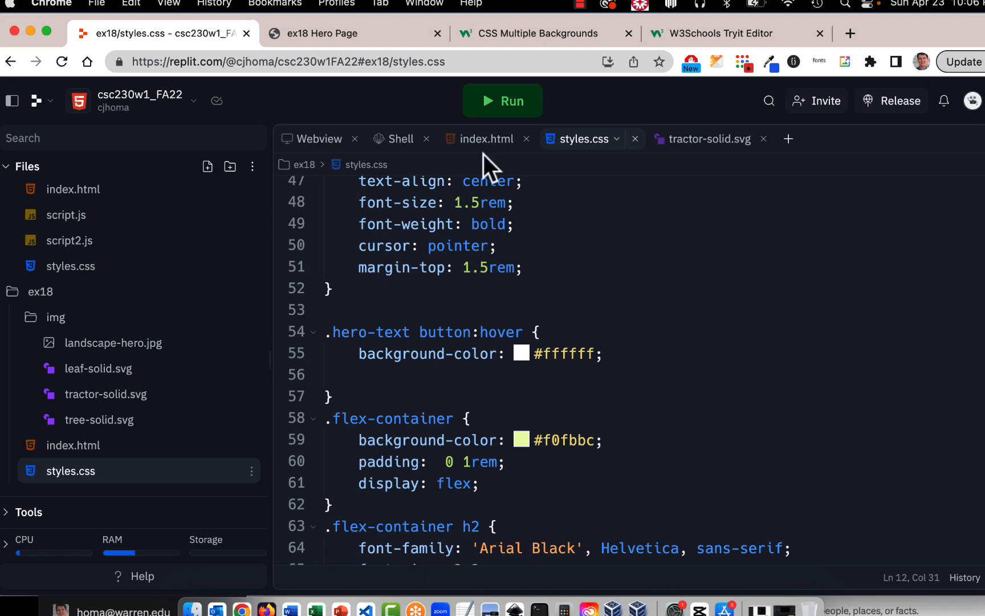
left_click(322, 33)
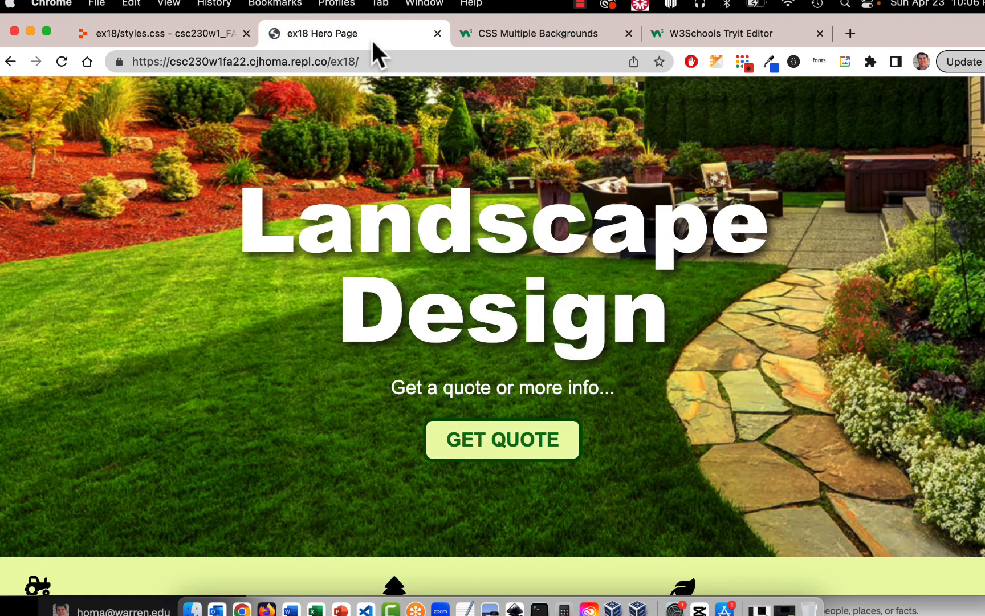
left_click(164, 33)
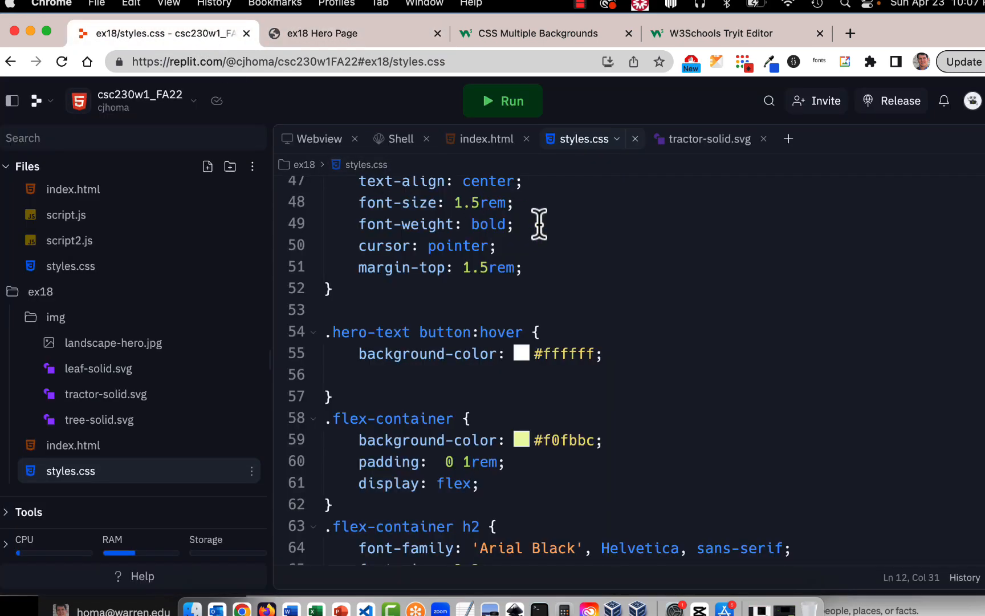
scroll("down", 3)
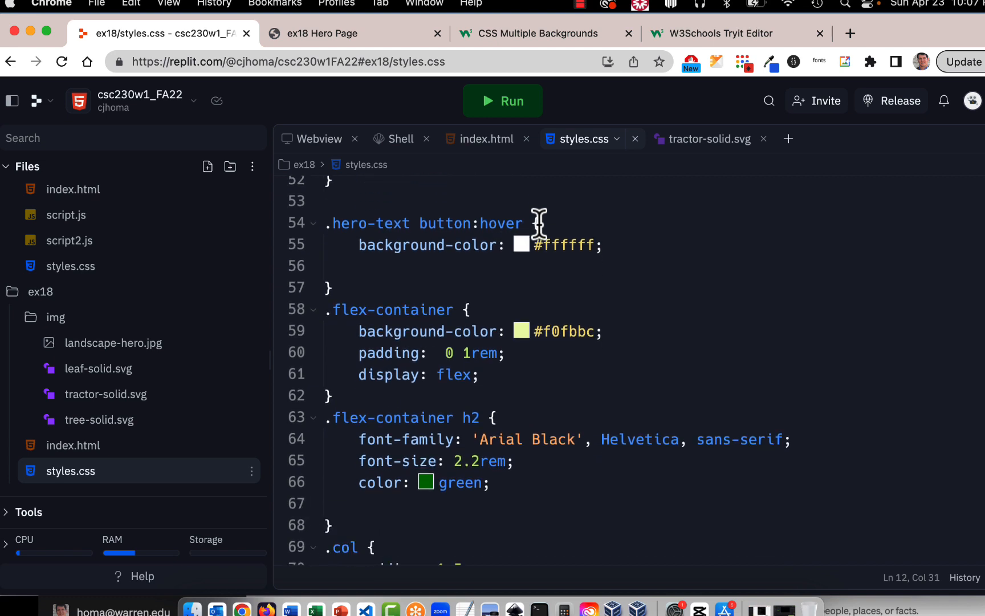
mouse_move(362, 291)
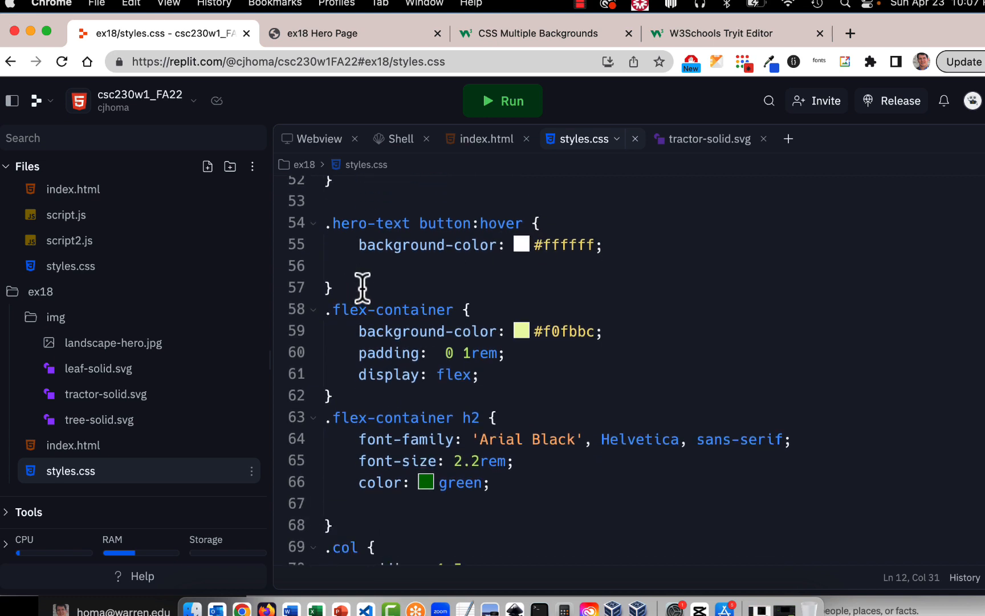
mouse_move(590, 351)
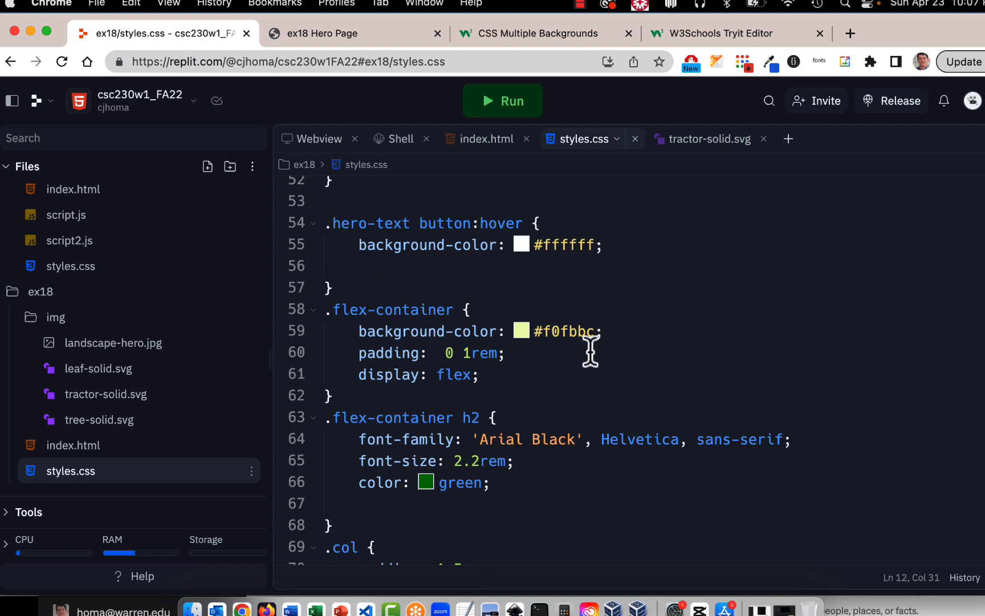
mouse_move(509, 382)
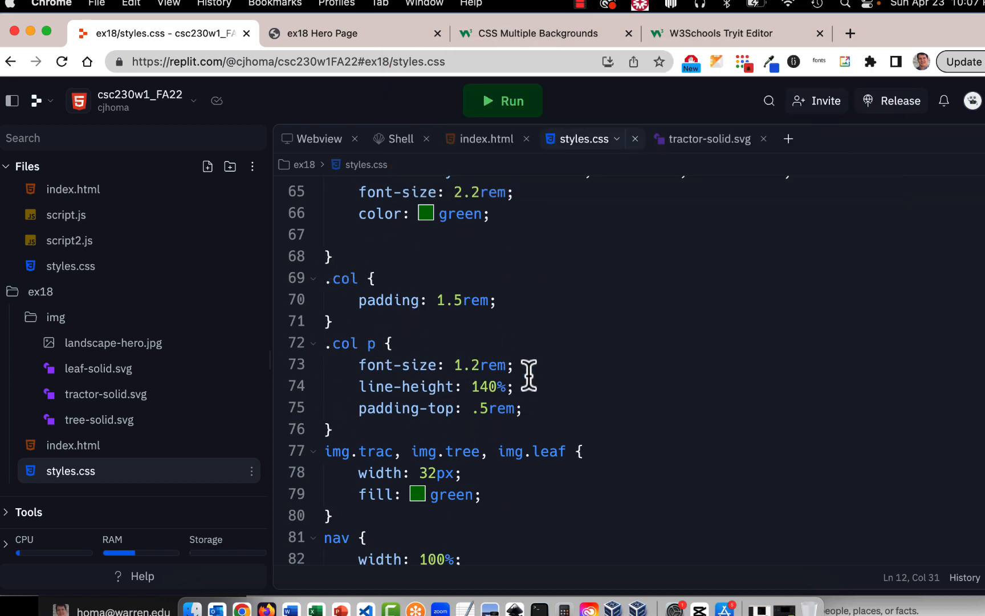
scroll("down", 3)
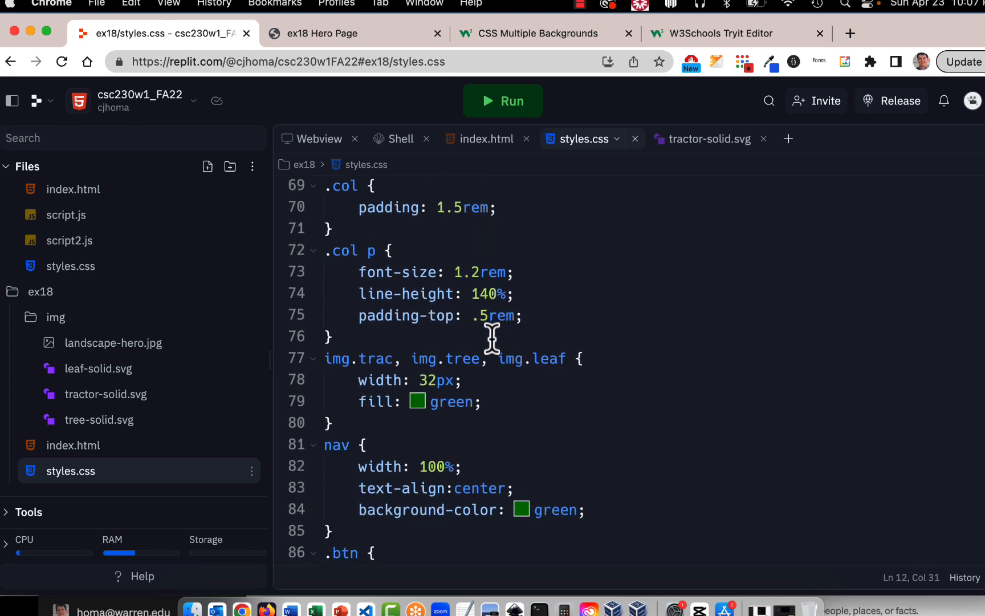
mouse_move(540, 369)
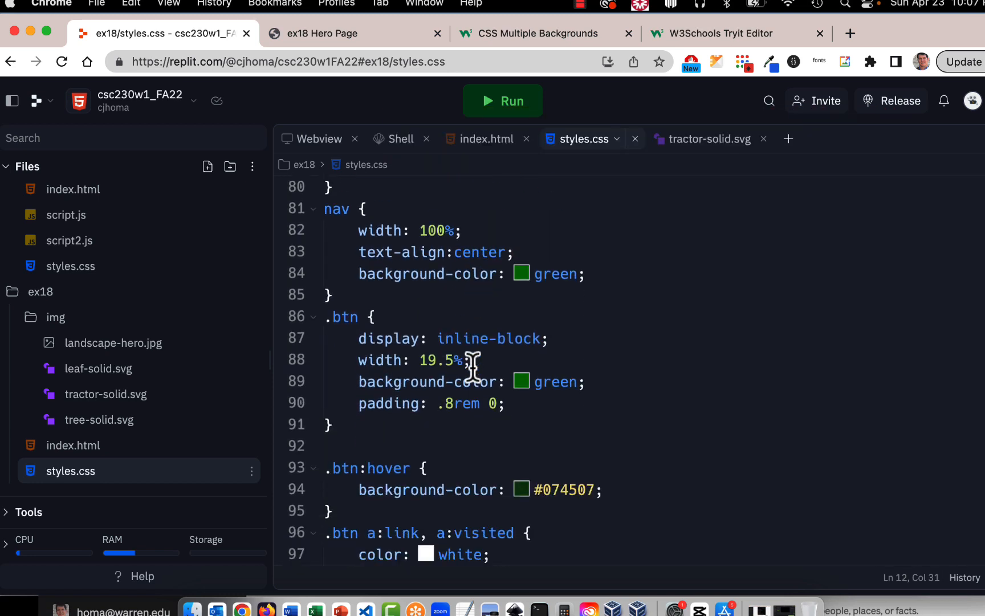
scroll("down", 3)
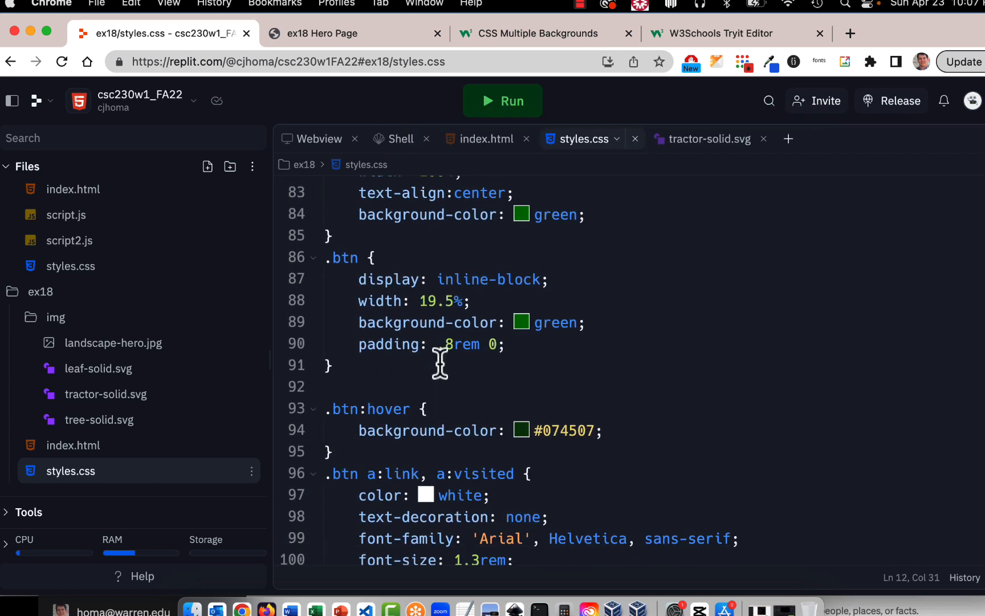
scroll("up", 3)
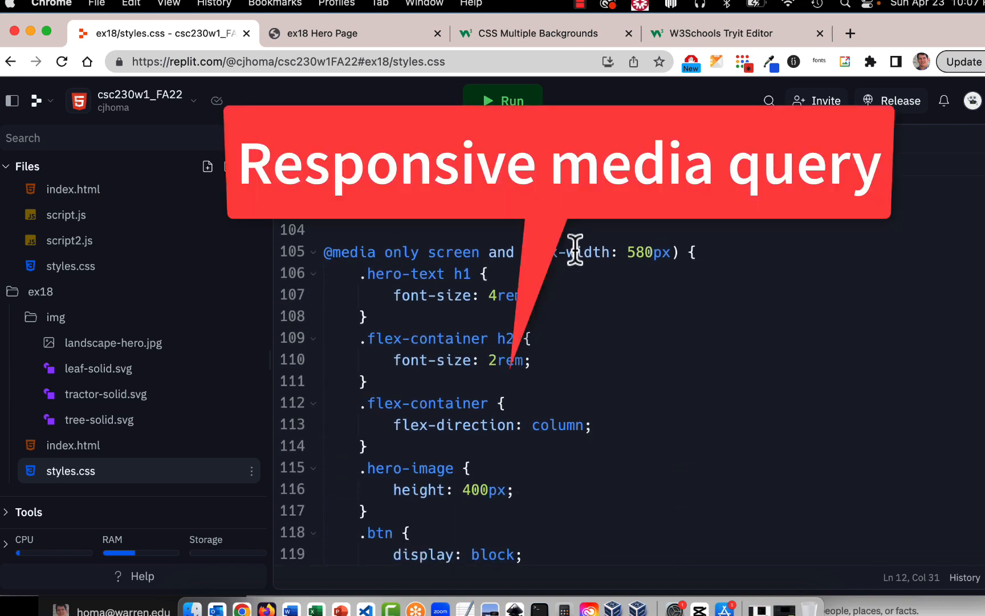
mouse_move(539, 312)
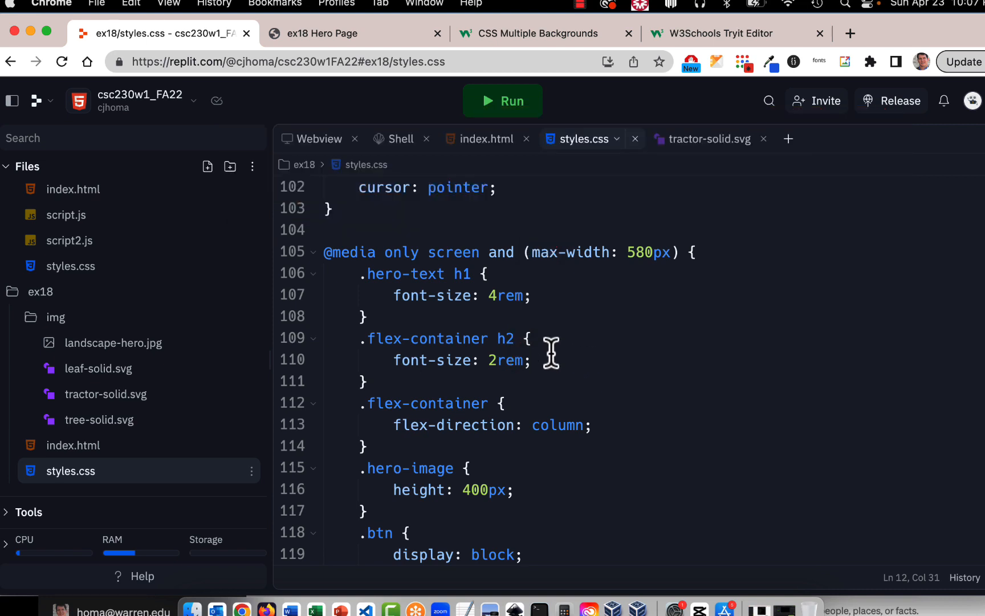
scroll("down", 3)
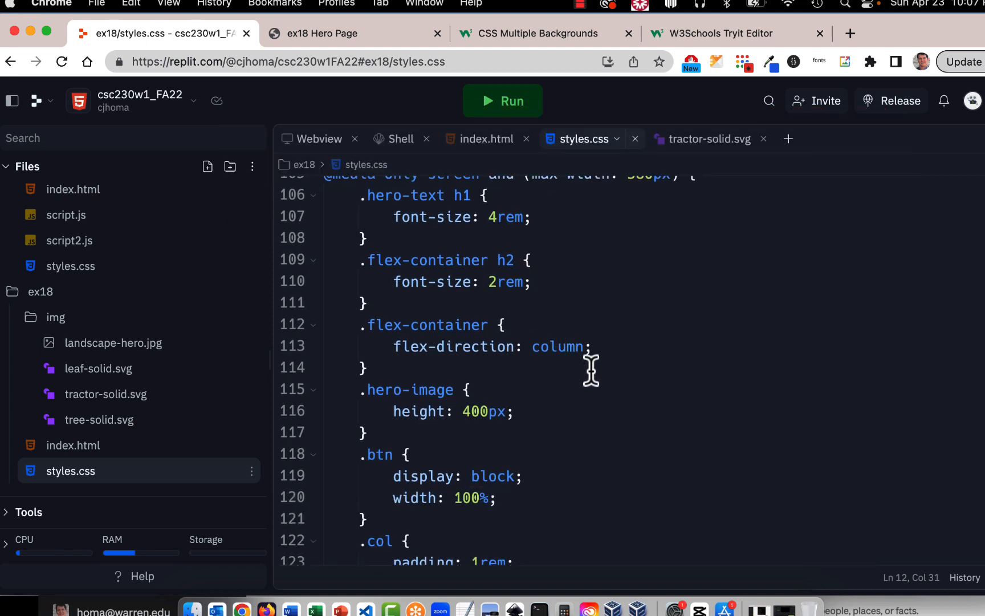
mouse_move(534, 377)
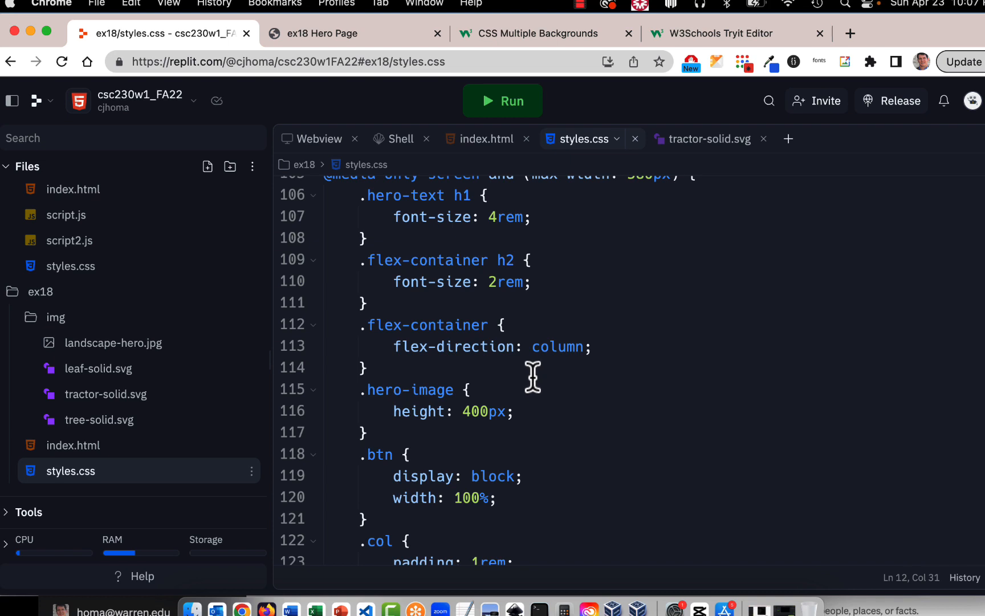
scroll("down", 3)
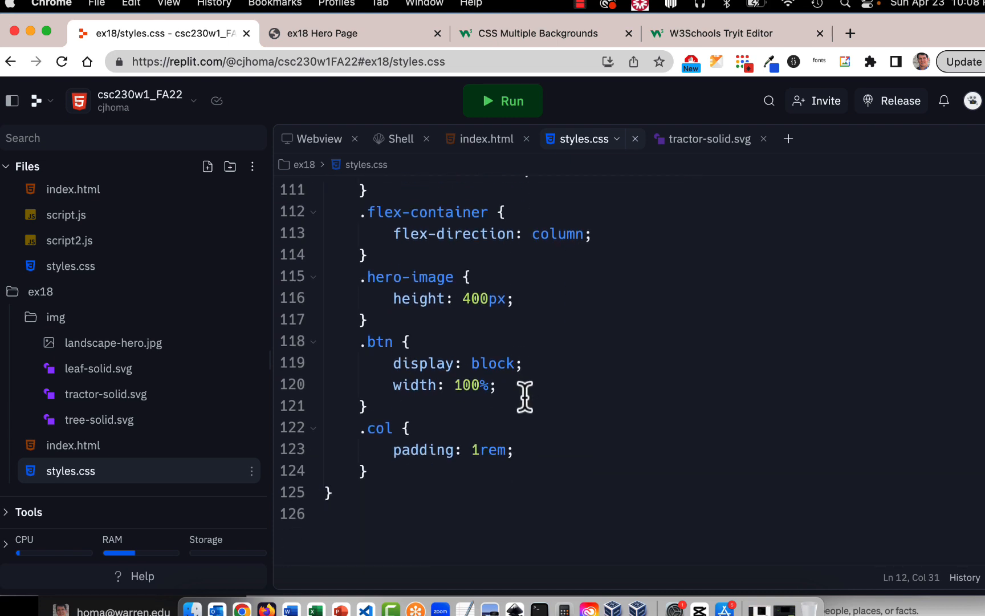
mouse_move(653, 406)
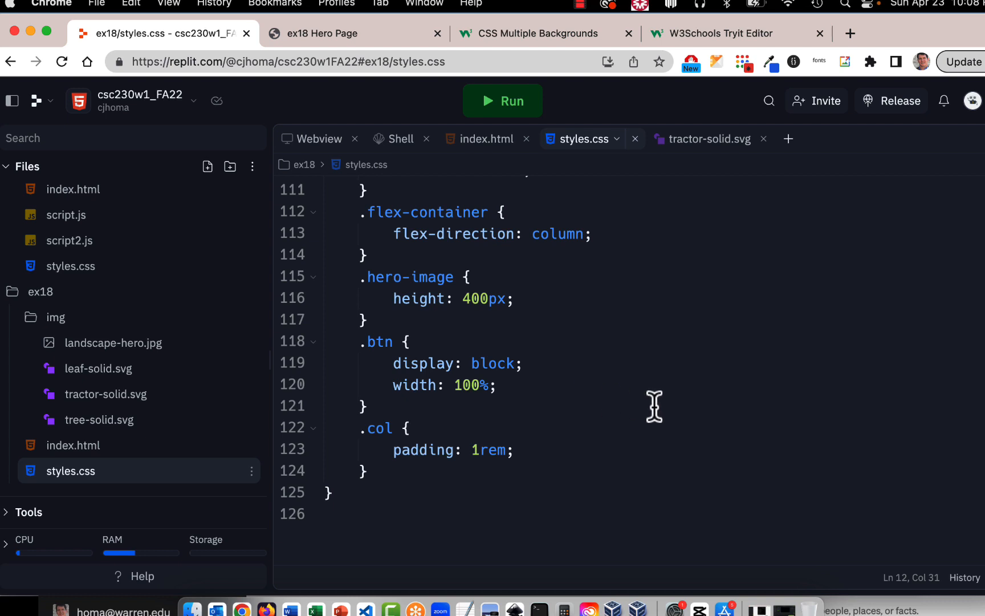
mouse_move(486, 438)
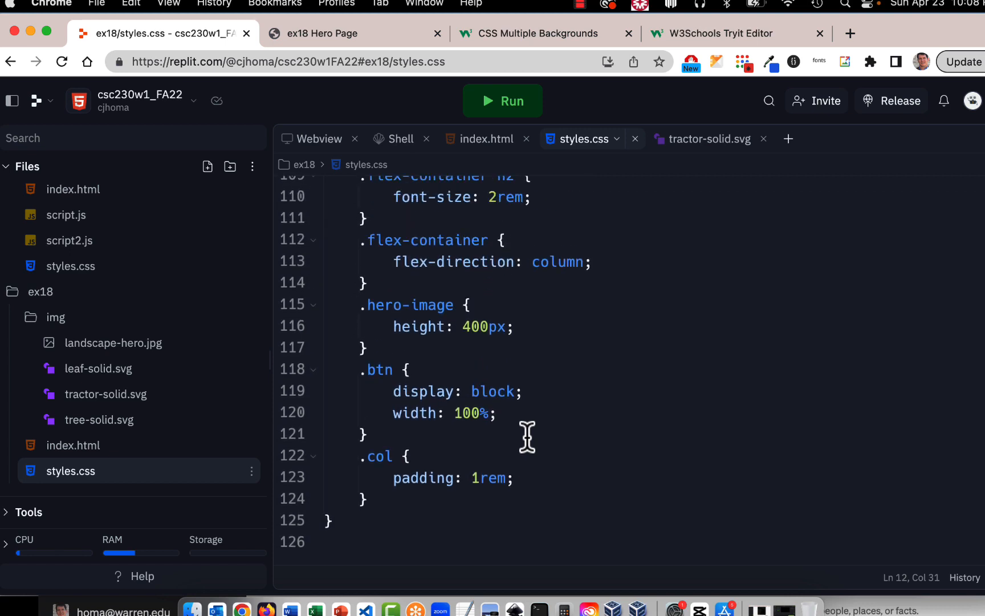
Scroll through the index.html markup, then return to the rendered ex18 Hero Page
scroll("up", 3)
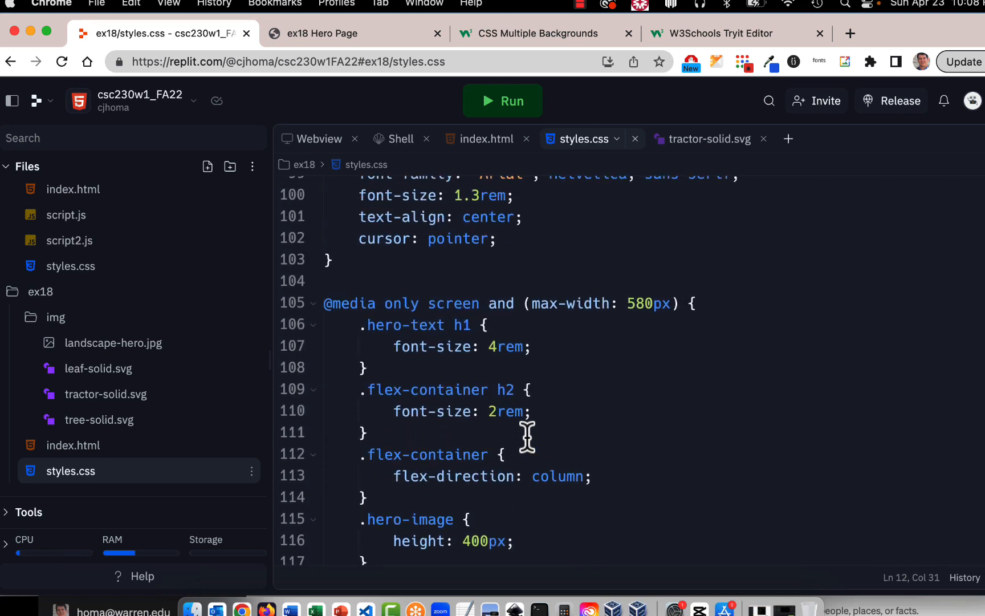
scroll("up", 3)
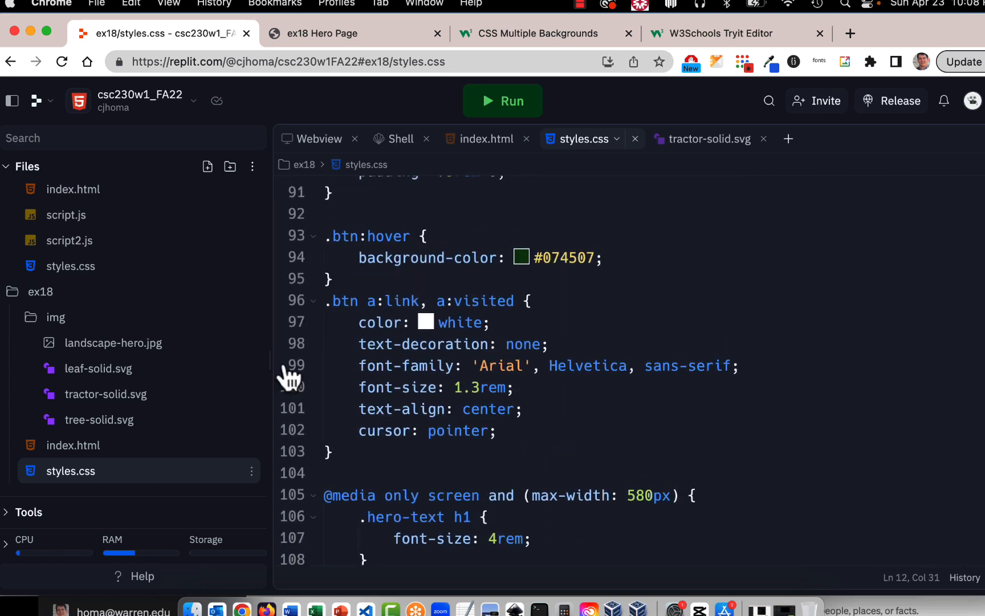
mouse_move(153, 471)
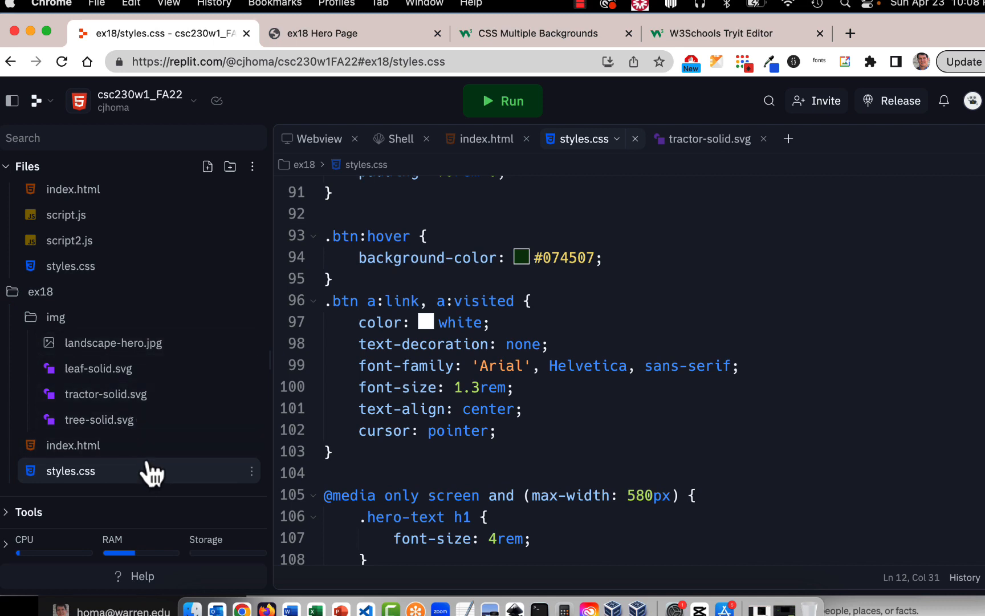
mouse_move(351, 364)
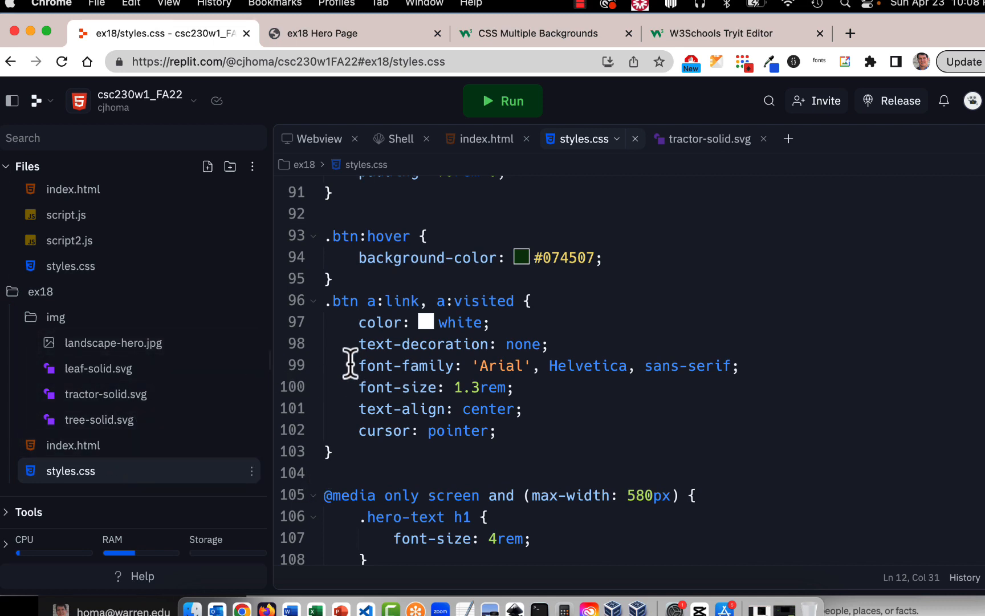
mouse_move(73, 440)
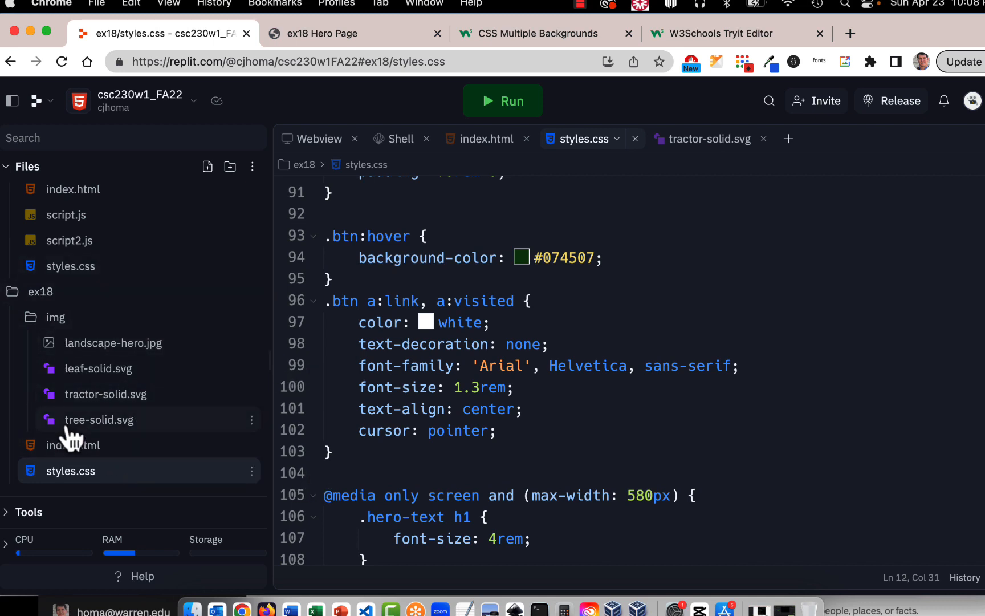
mouse_move(443, 399)
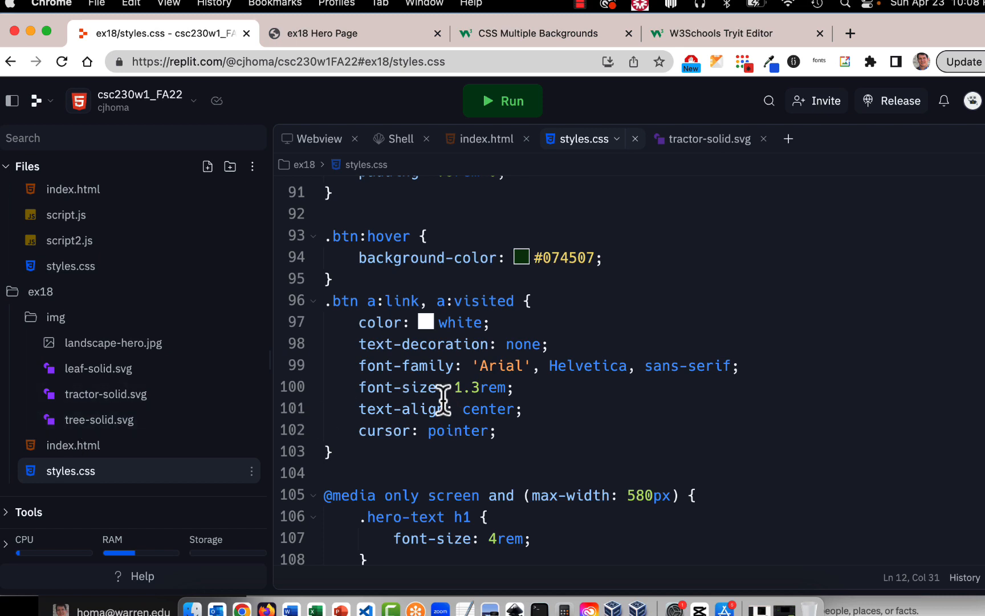
mouse_move(427, 322)
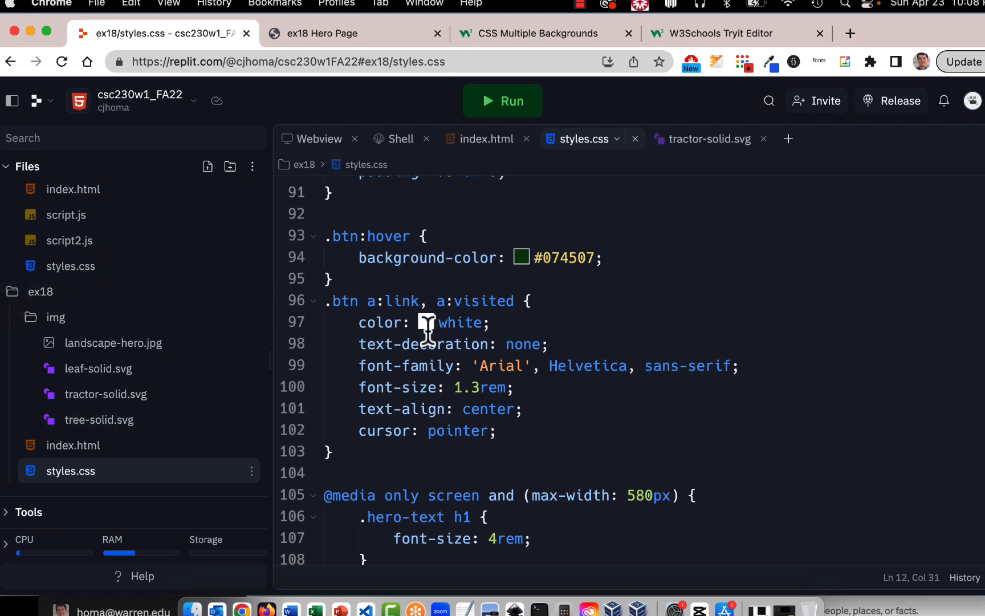
mouse_move(367, 387)
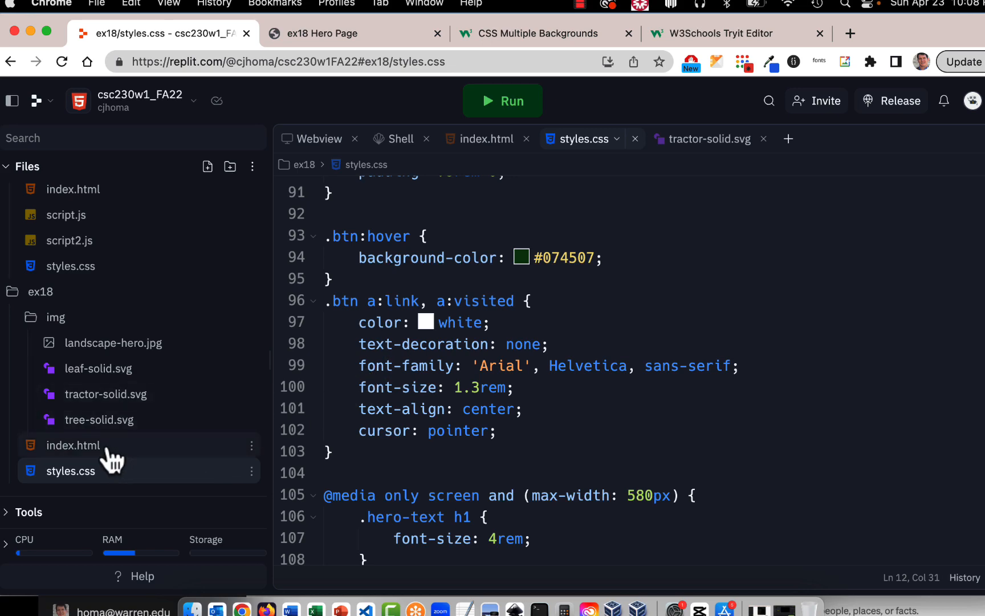
left_click(73, 445)
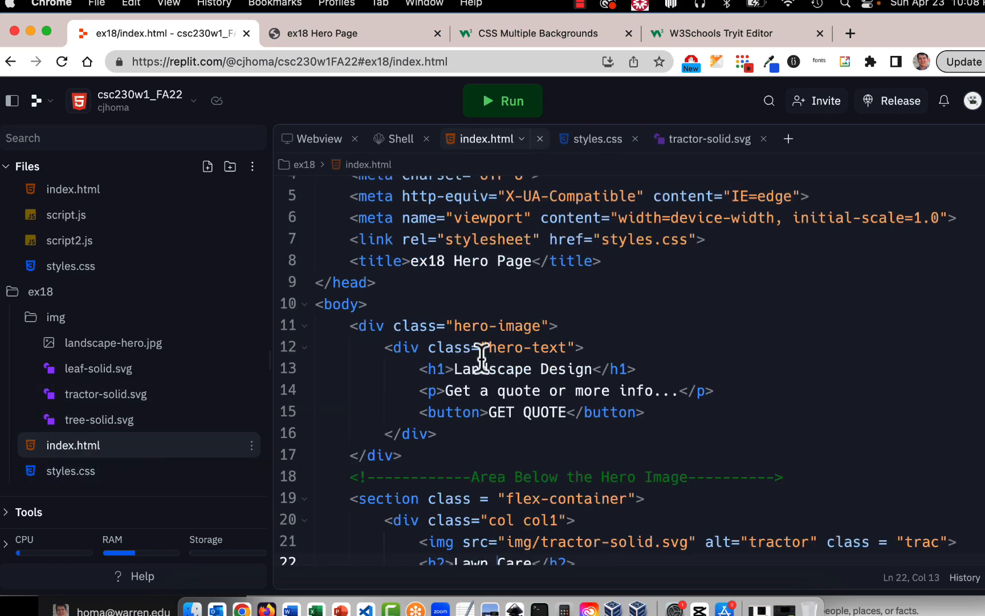
scroll("down", 3)
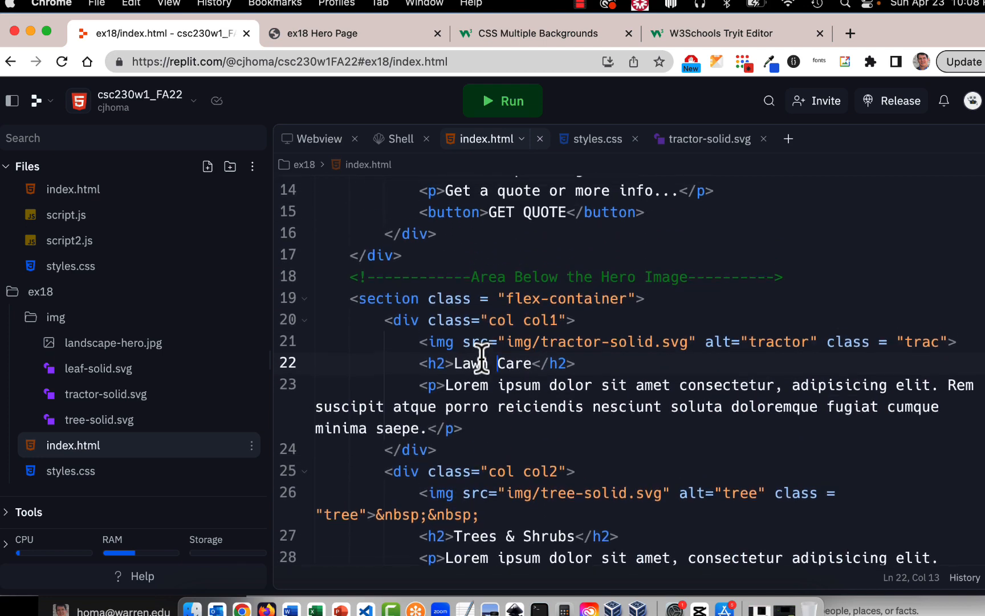
scroll("up", 3)
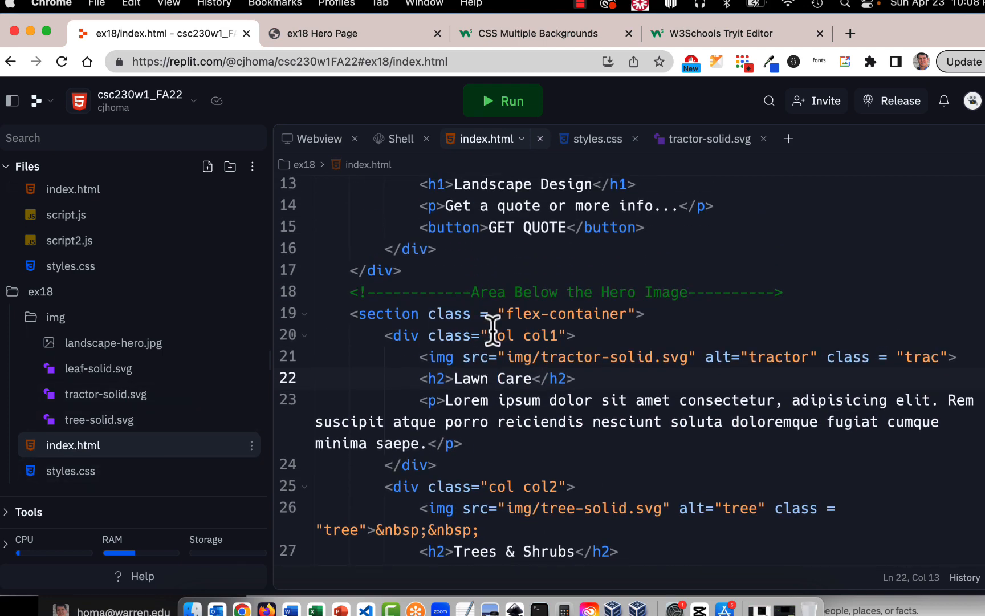
scroll("up", 3)
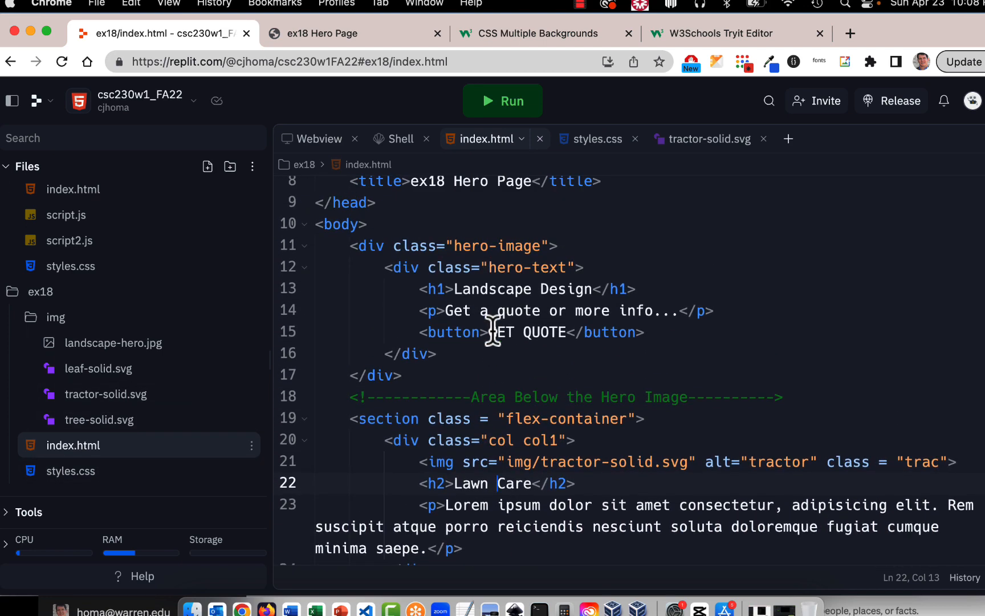
scroll("up", 3)
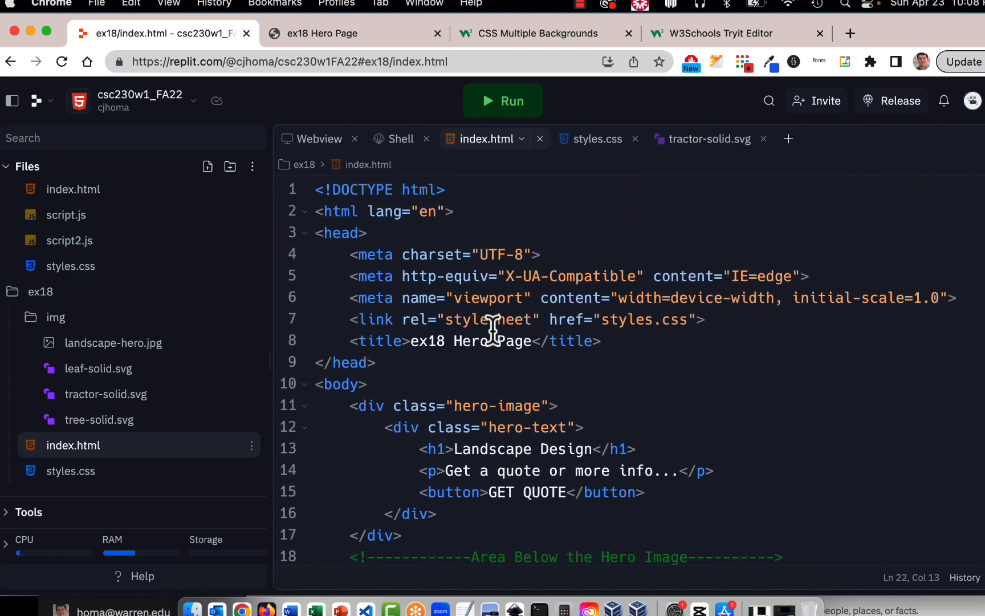
scroll("down", 3)
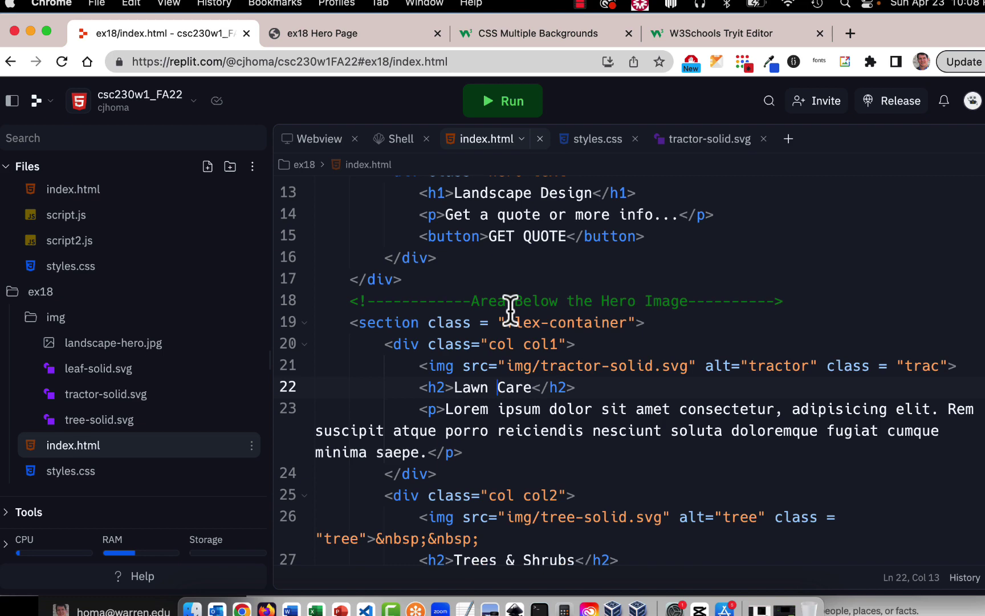
mouse_move(405, 132)
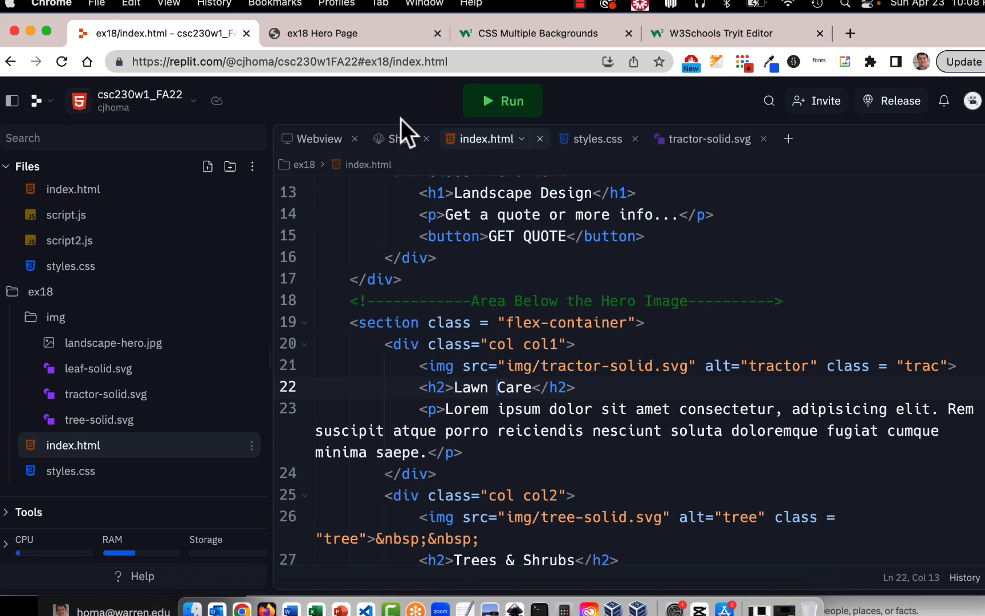
left_click(322, 33)
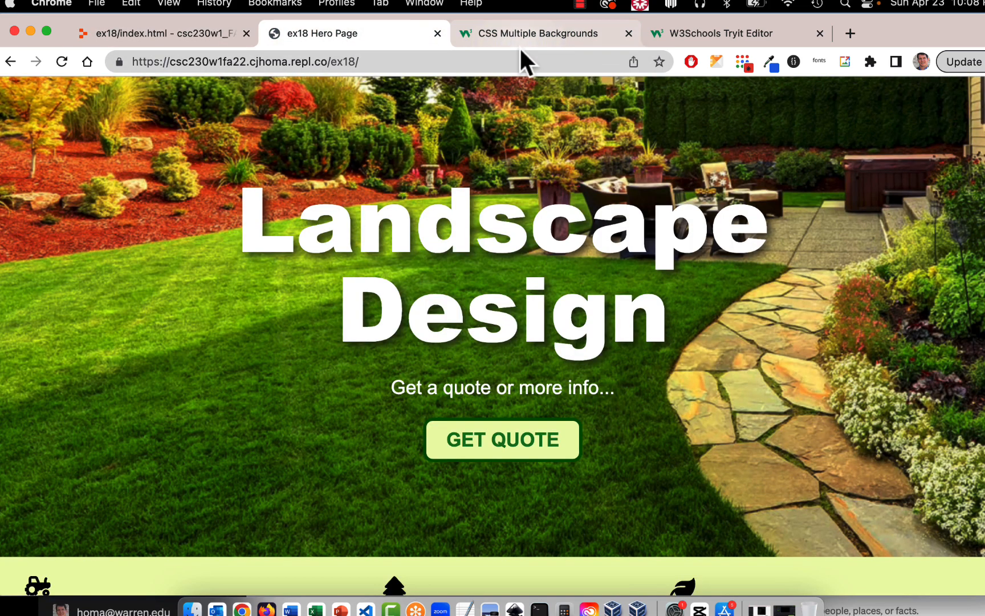
mouse_move(349, 238)
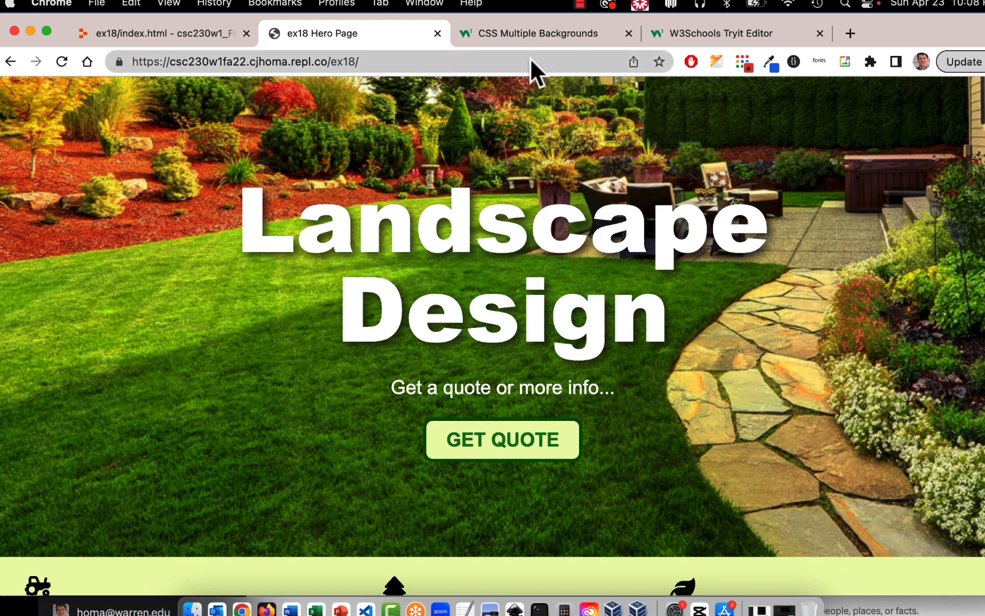
Return to the W3Schools CSS Multiple Backgrounds page and scroll through it
left_click(542, 33)
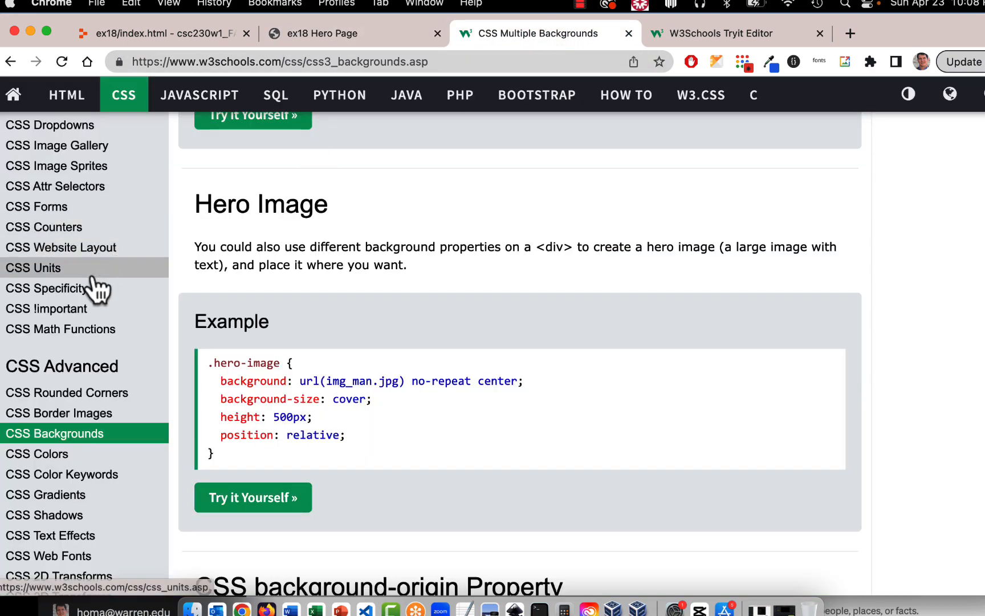
scroll("up", 3)
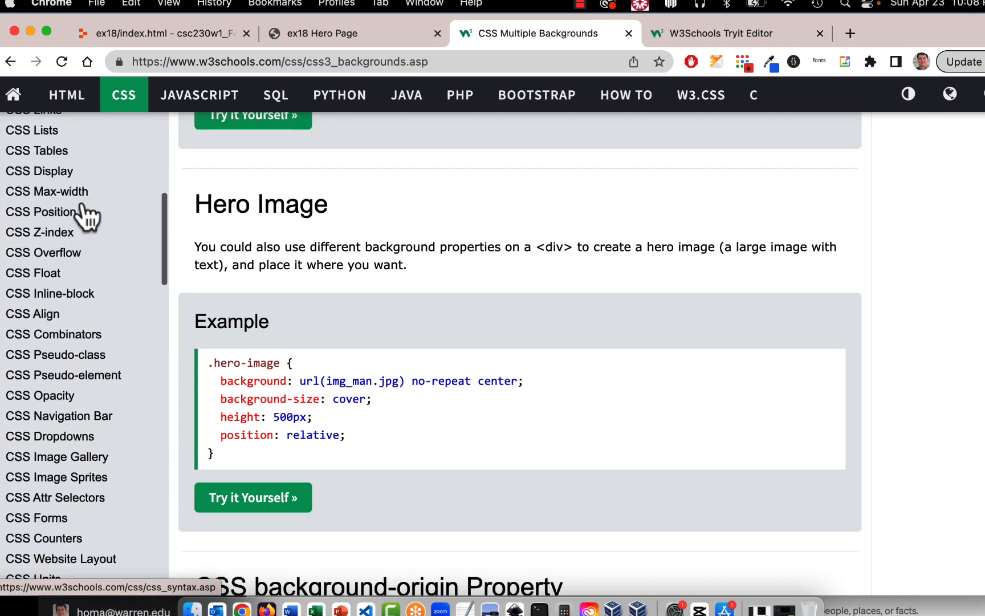
scroll("down", 3)
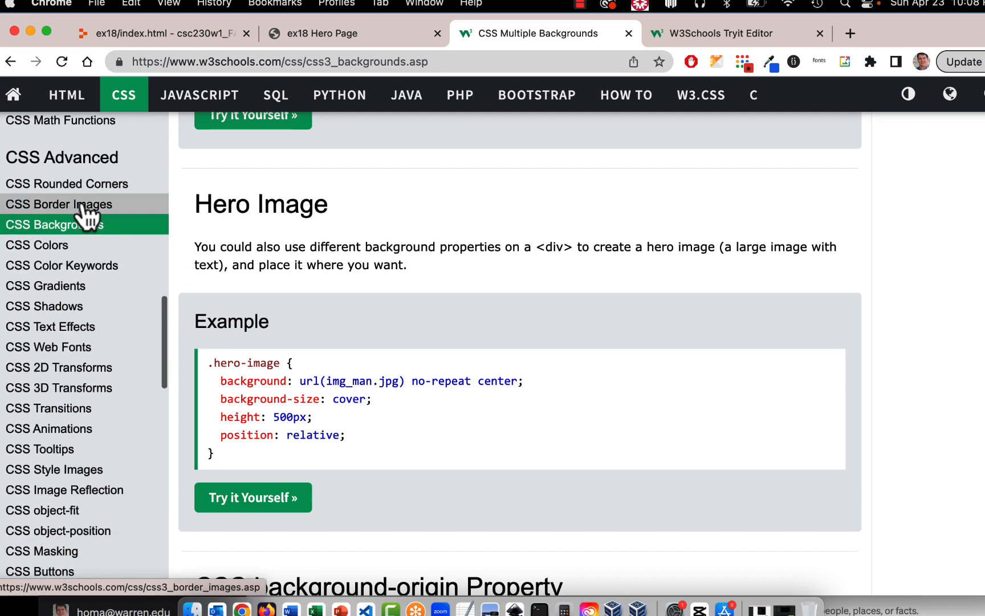
scroll("down", 3)
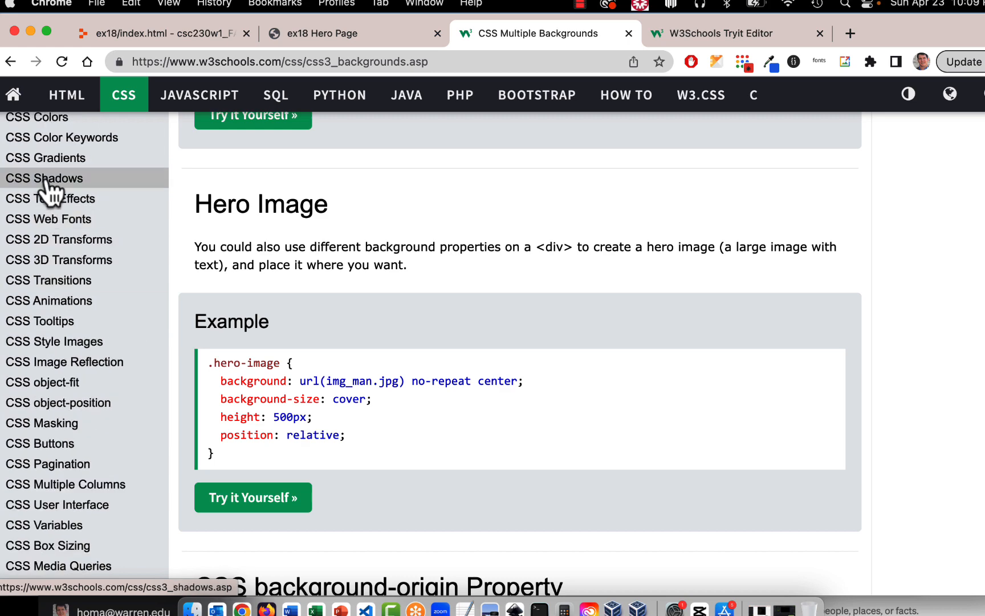
Open CSS Shadow Effects and scroll to the red neon glow text-shadow, 0 0 3px #FF0000
left_click(44, 178)
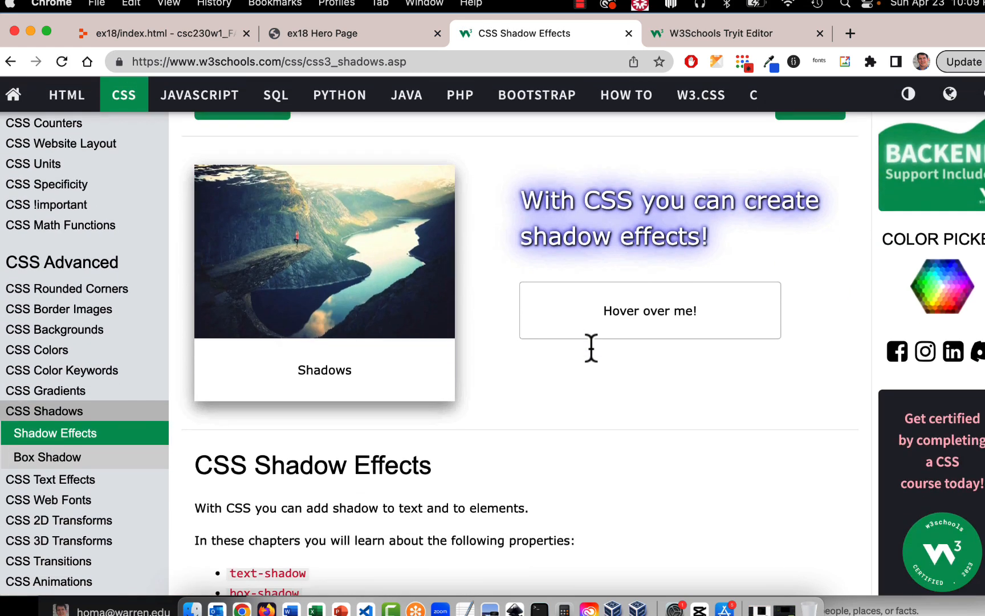
scroll("down", 3)
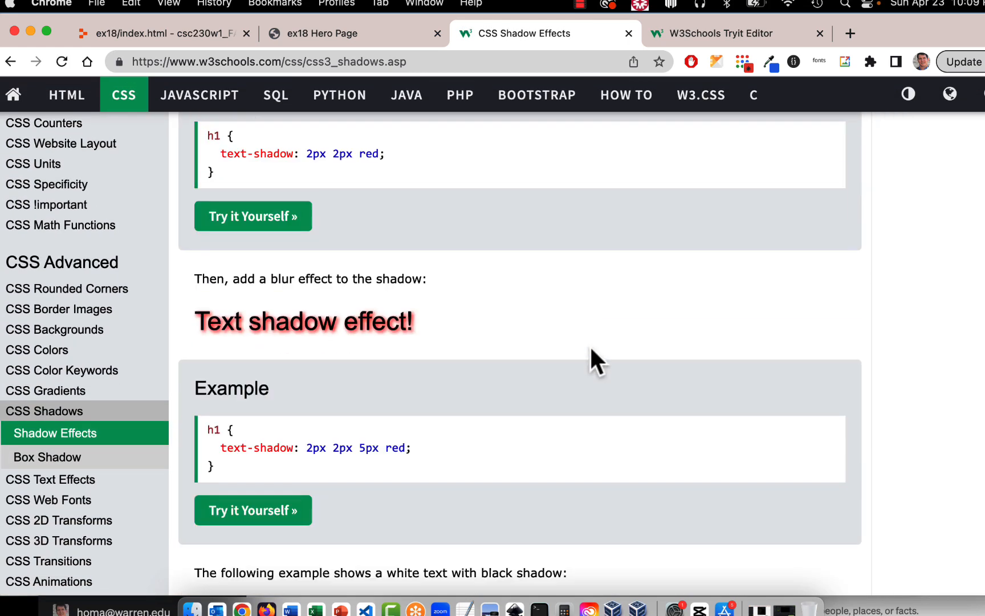
scroll("down", 3)
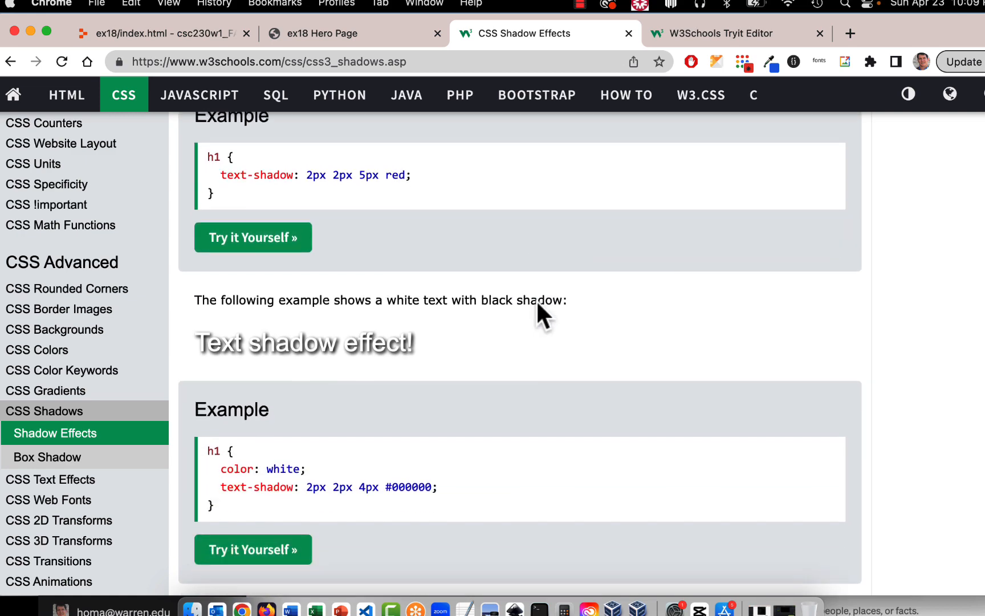
scroll("down", 3)
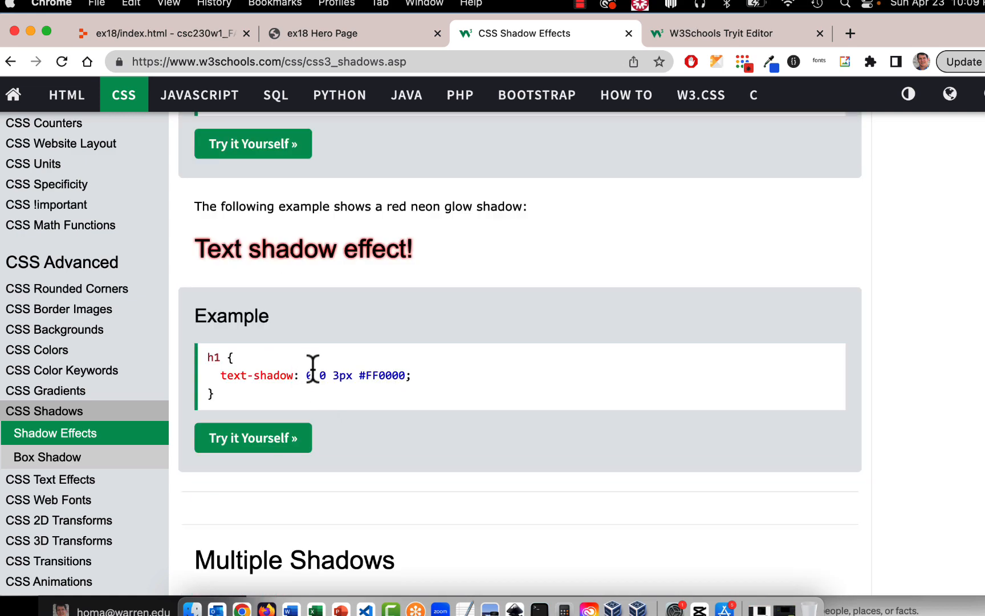
mouse_move(387, 408)
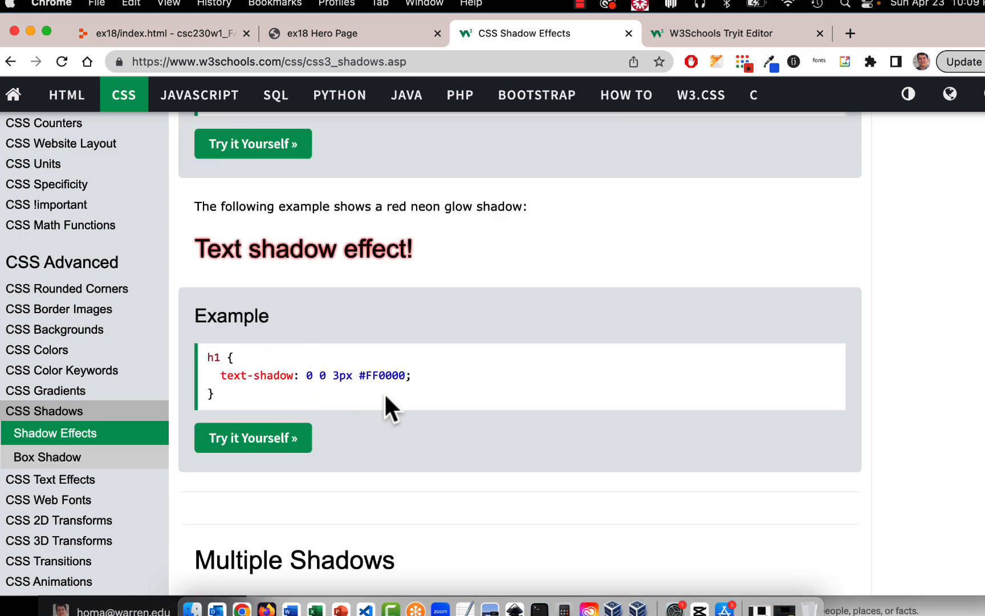
mouse_move(430, 365)
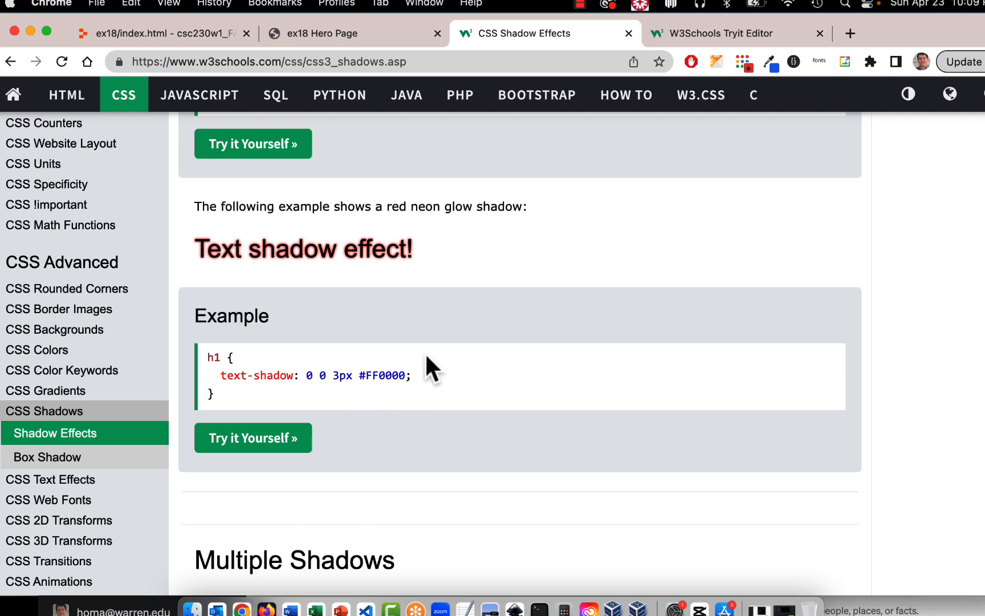
mouse_move(429, 355)
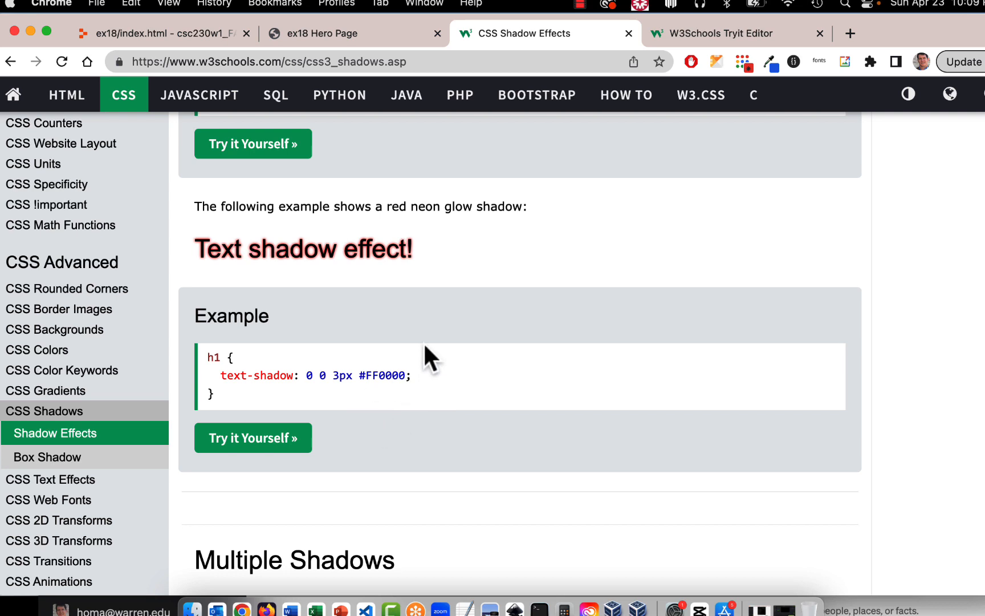
scroll("up", 3)
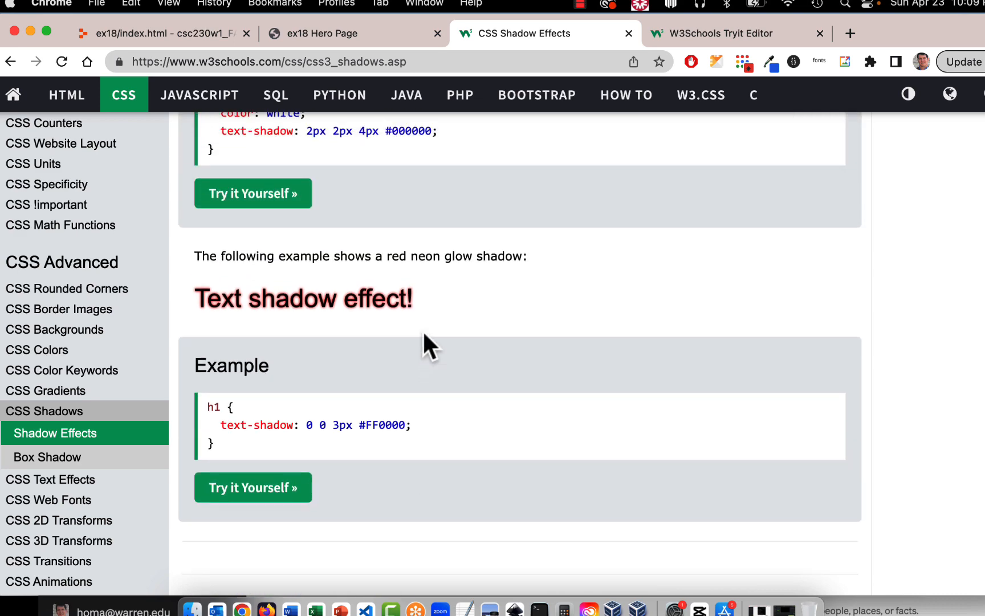
Scroll through the live ex18 Hero Page to review the shadowed headline, GET QUOTE button and service columns
left_click(321, 33)
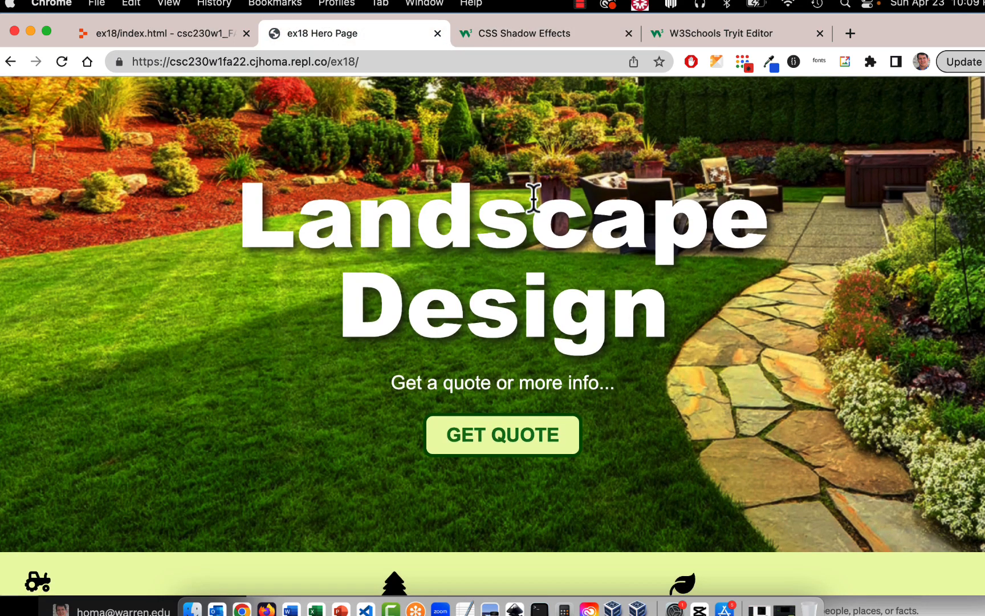
scroll("down", 3)
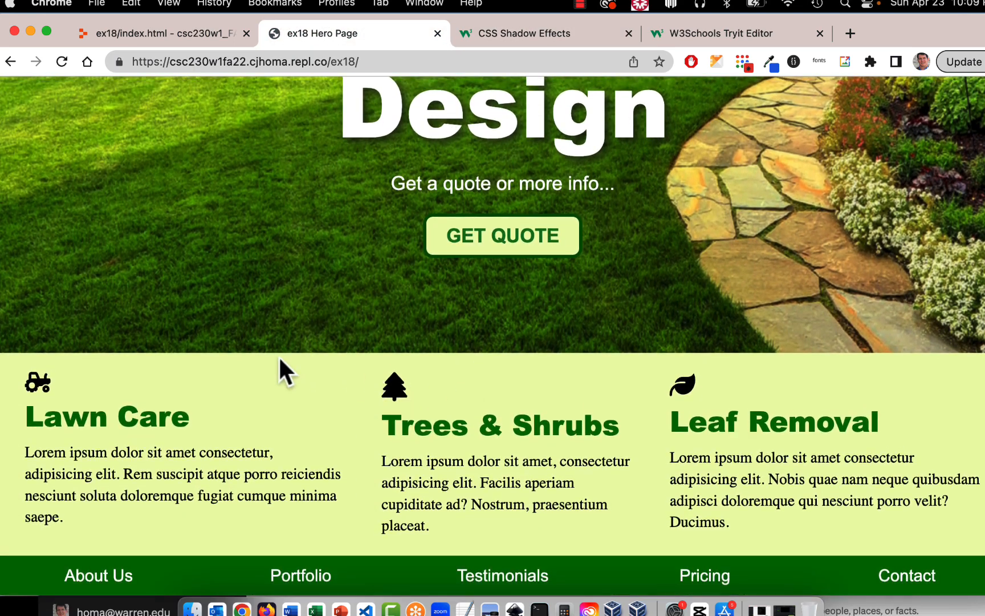
mouse_move(233, 443)
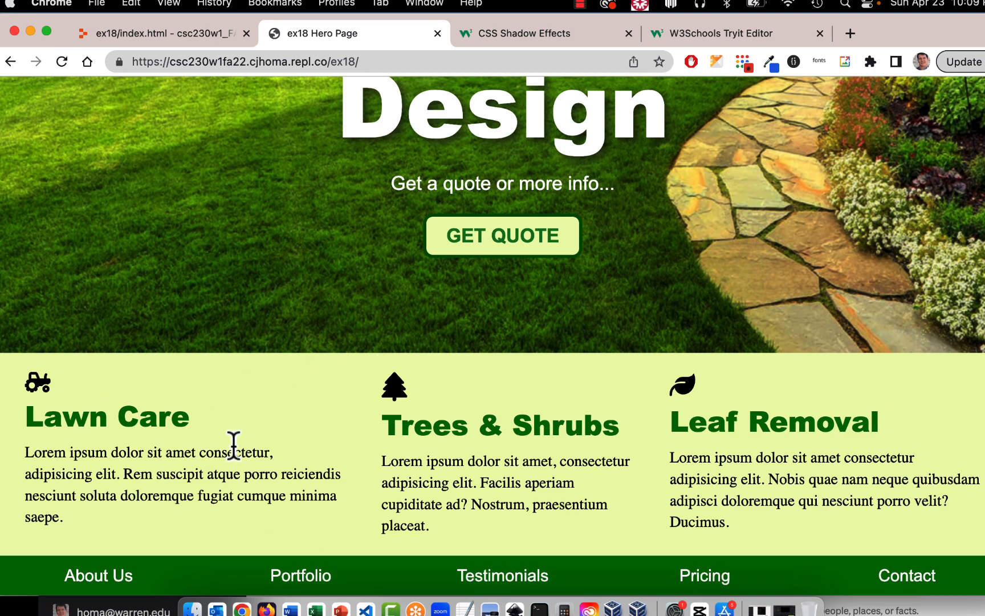
mouse_move(511, 507)
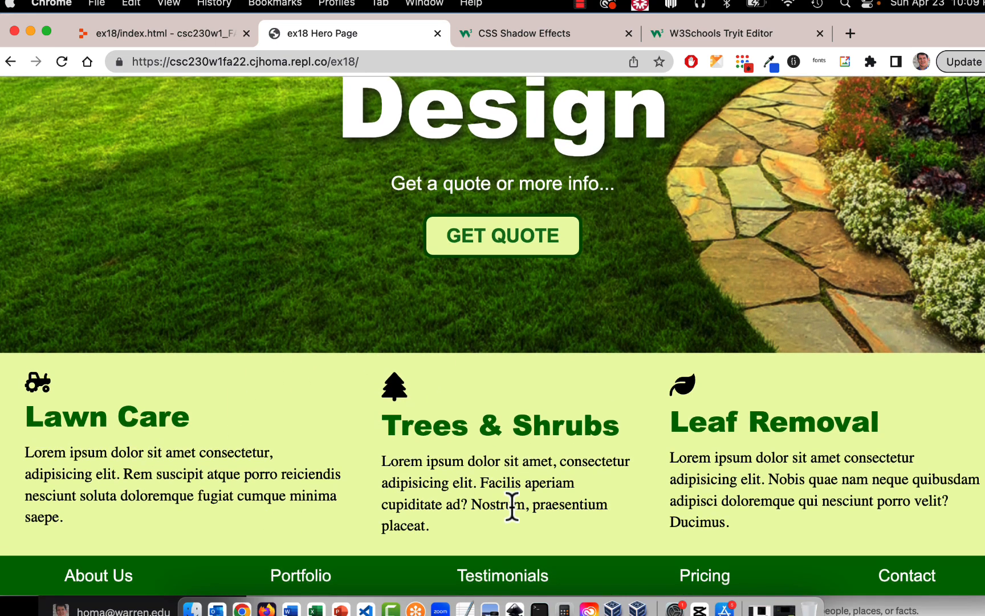
scroll("up", 3)
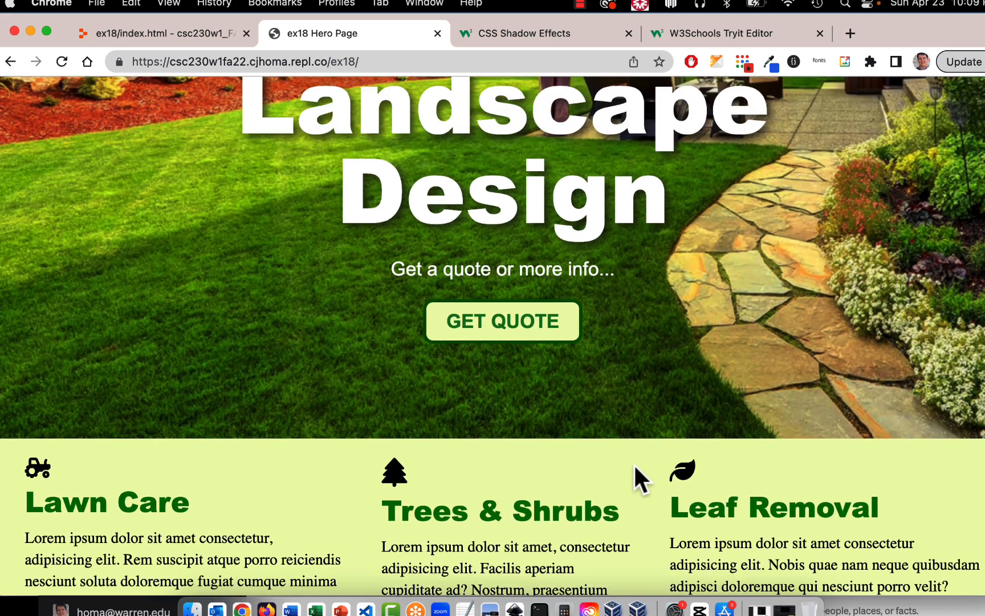
scroll("down", 3)
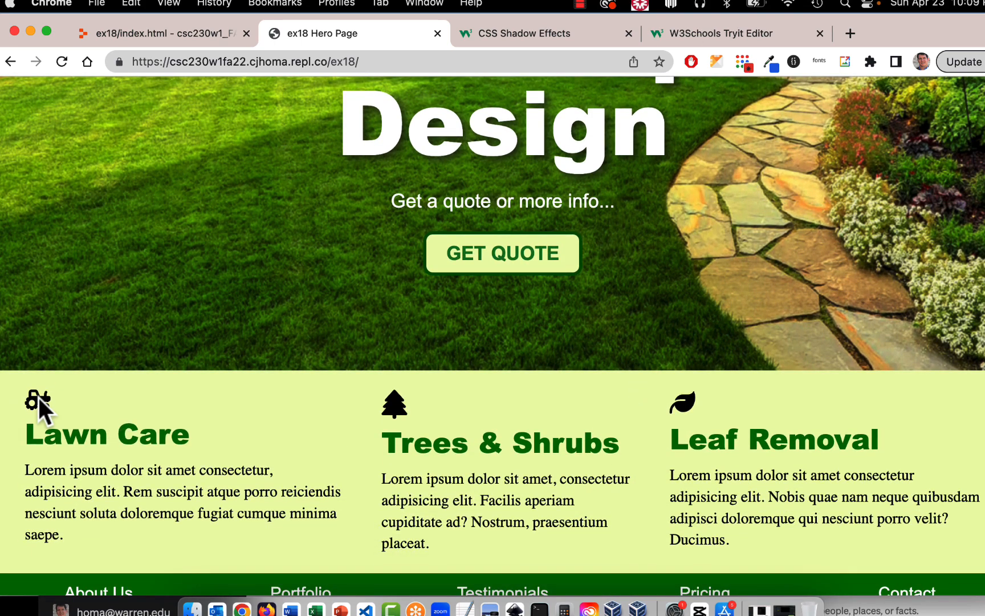
mouse_move(734, 435)
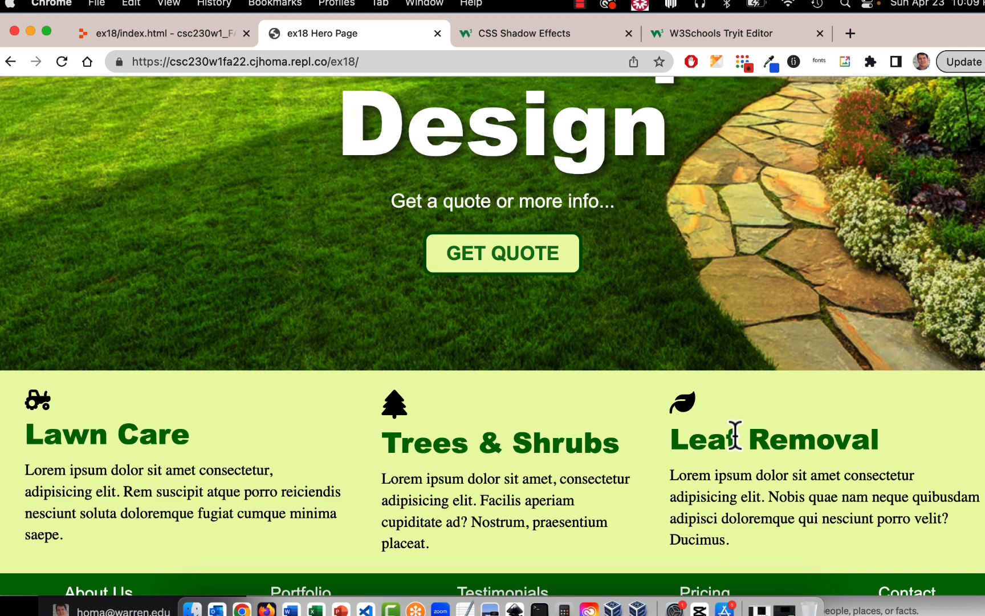
mouse_move(672, 412)
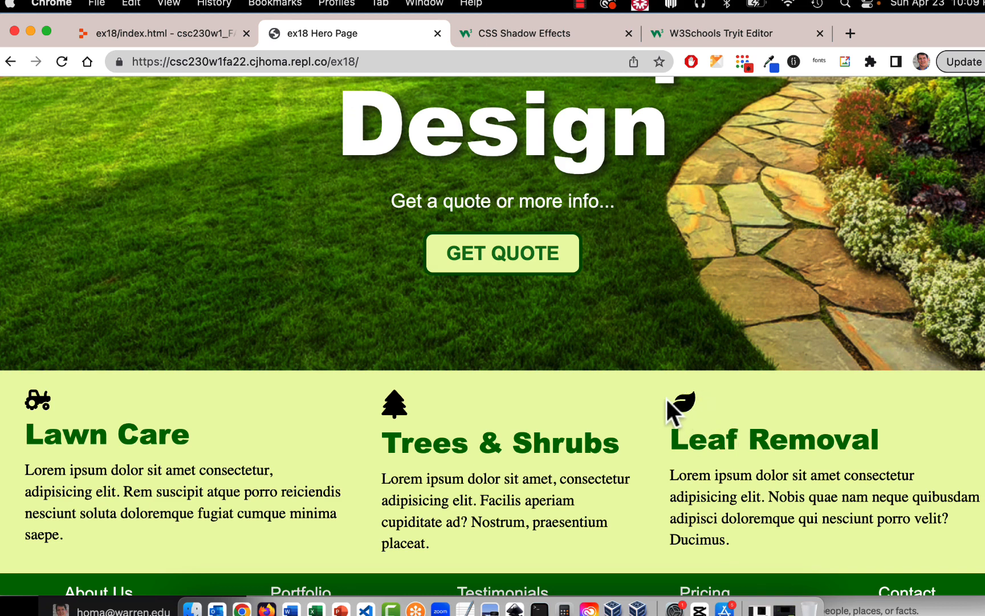
mouse_move(634, 396)
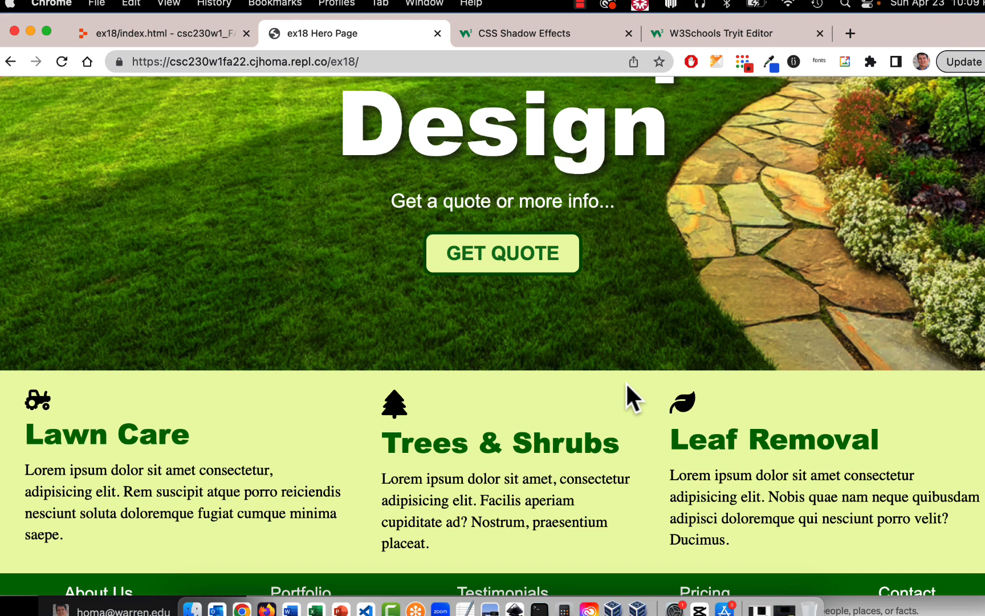
mouse_move(627, 387)
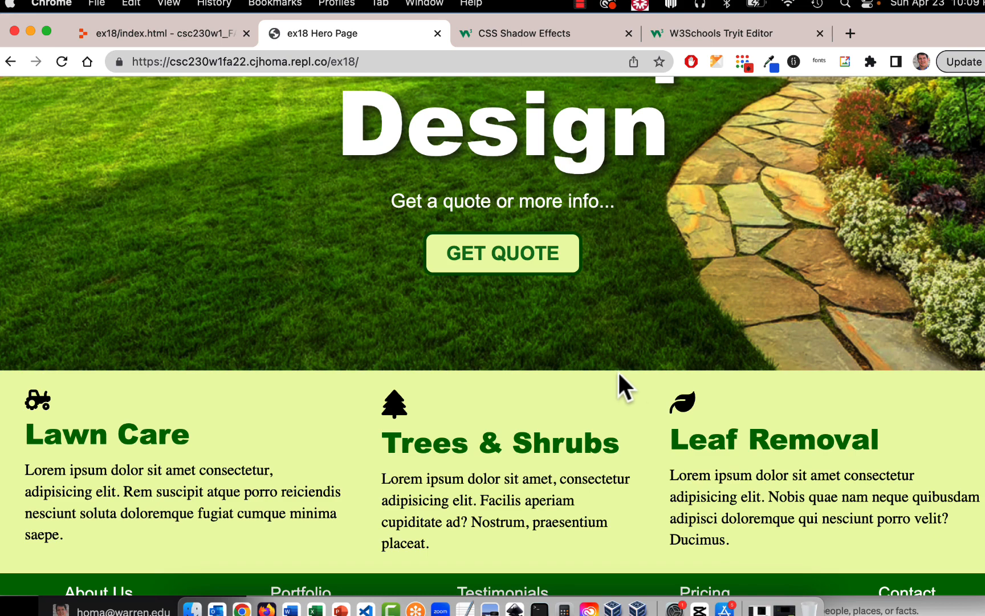
scroll("down", 3)
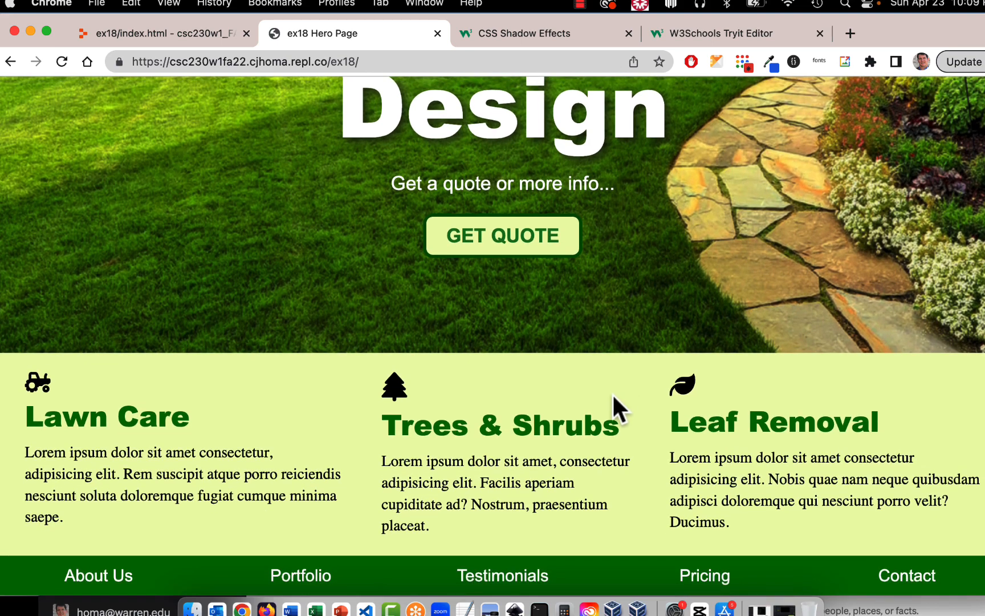
scroll("up", 3)
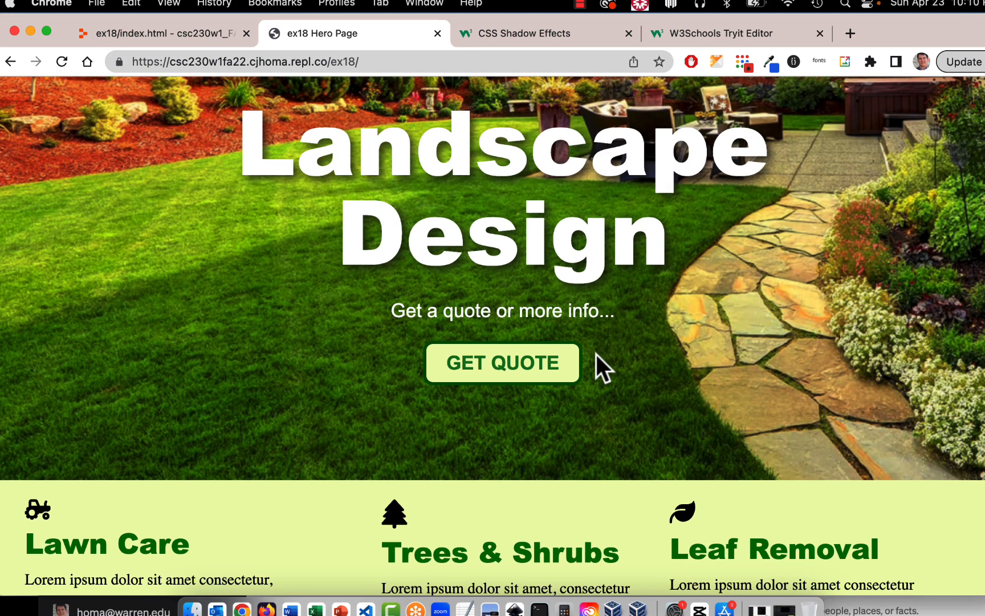
scroll("down", 3)
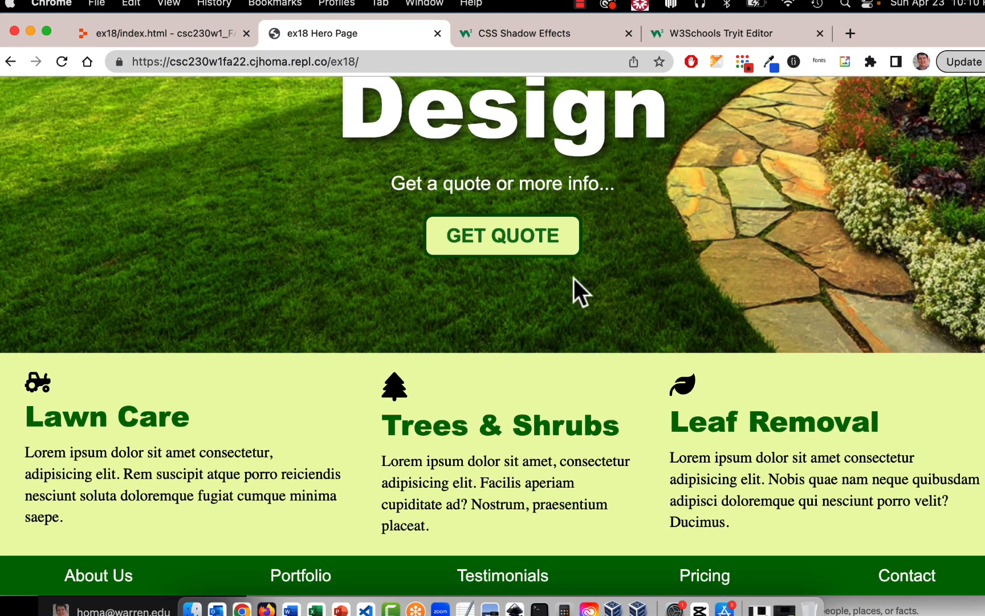
mouse_move(720, 290)
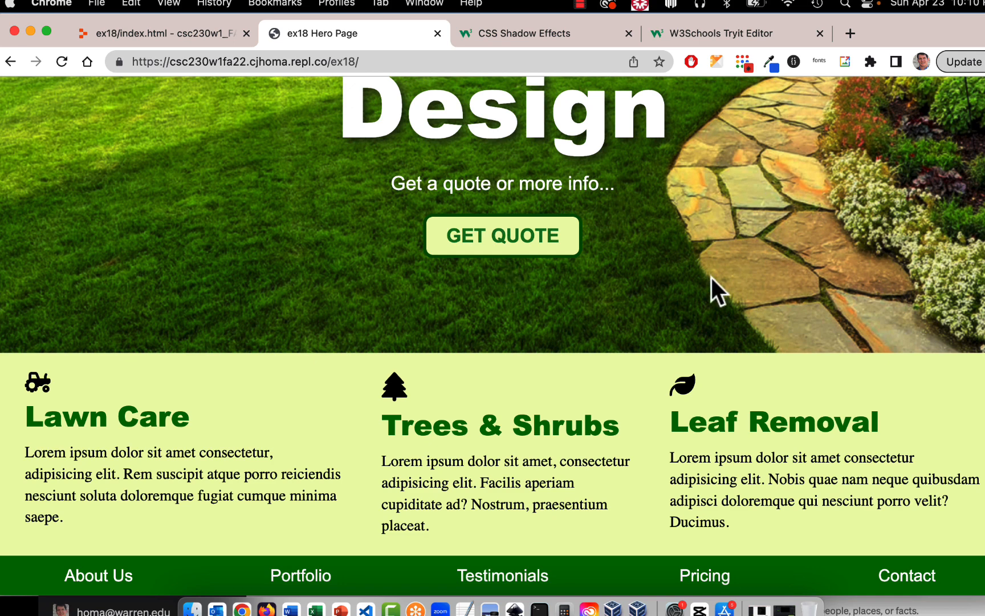
scroll("up", 3)
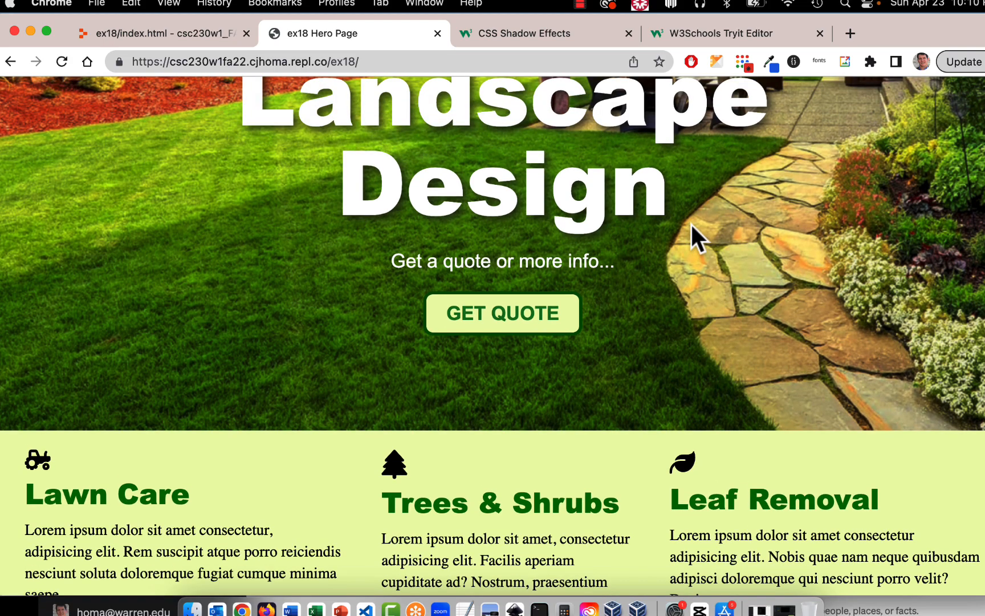
scroll("down", 3)
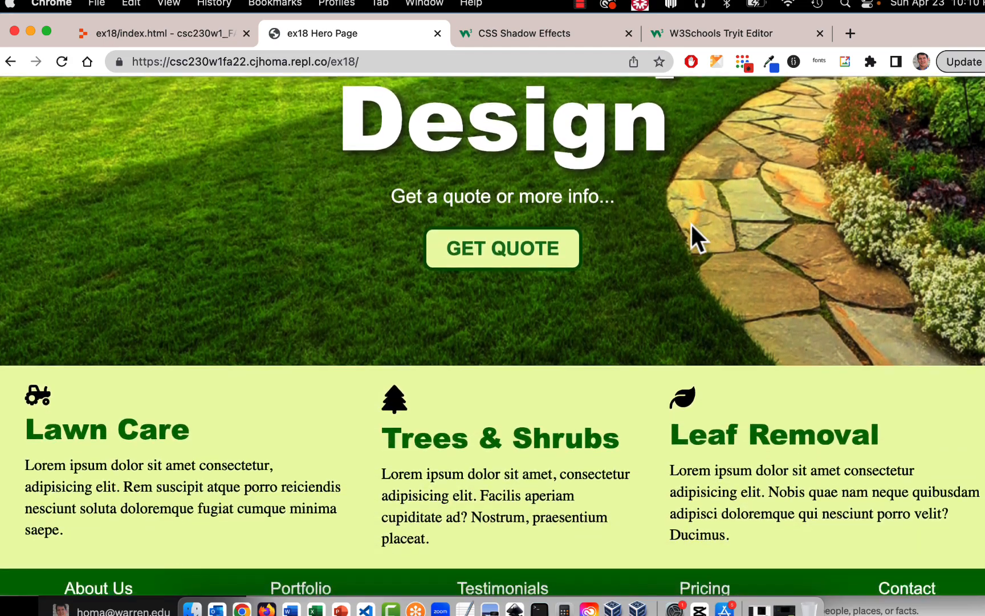
scroll("down", 3)
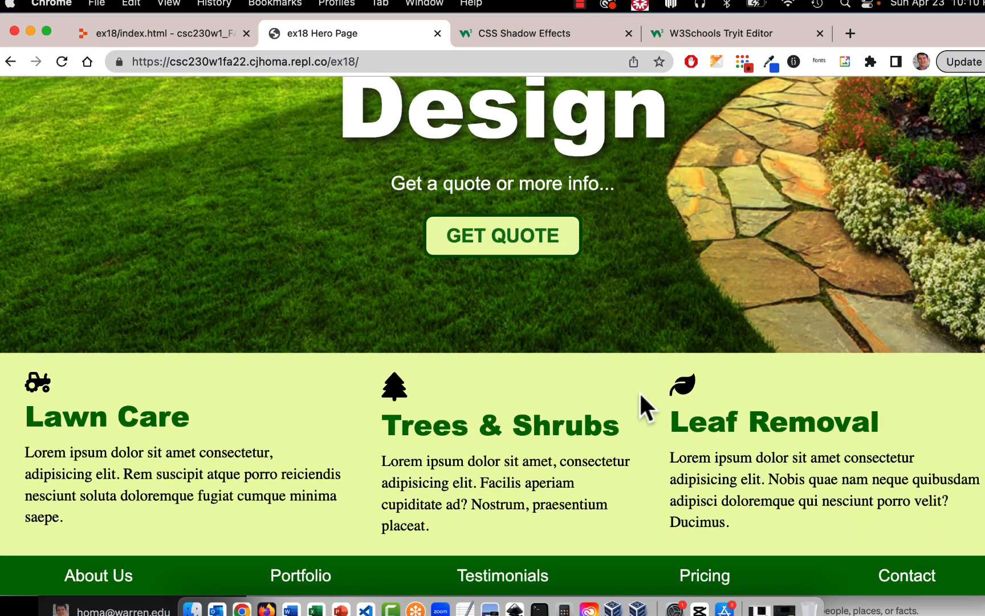
mouse_move(474, 503)
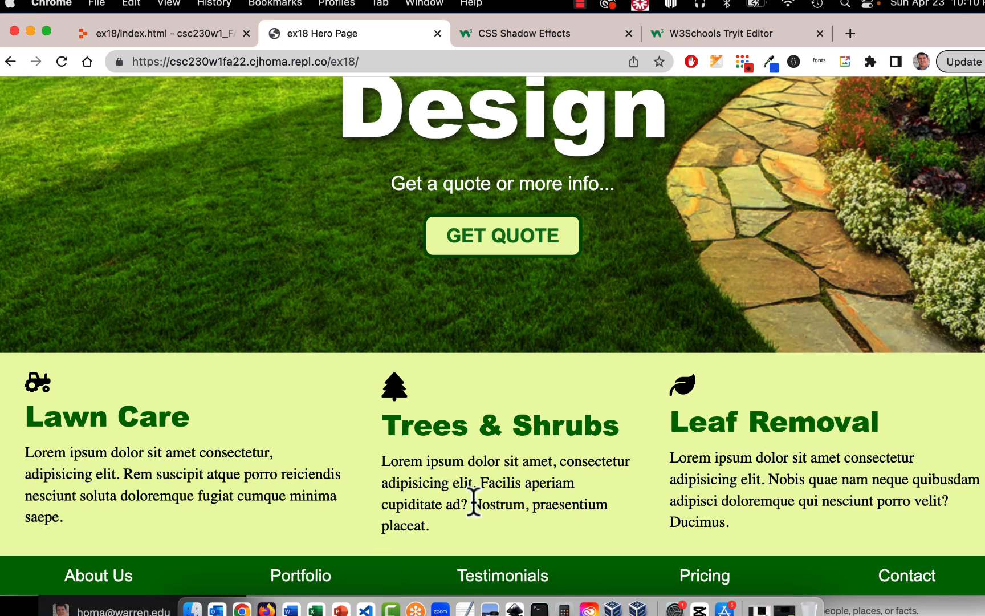
mouse_move(502, 575)
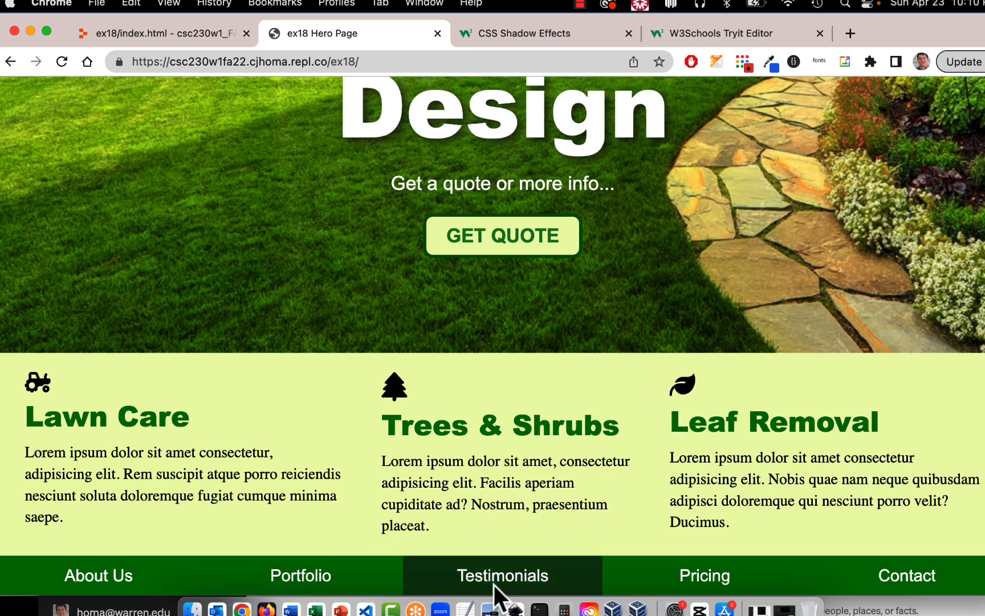
mouse_move(609, 364)
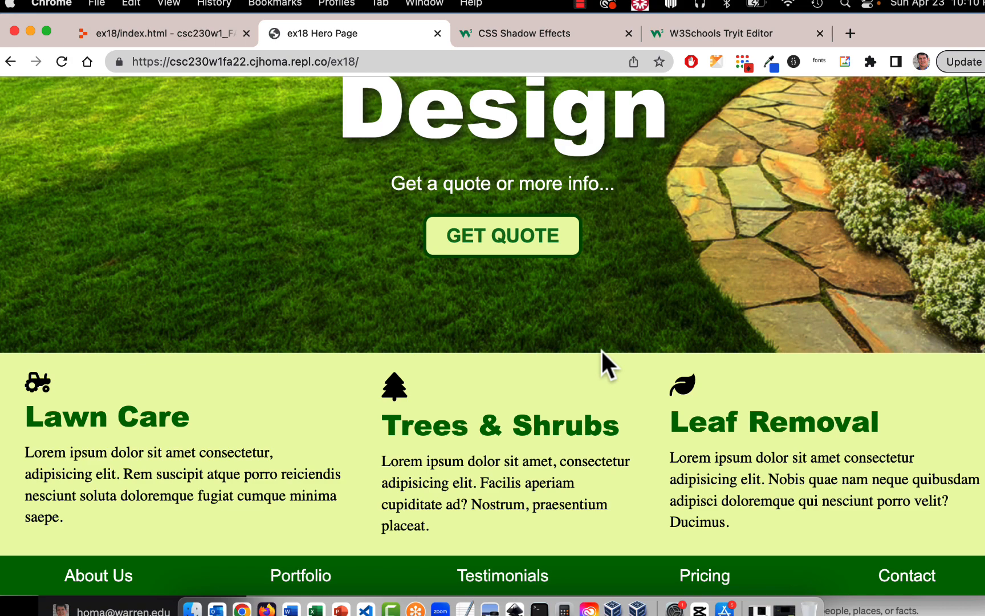
scroll("up", 3)
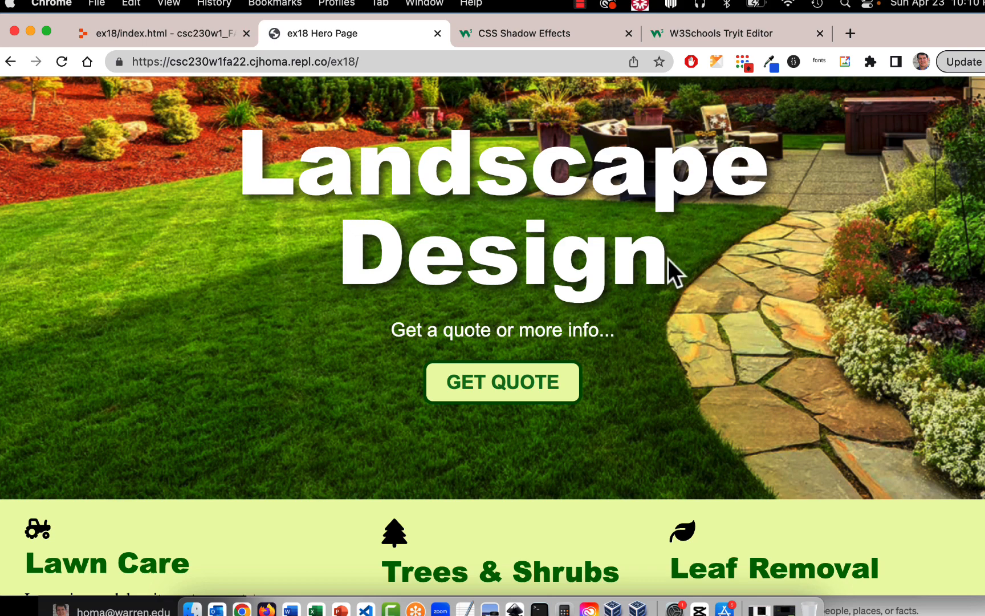
mouse_move(767, 283)
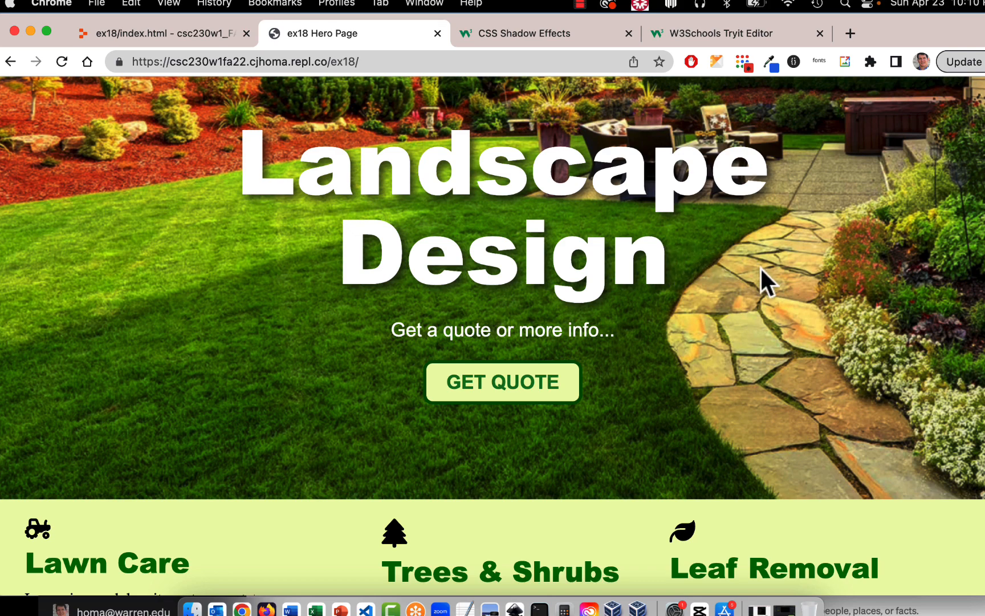